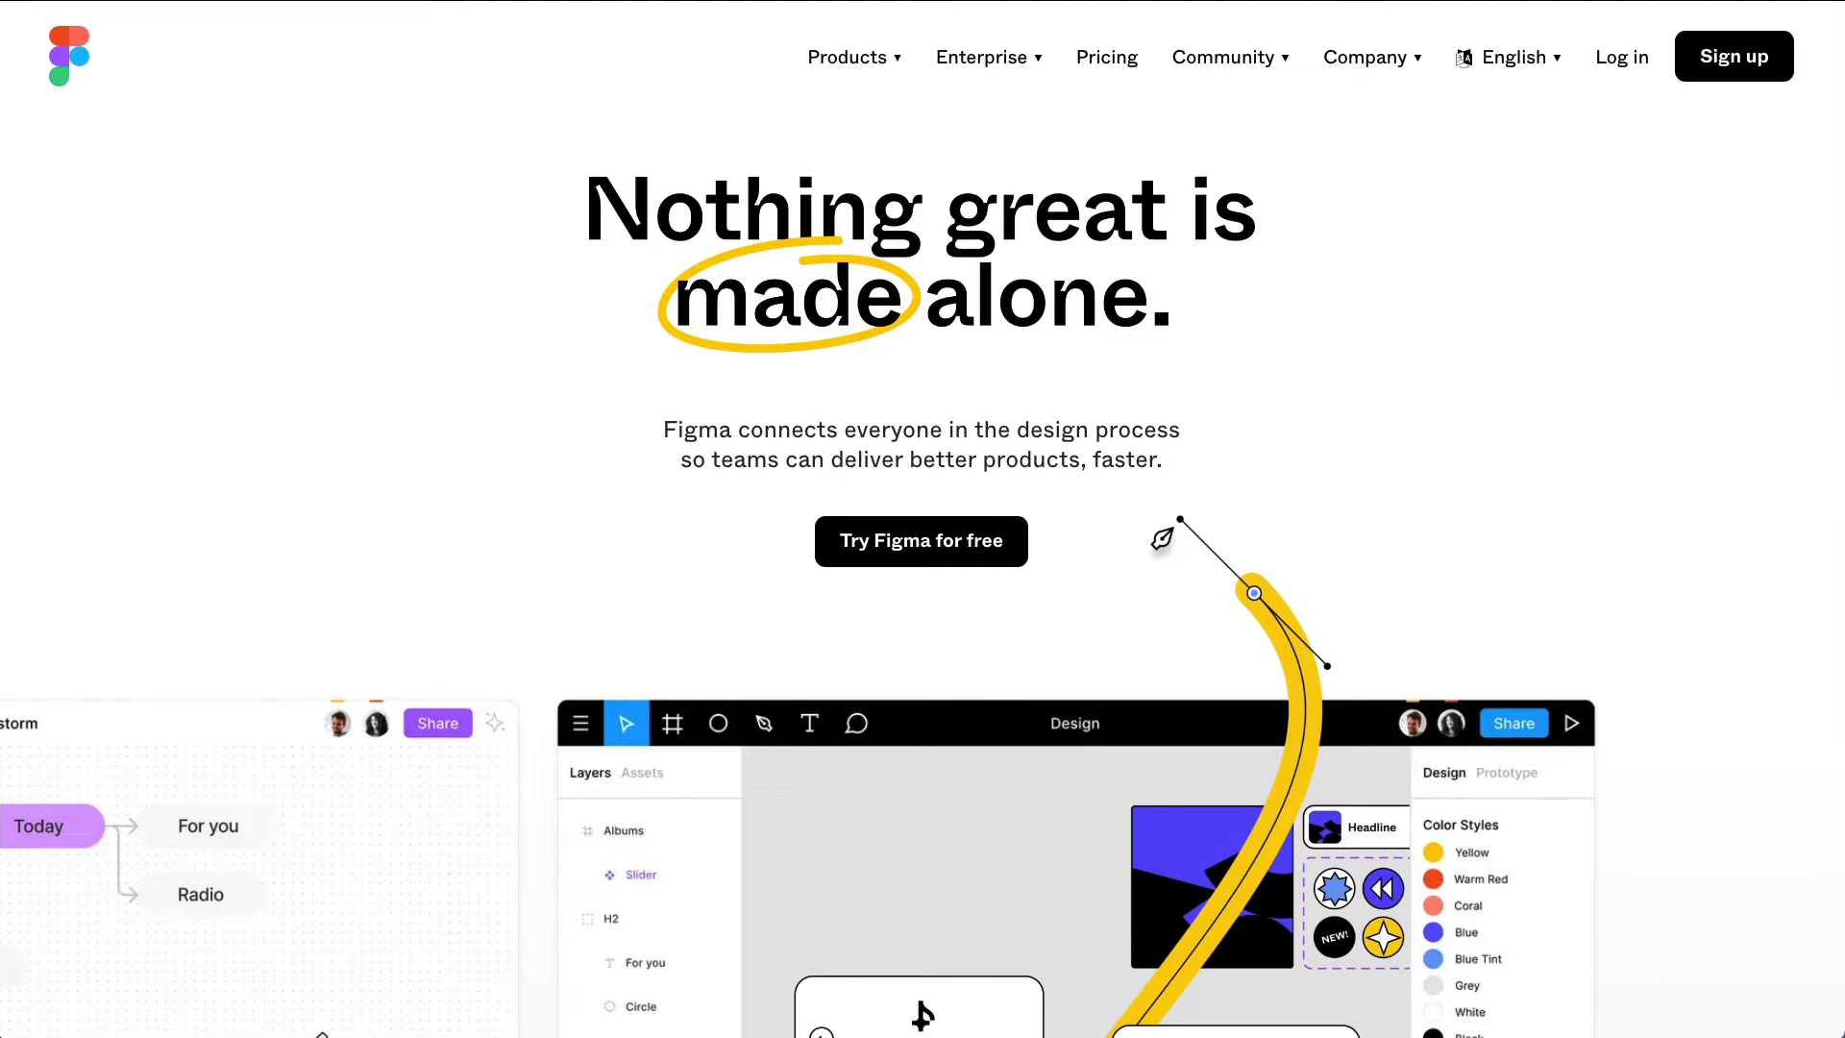
mouse_move(569, 105)
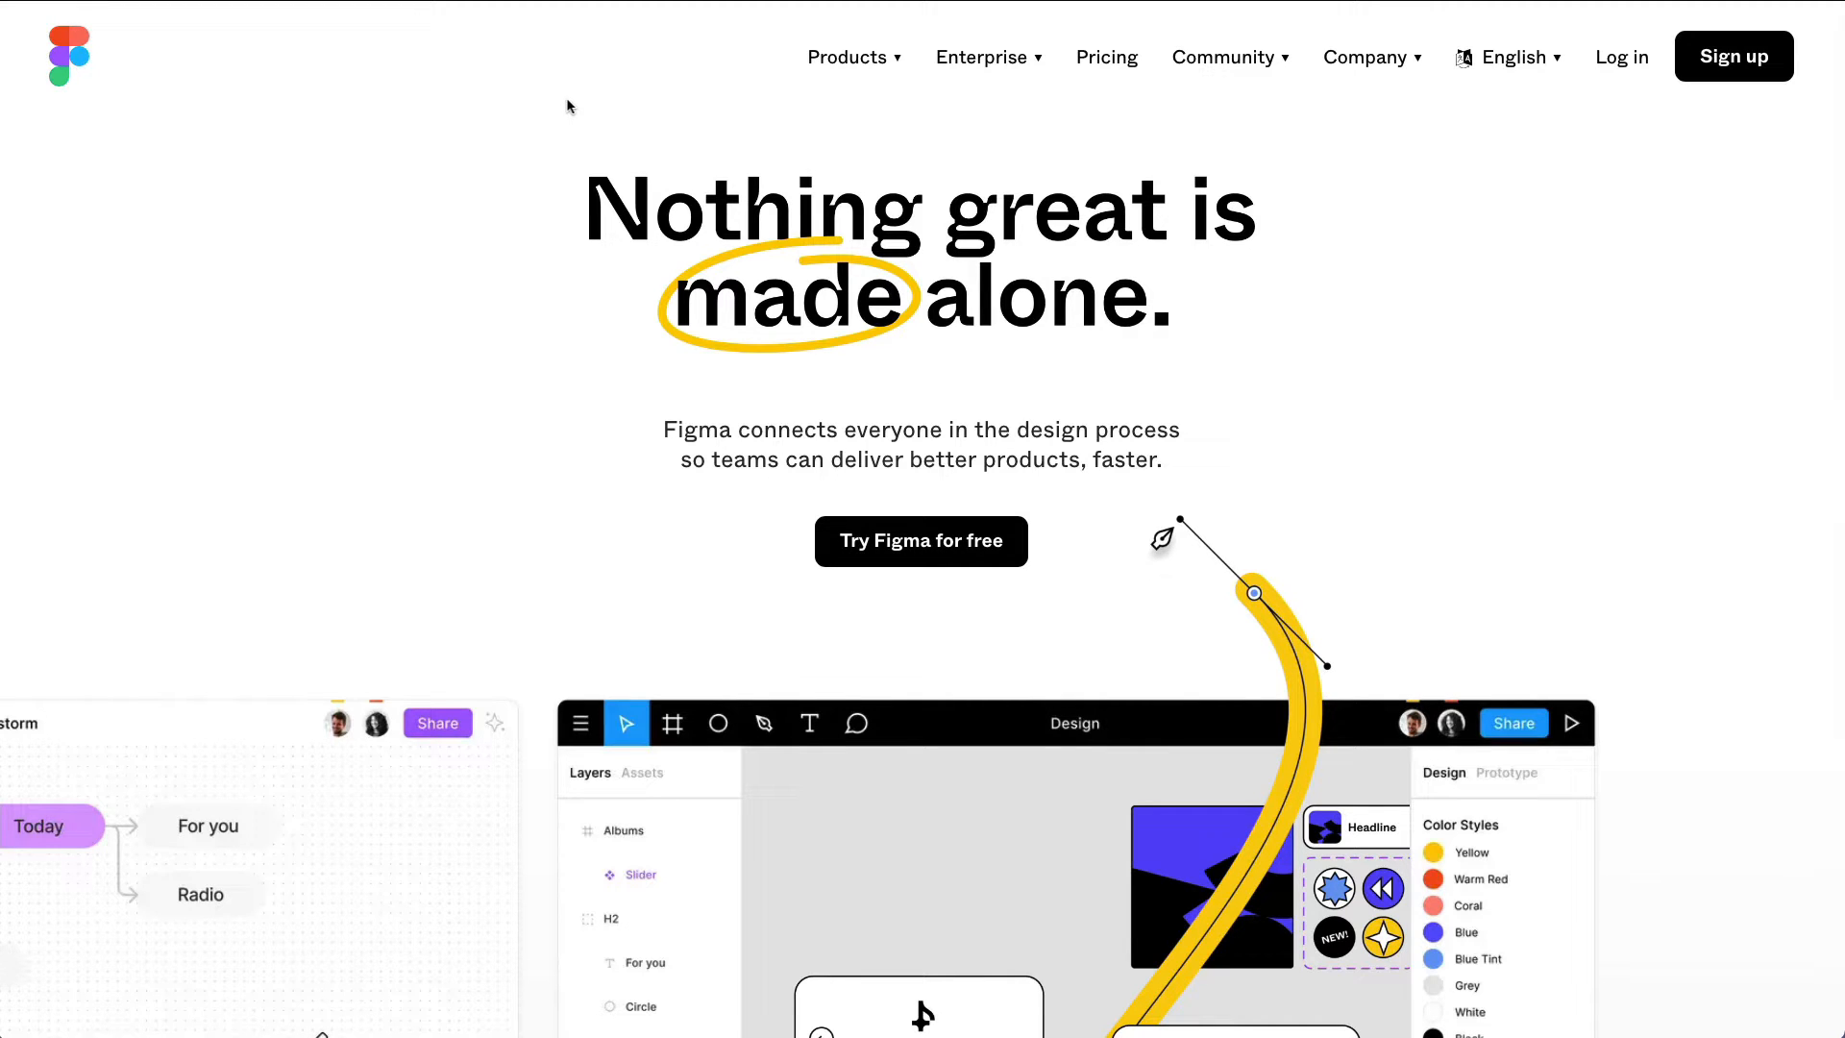
mouse_move(1734, 56)
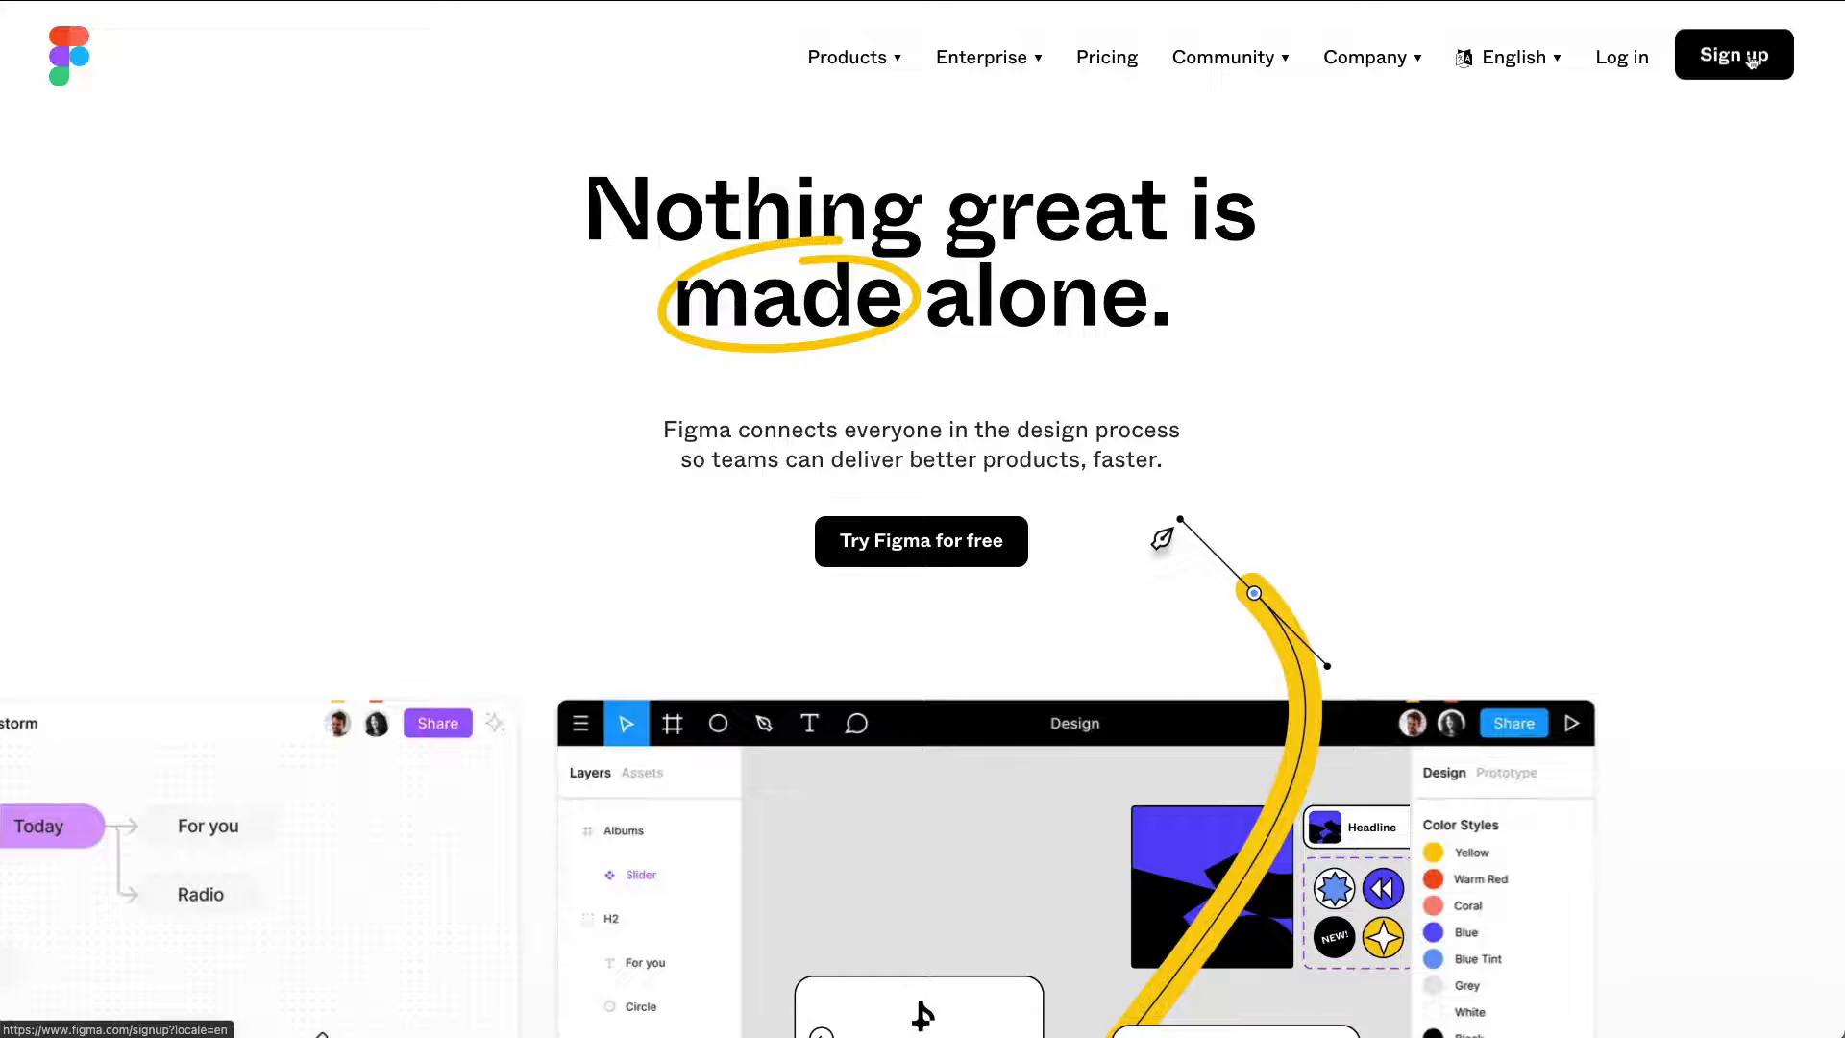
- Open the Create account dialog from the figma.com header
left_click(1732, 53)
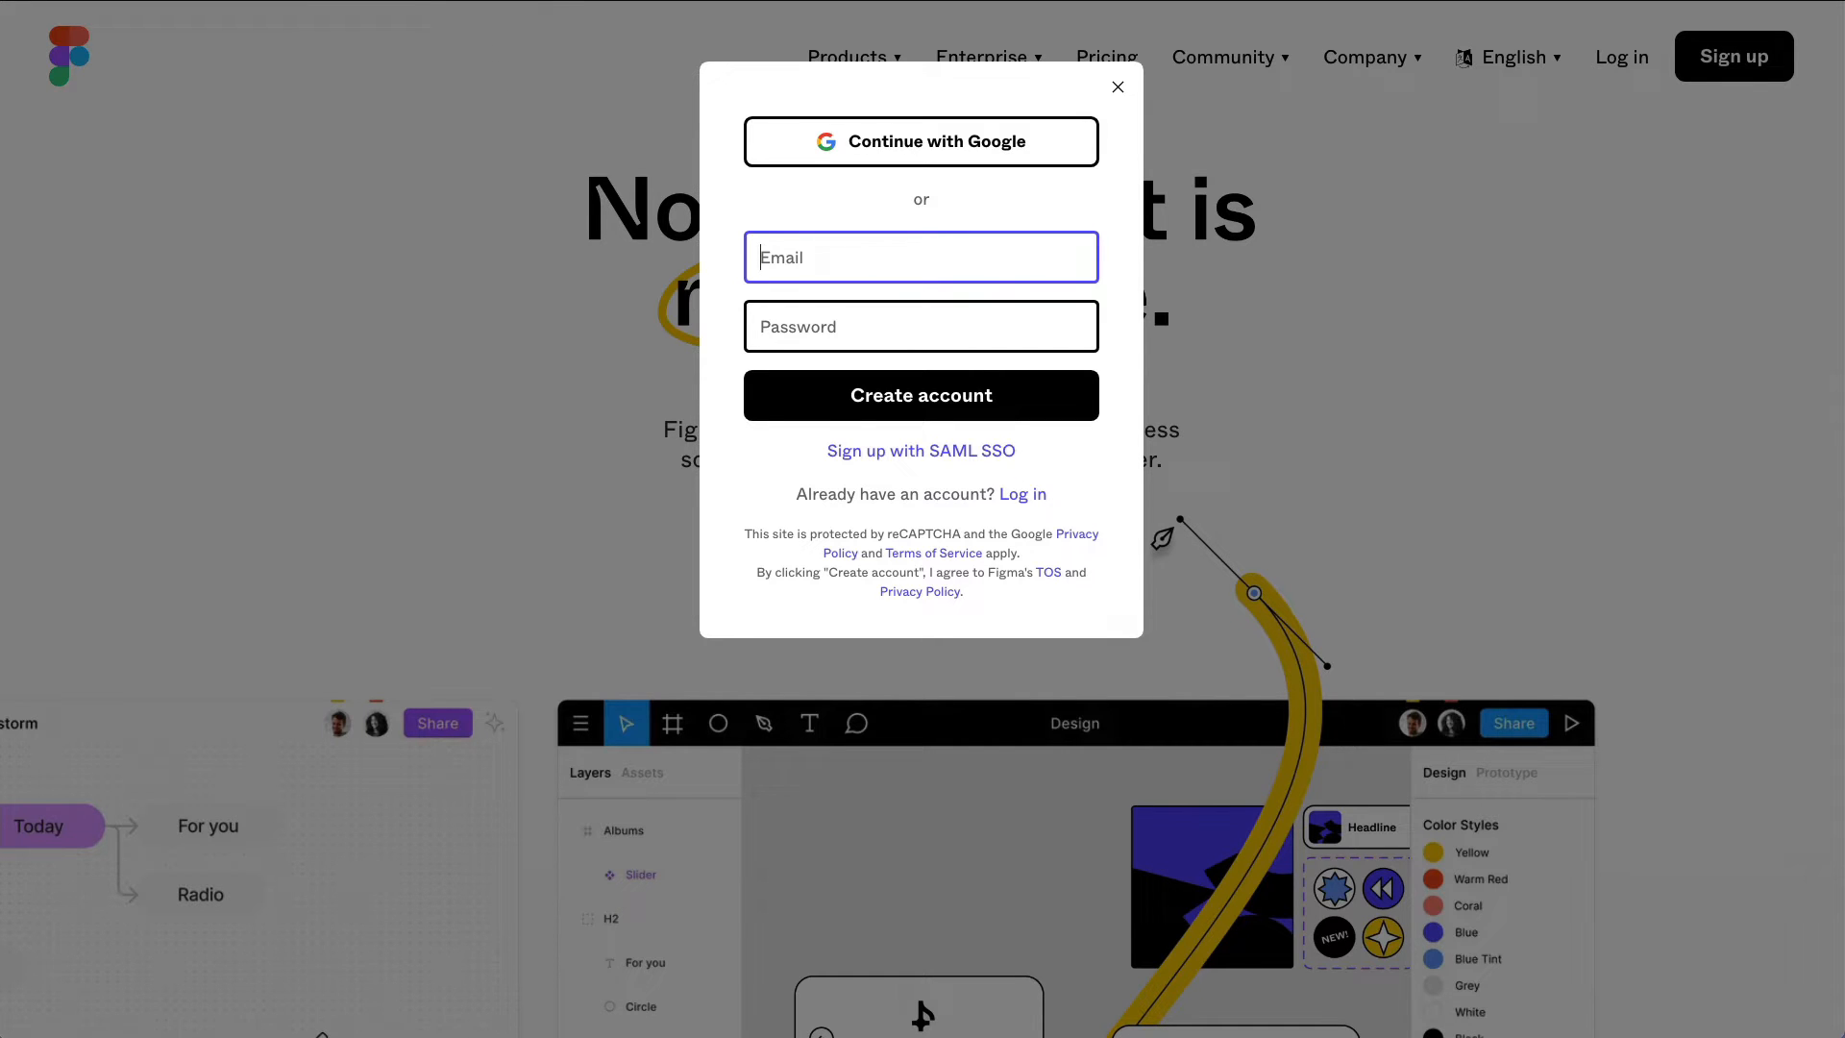
left_click(1115, 87)
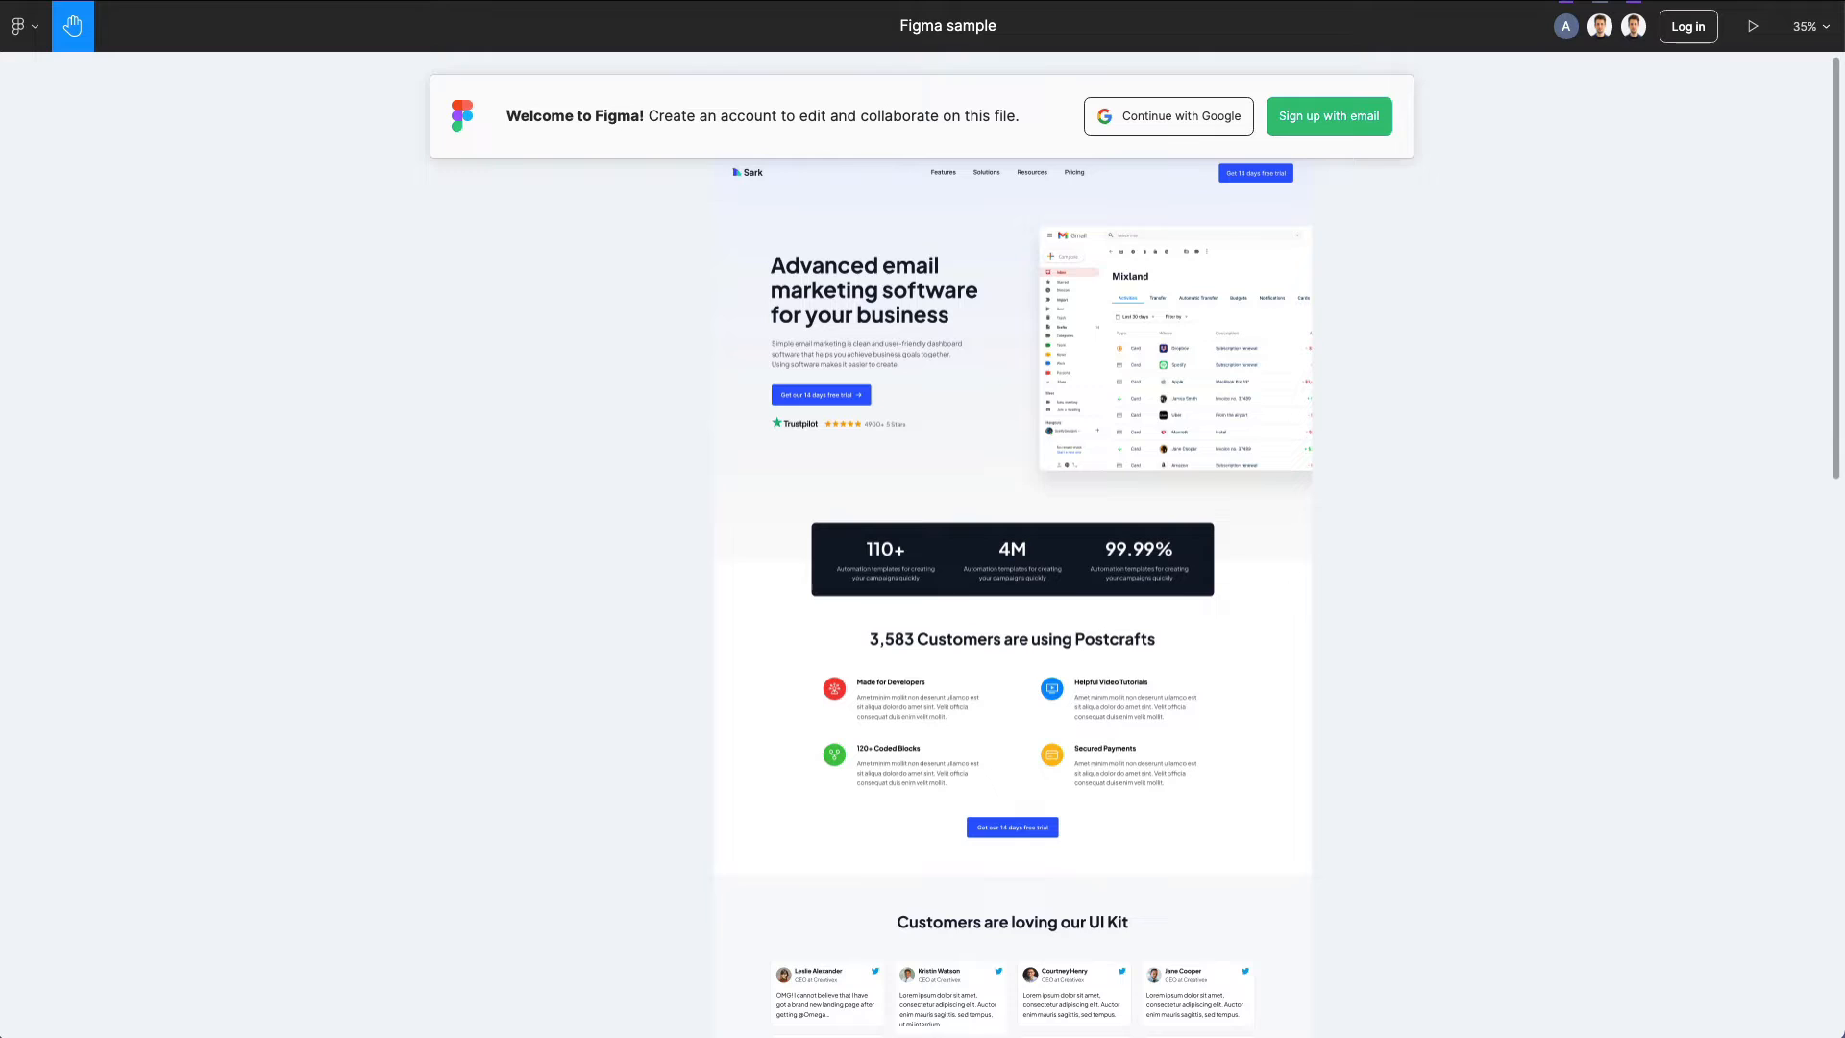
mouse_move(494, 121)
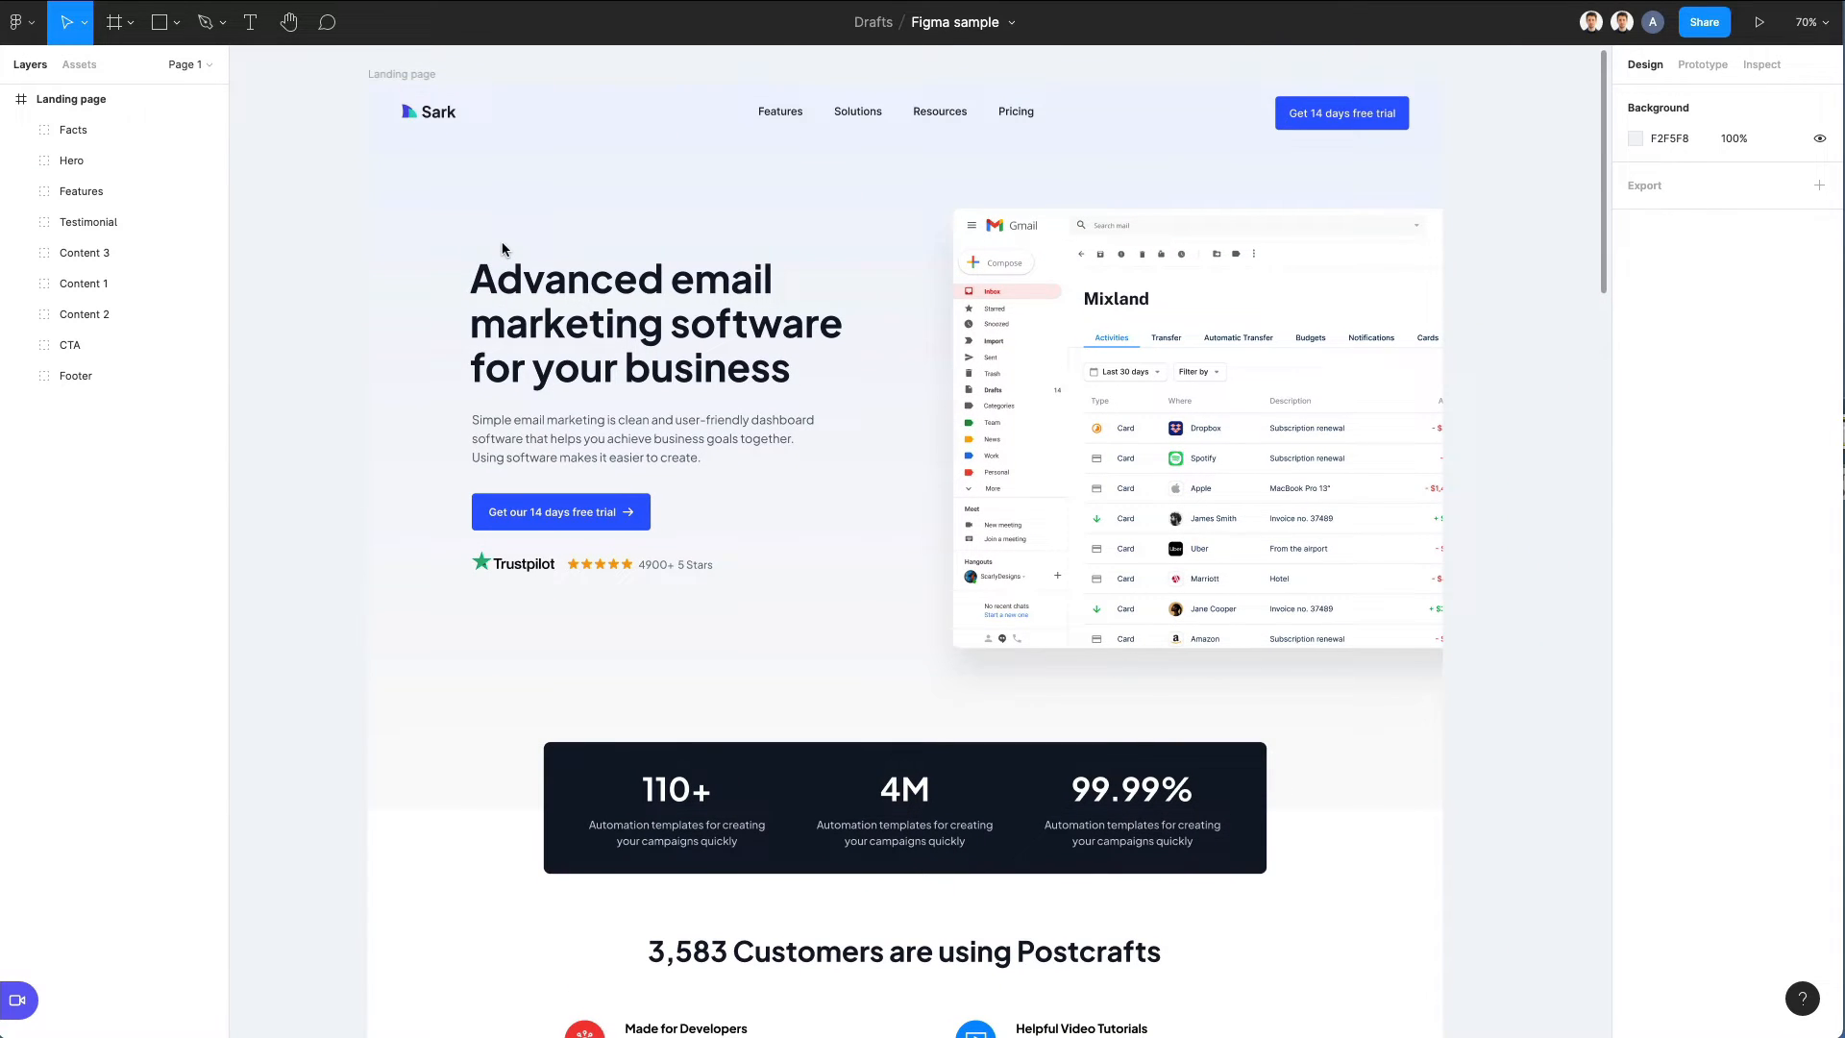
scroll("down", 3)
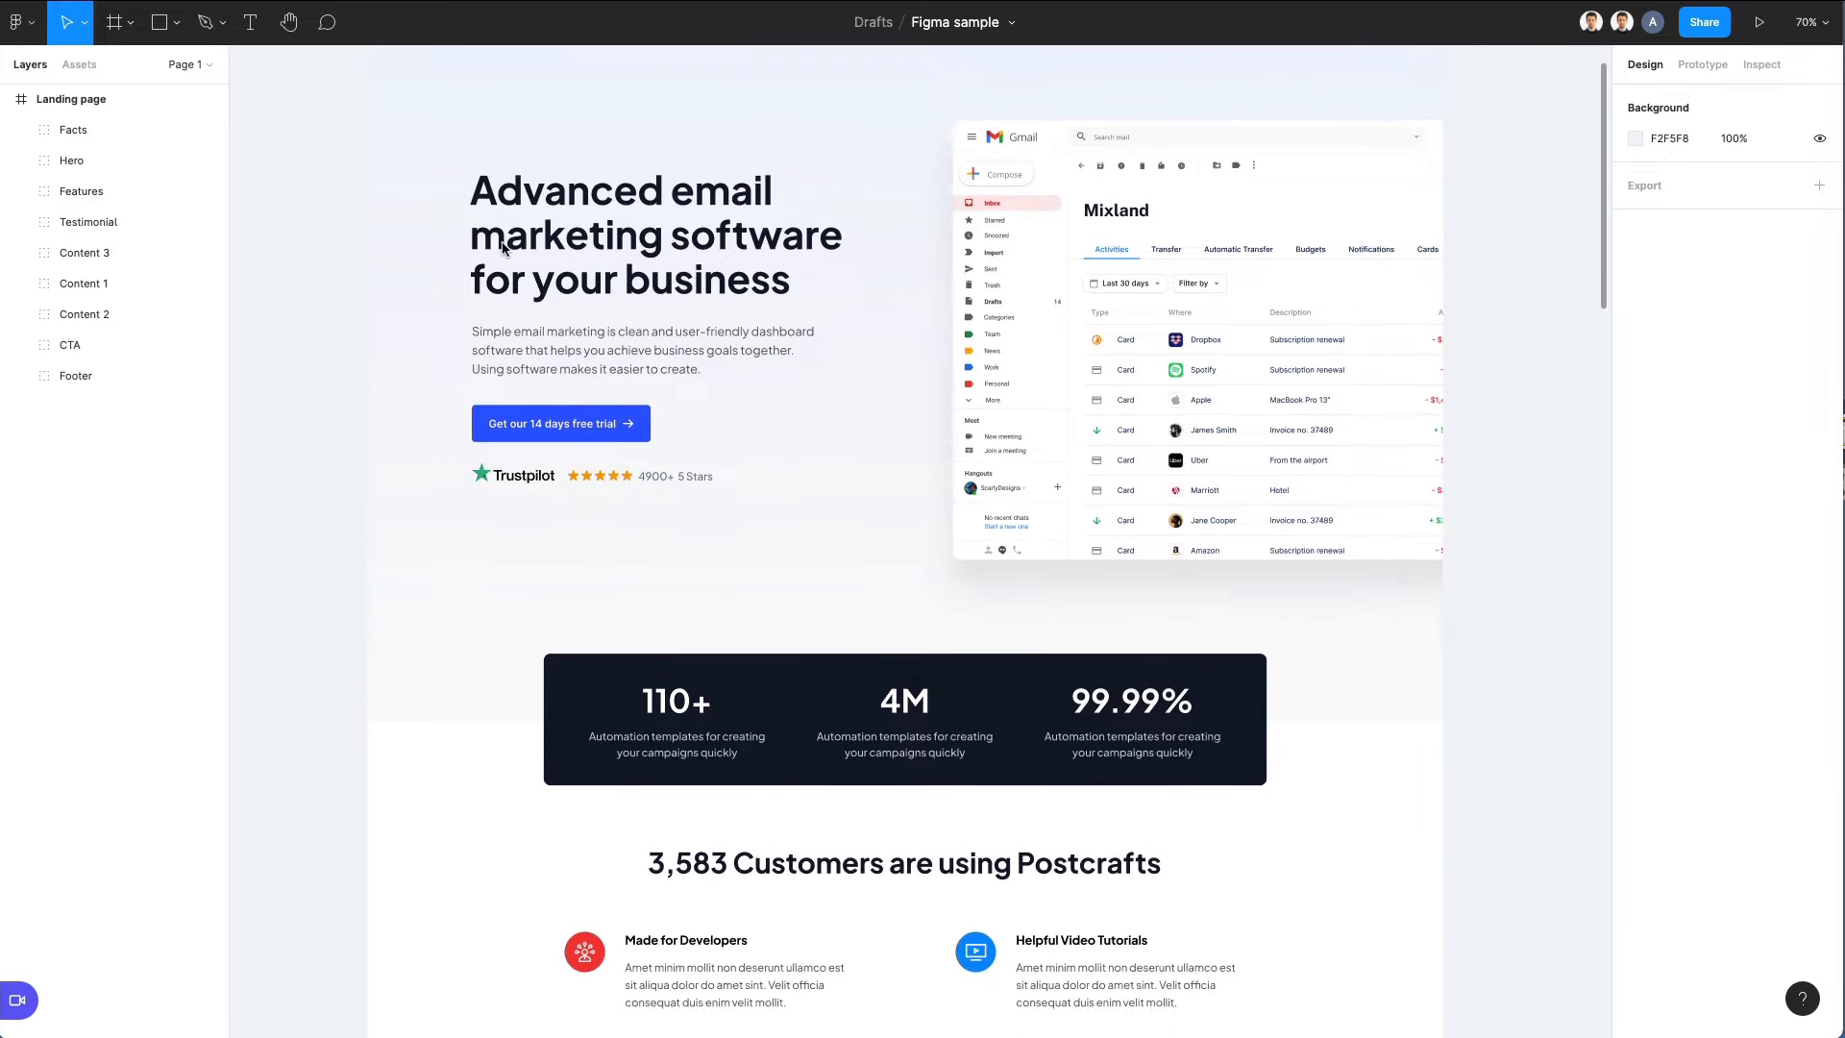
scroll("down", 3)
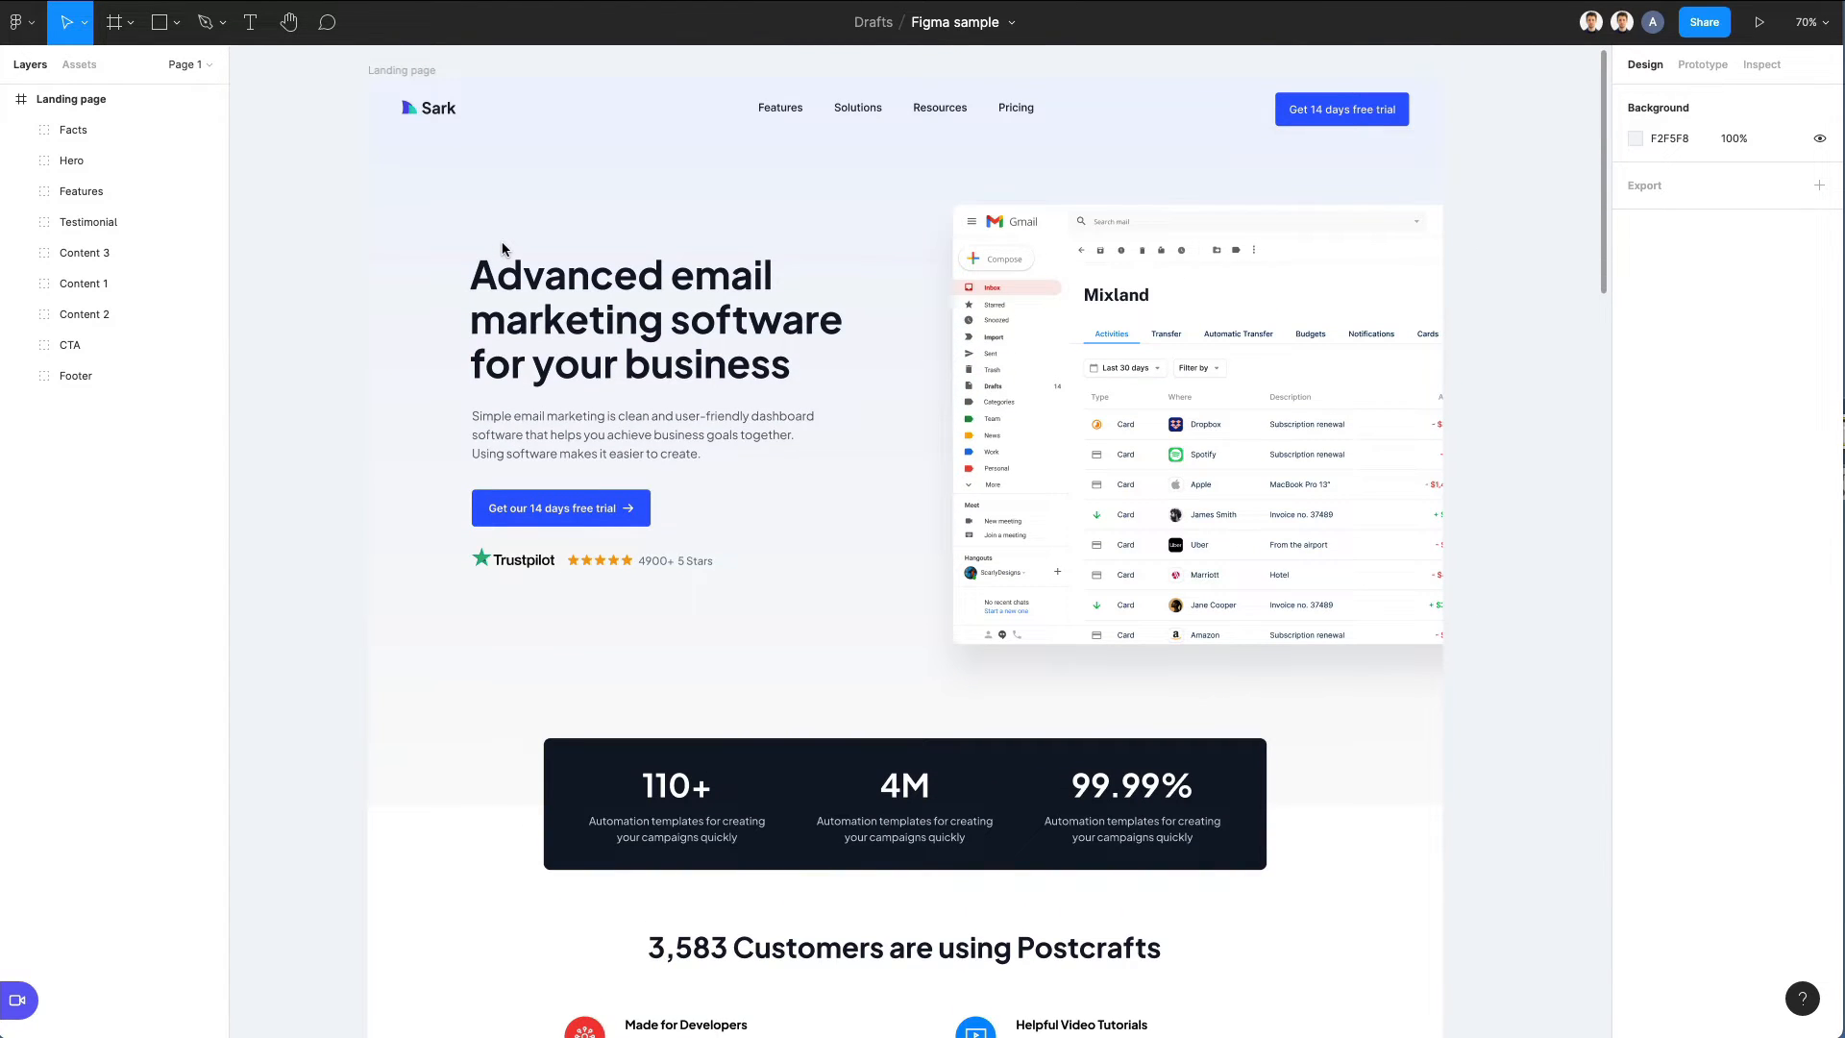
scroll("down", 3)
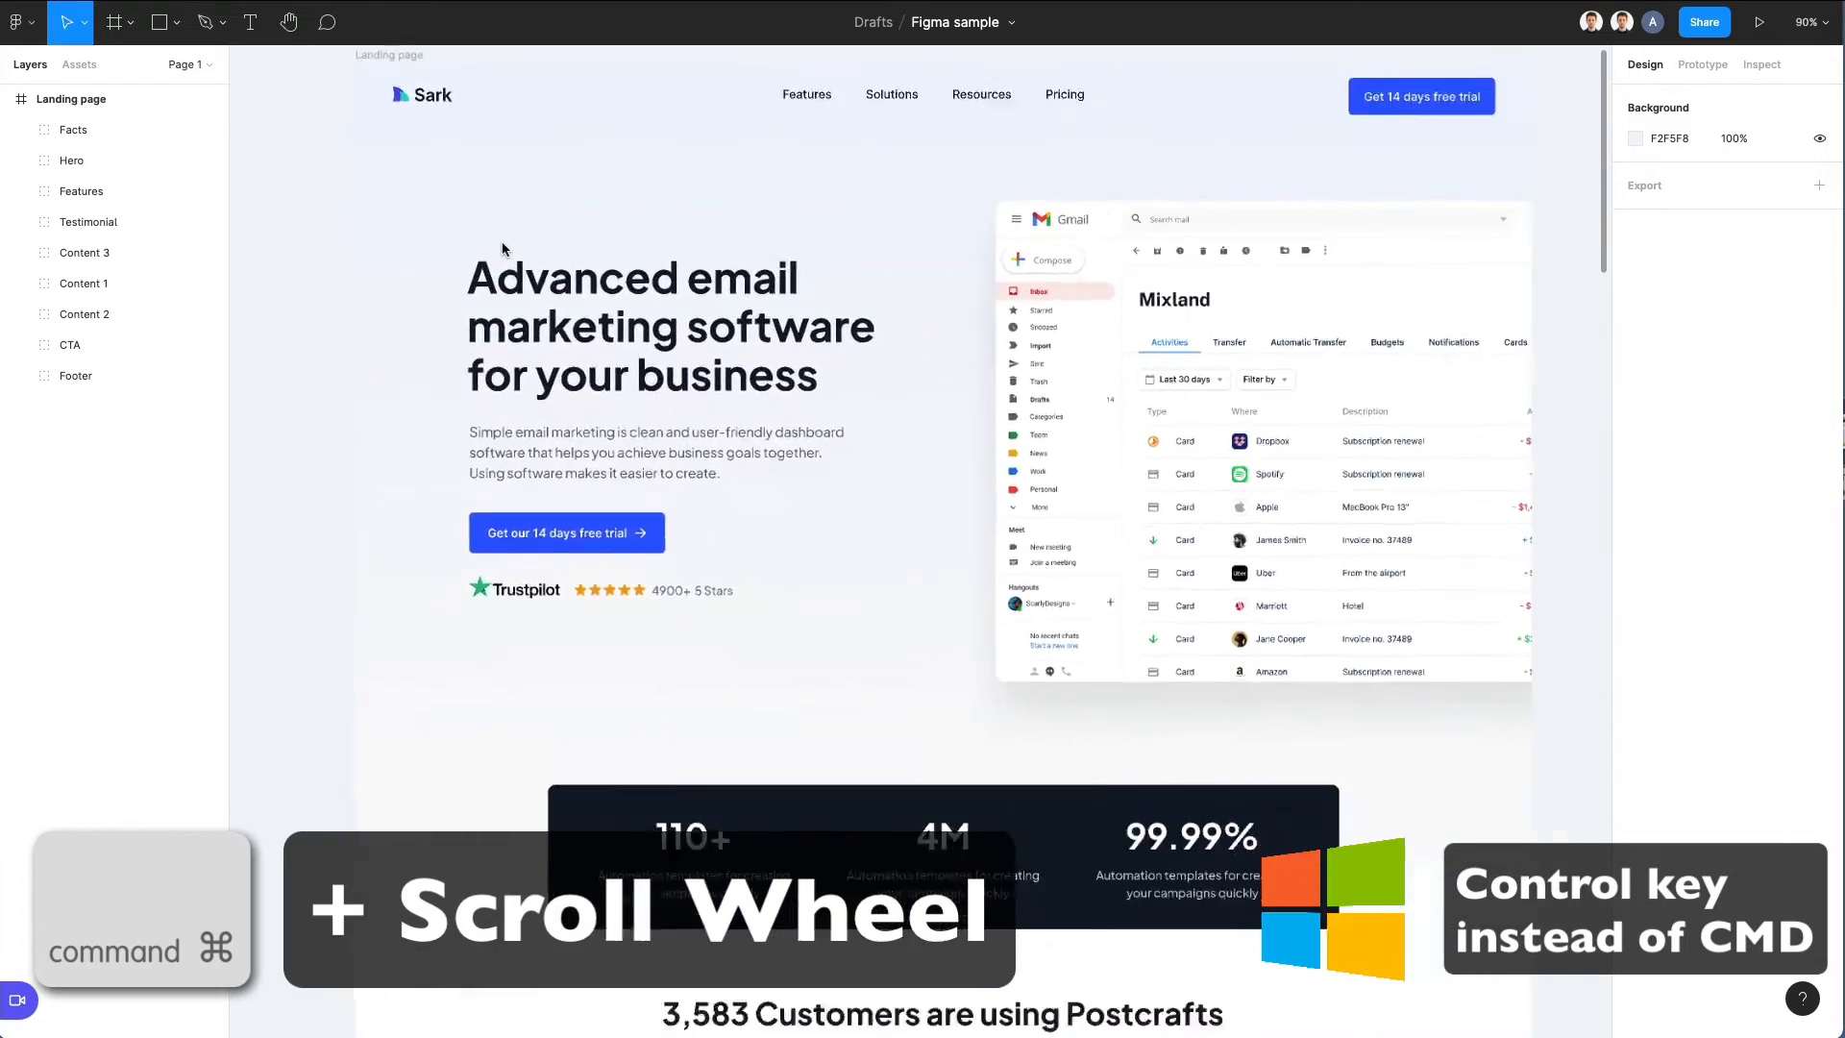
scroll("down", 3)
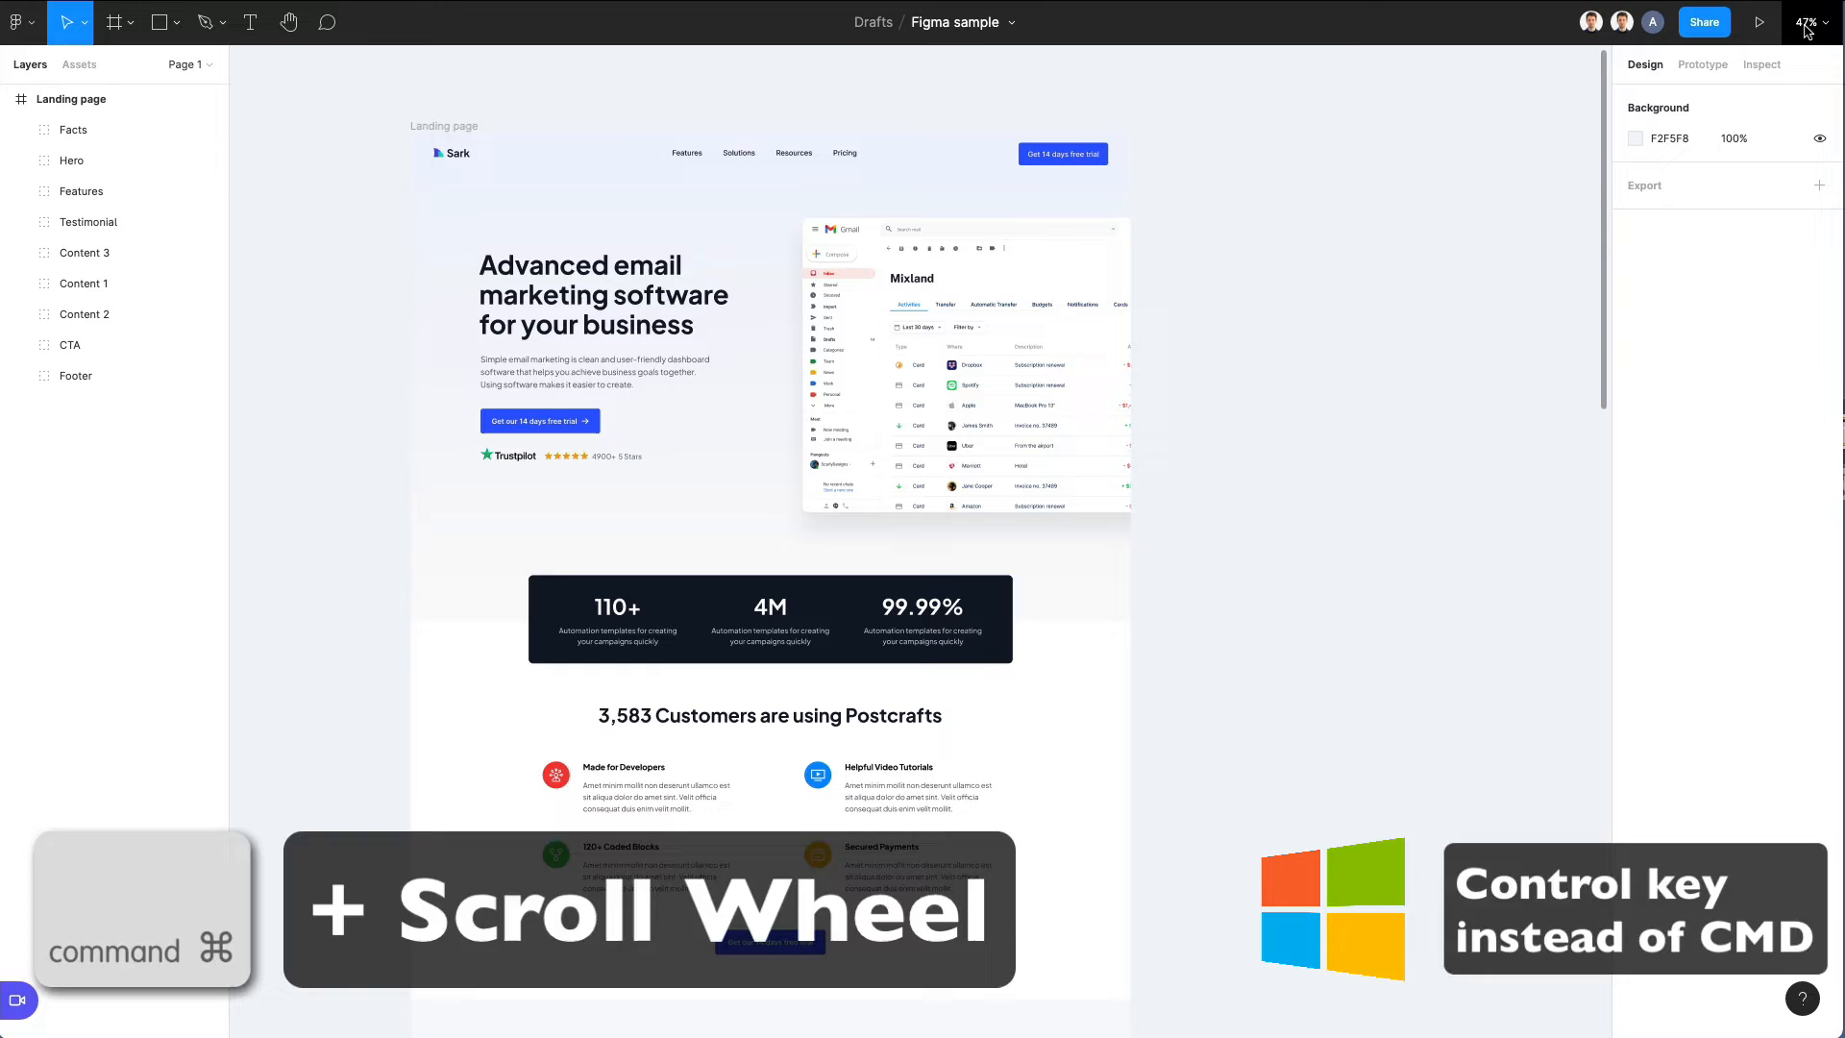
left_click(1808, 21)
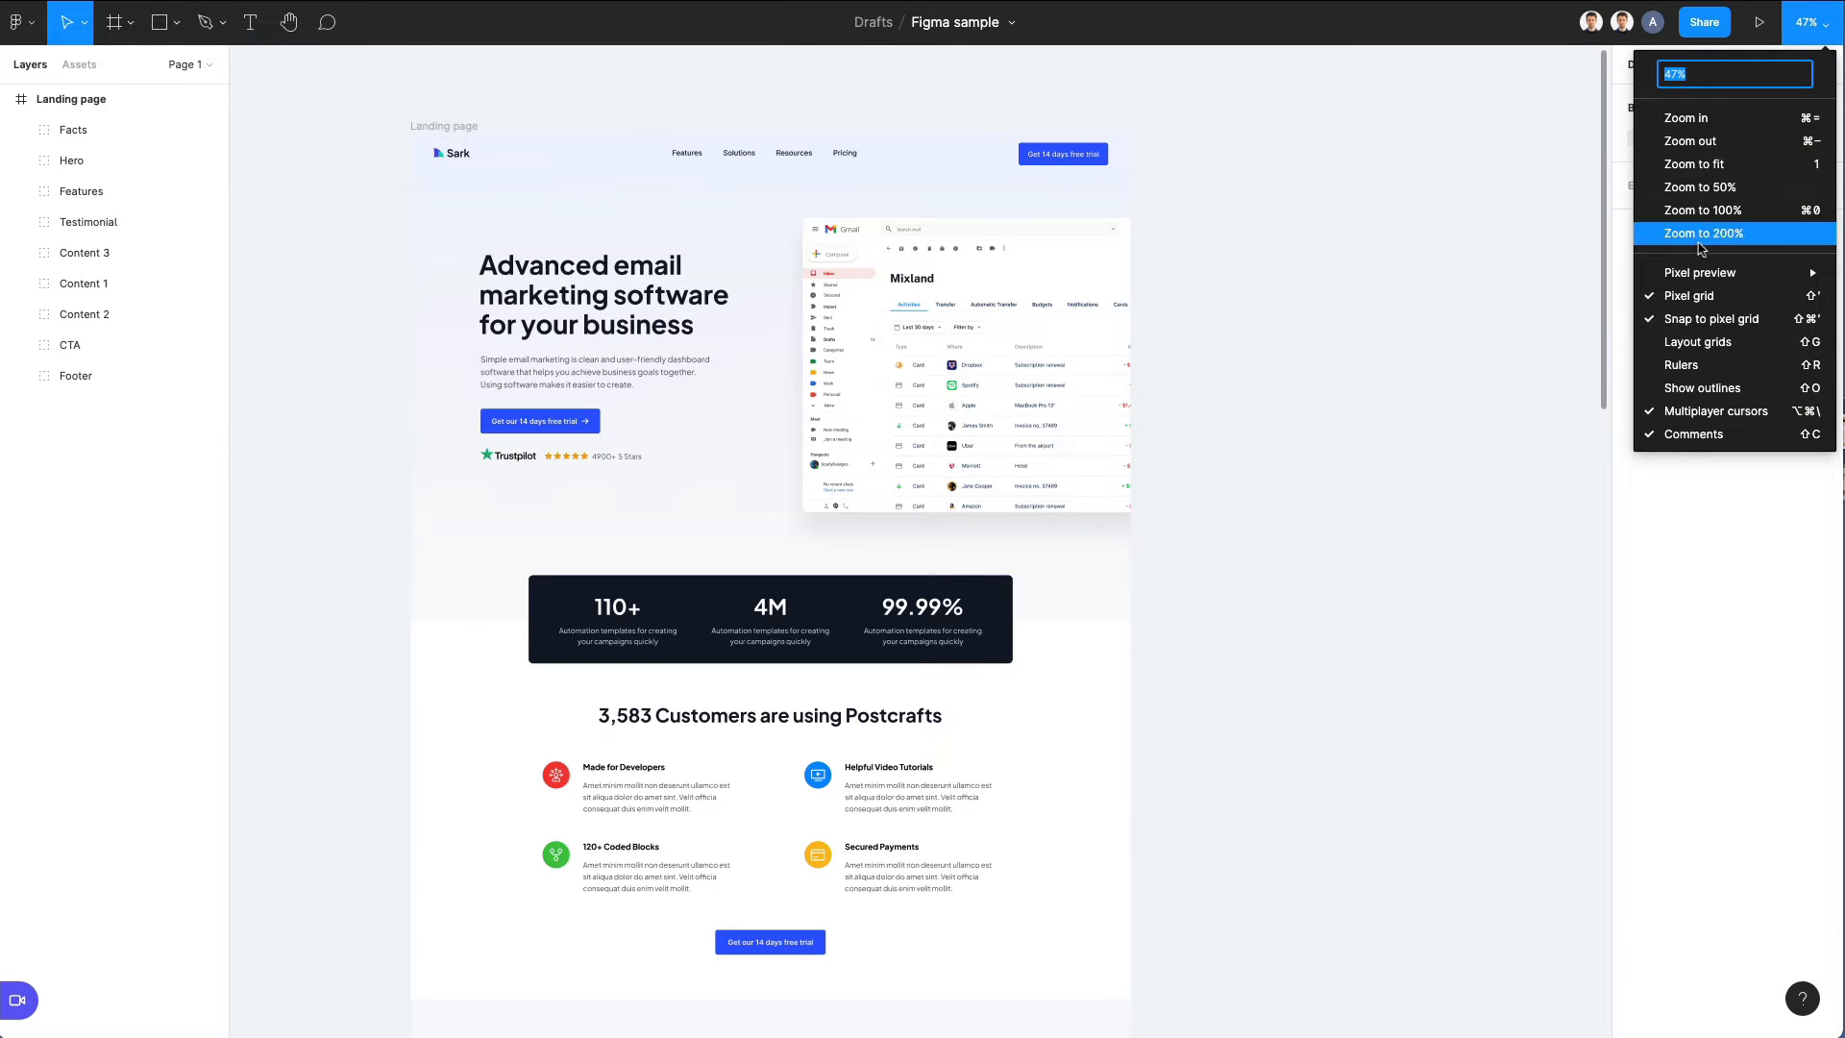
mouse_move(1686, 117)
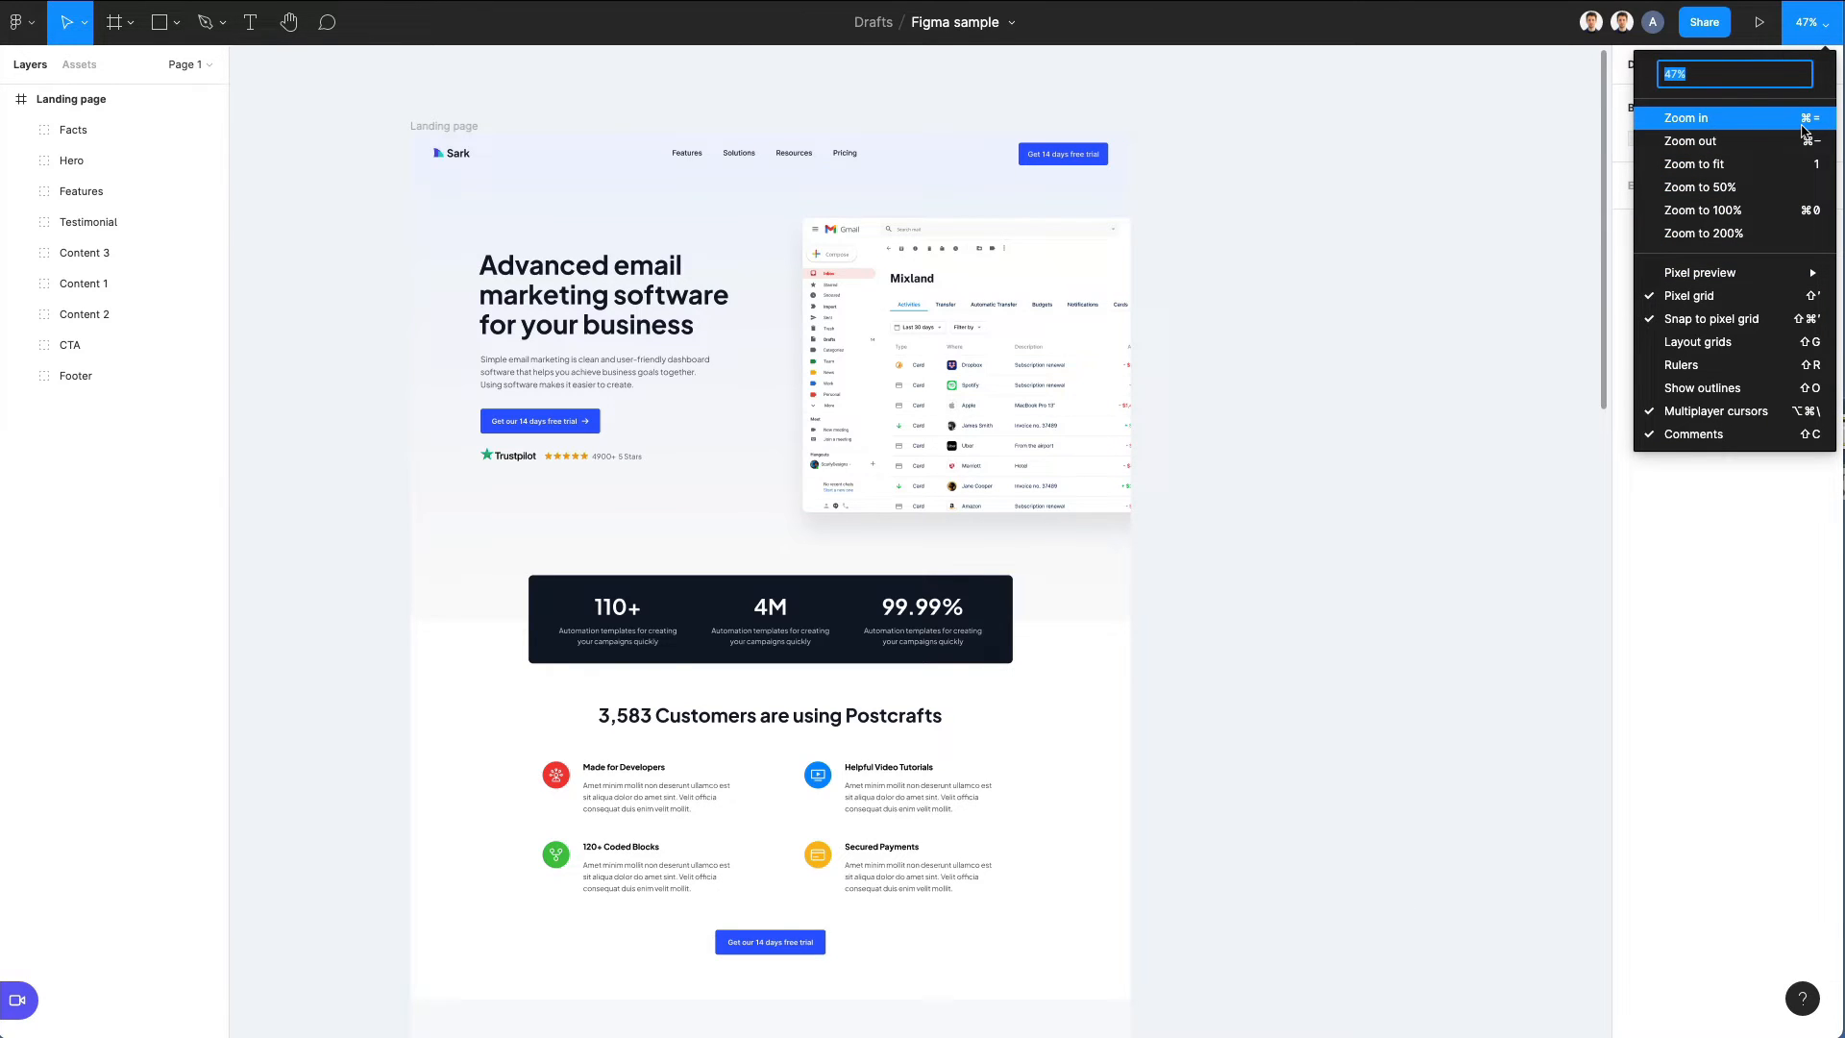
mouse_move(1689, 141)
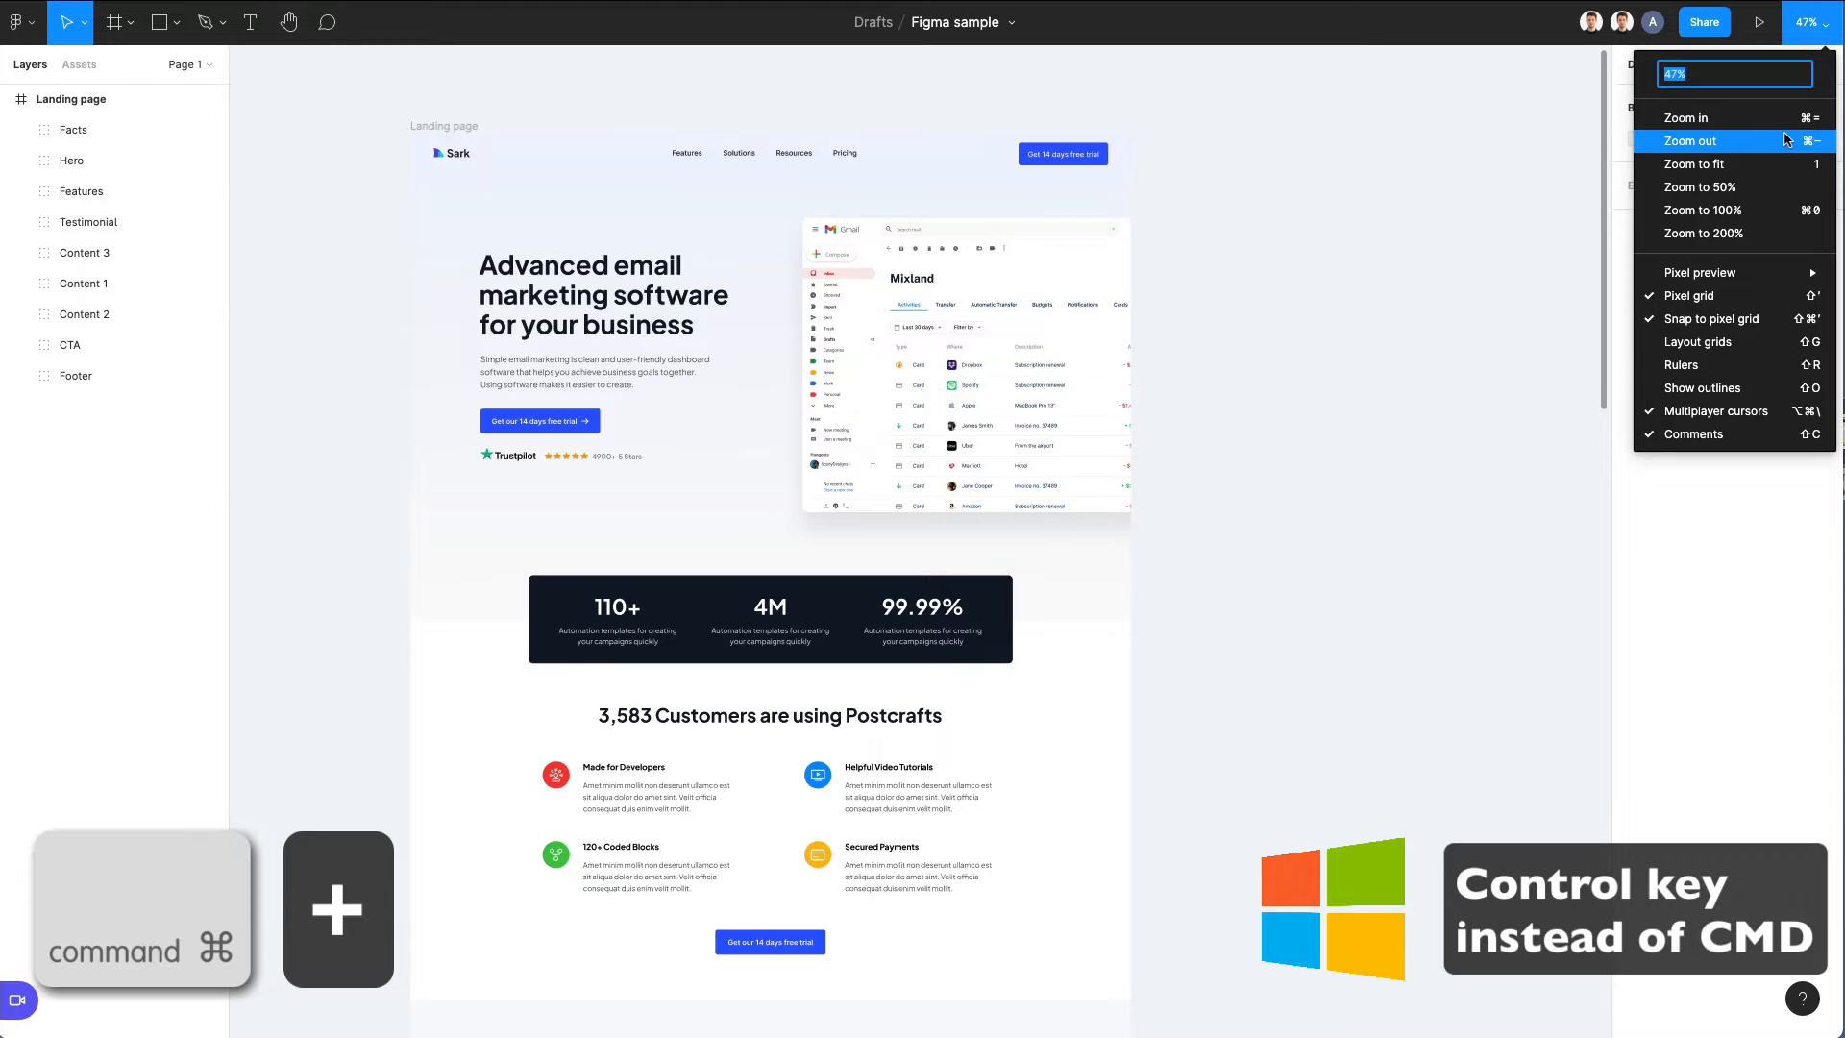
left_click(1699, 186)
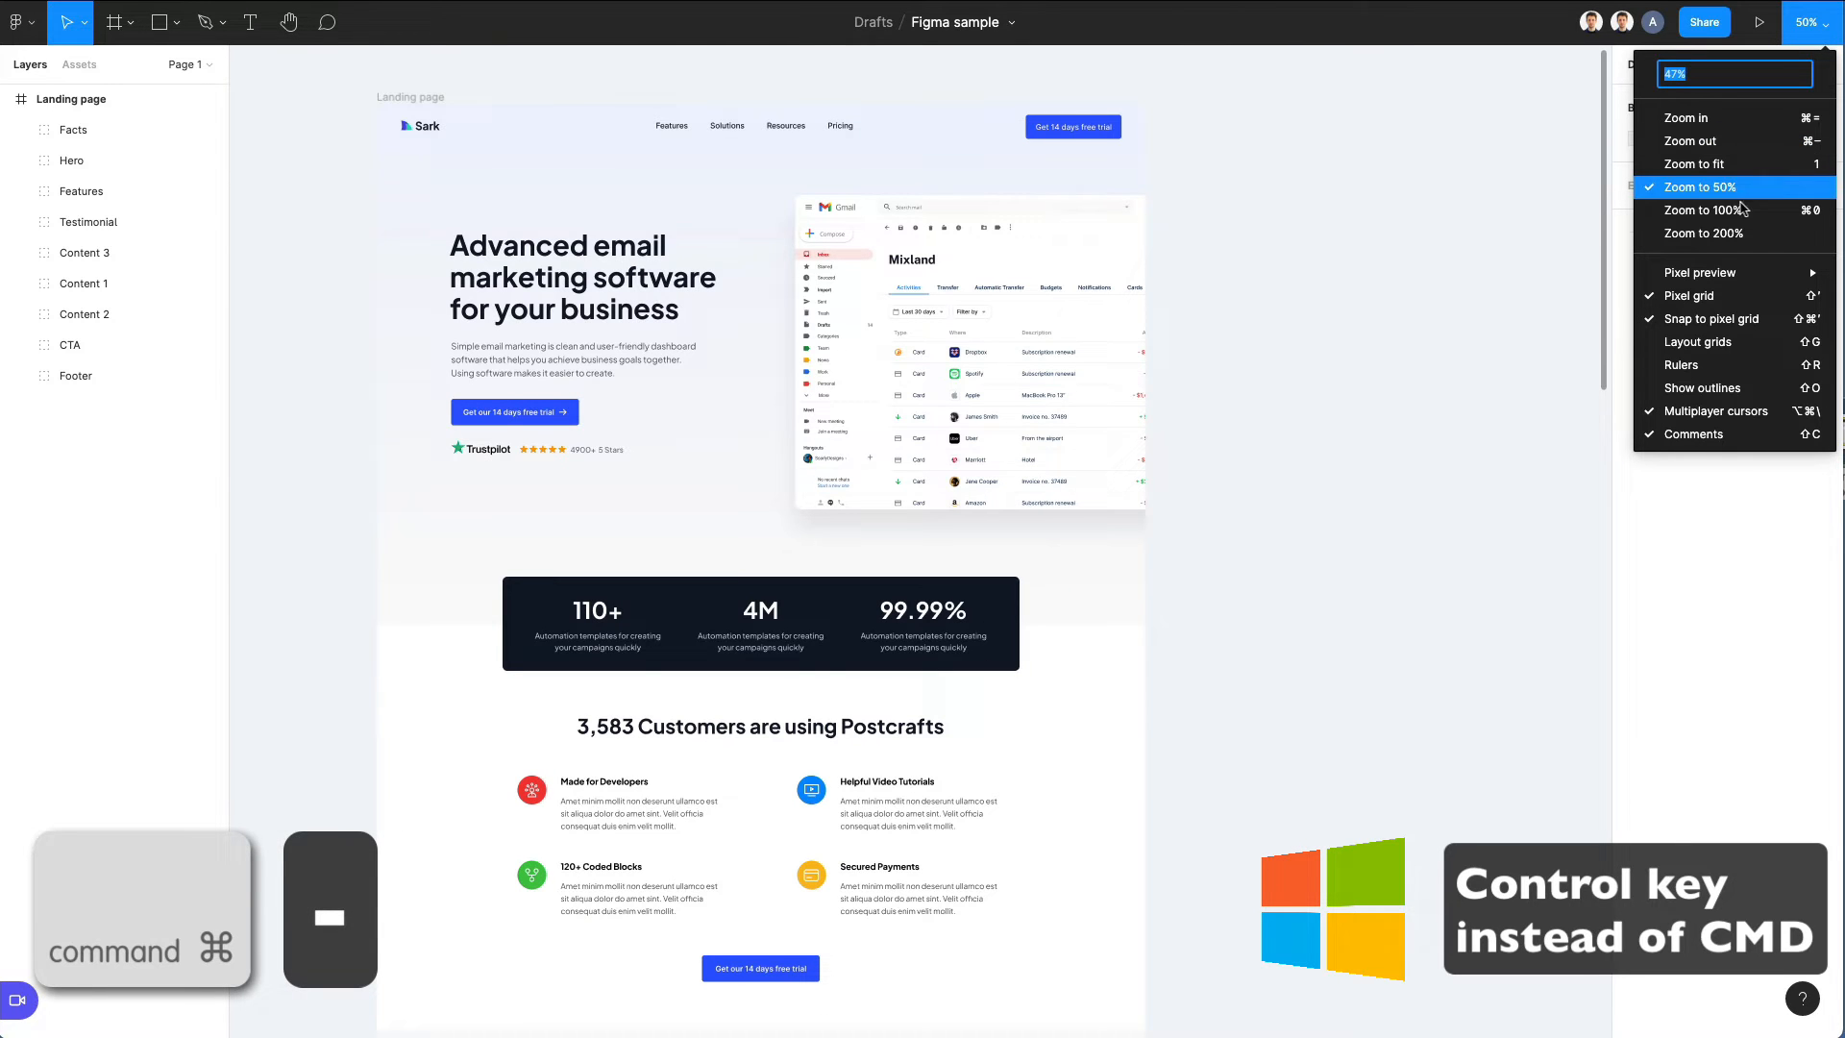
left_click(1705, 209)
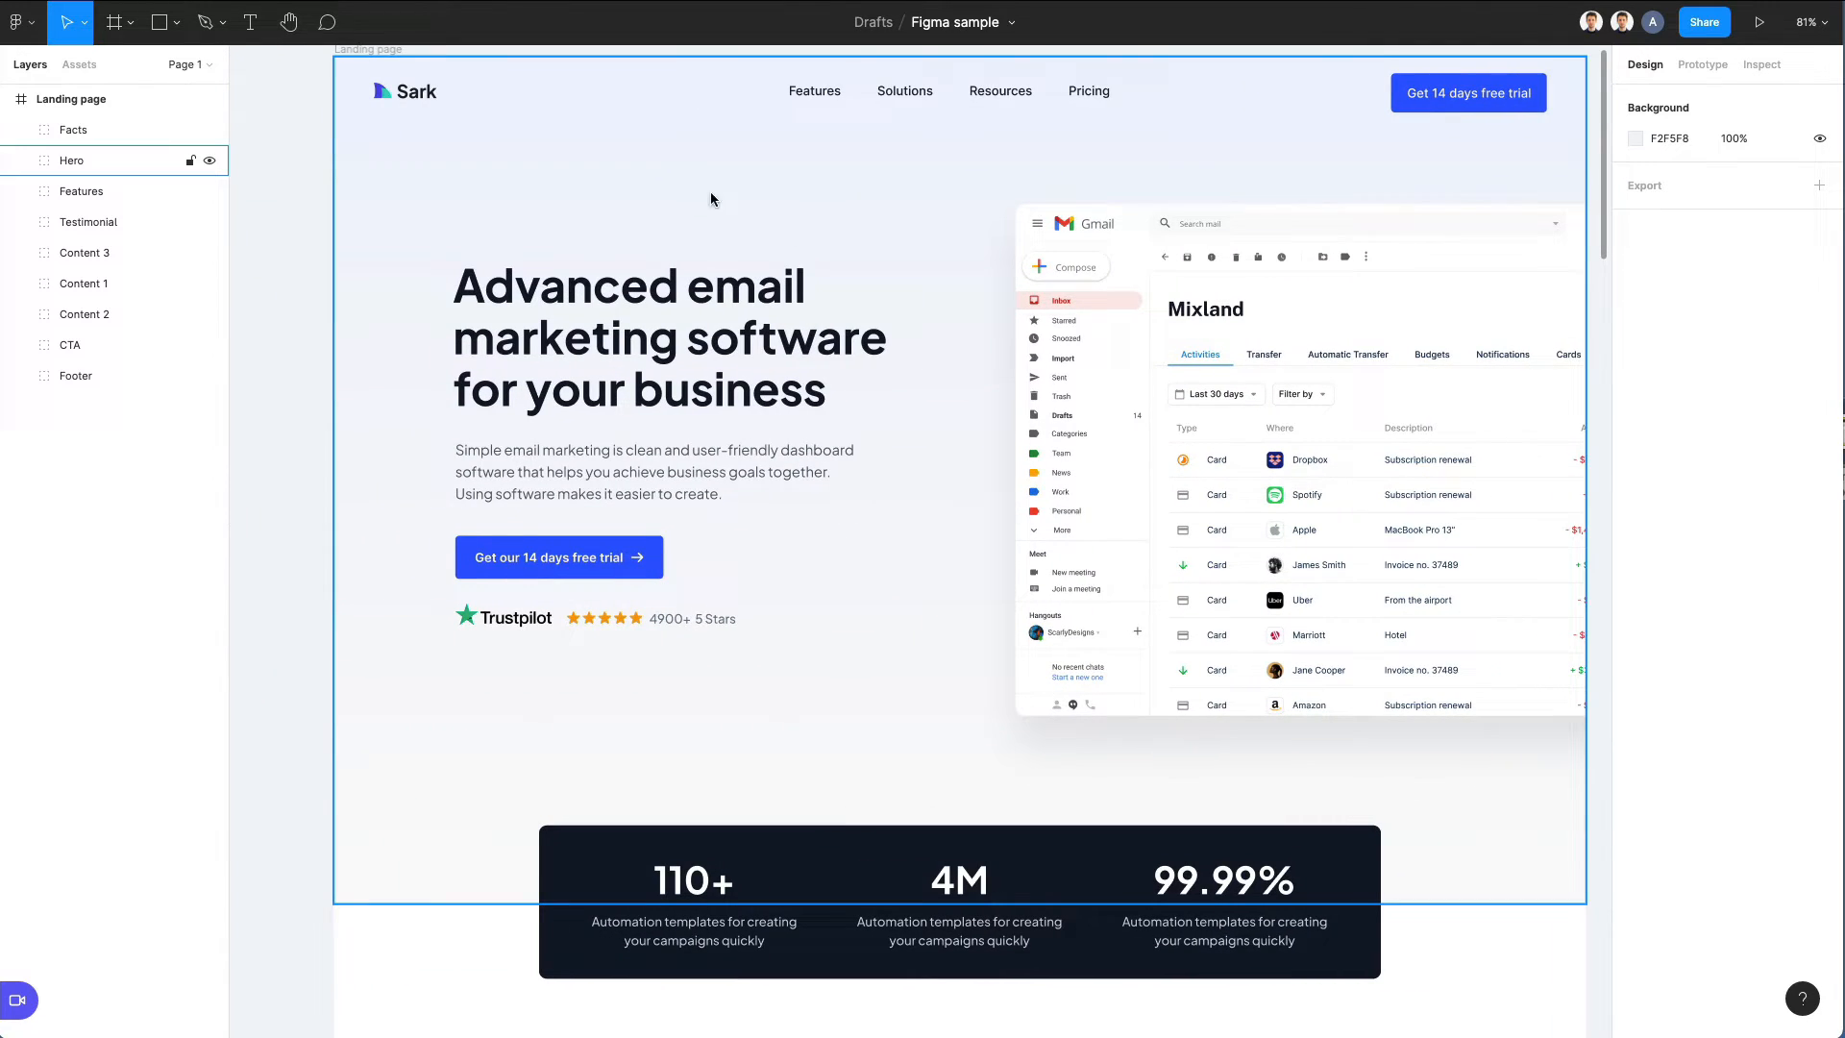
- Pan the canvas with the Hand tool to reposition the hero section
key("space")
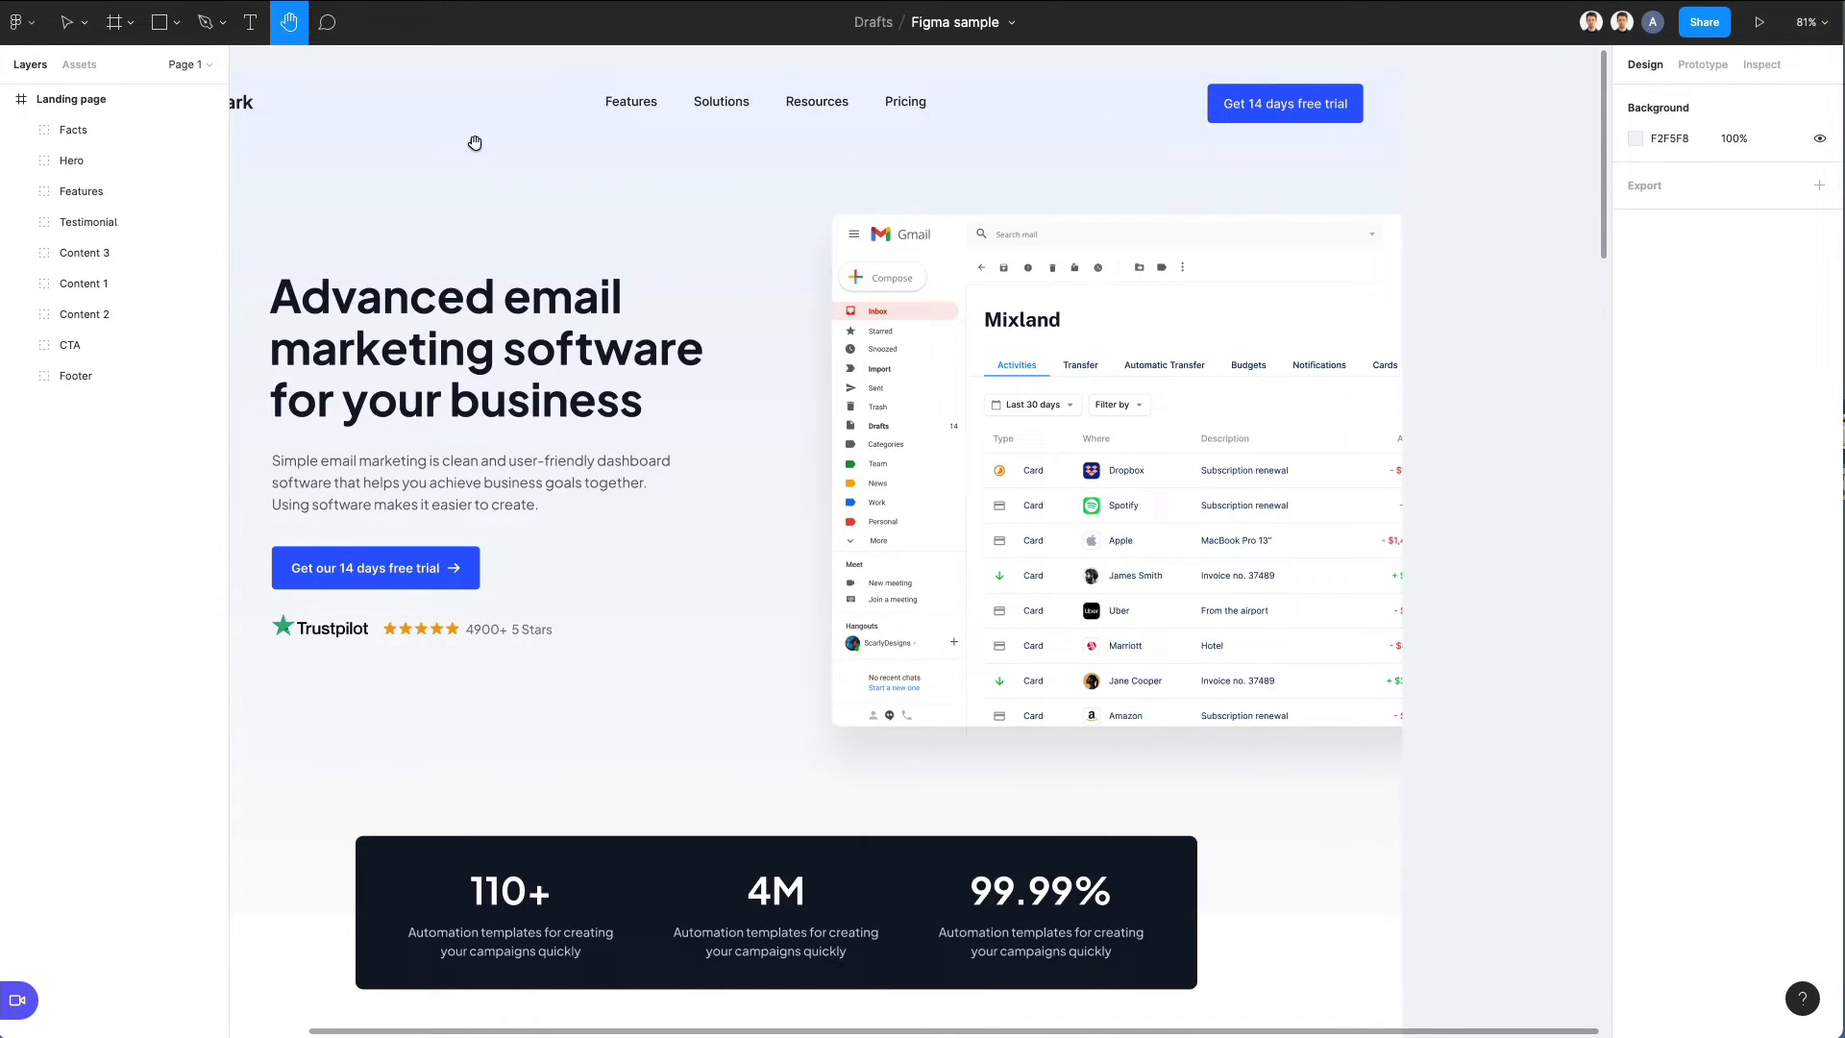
left_click_drag(475, 142, 594, 229)
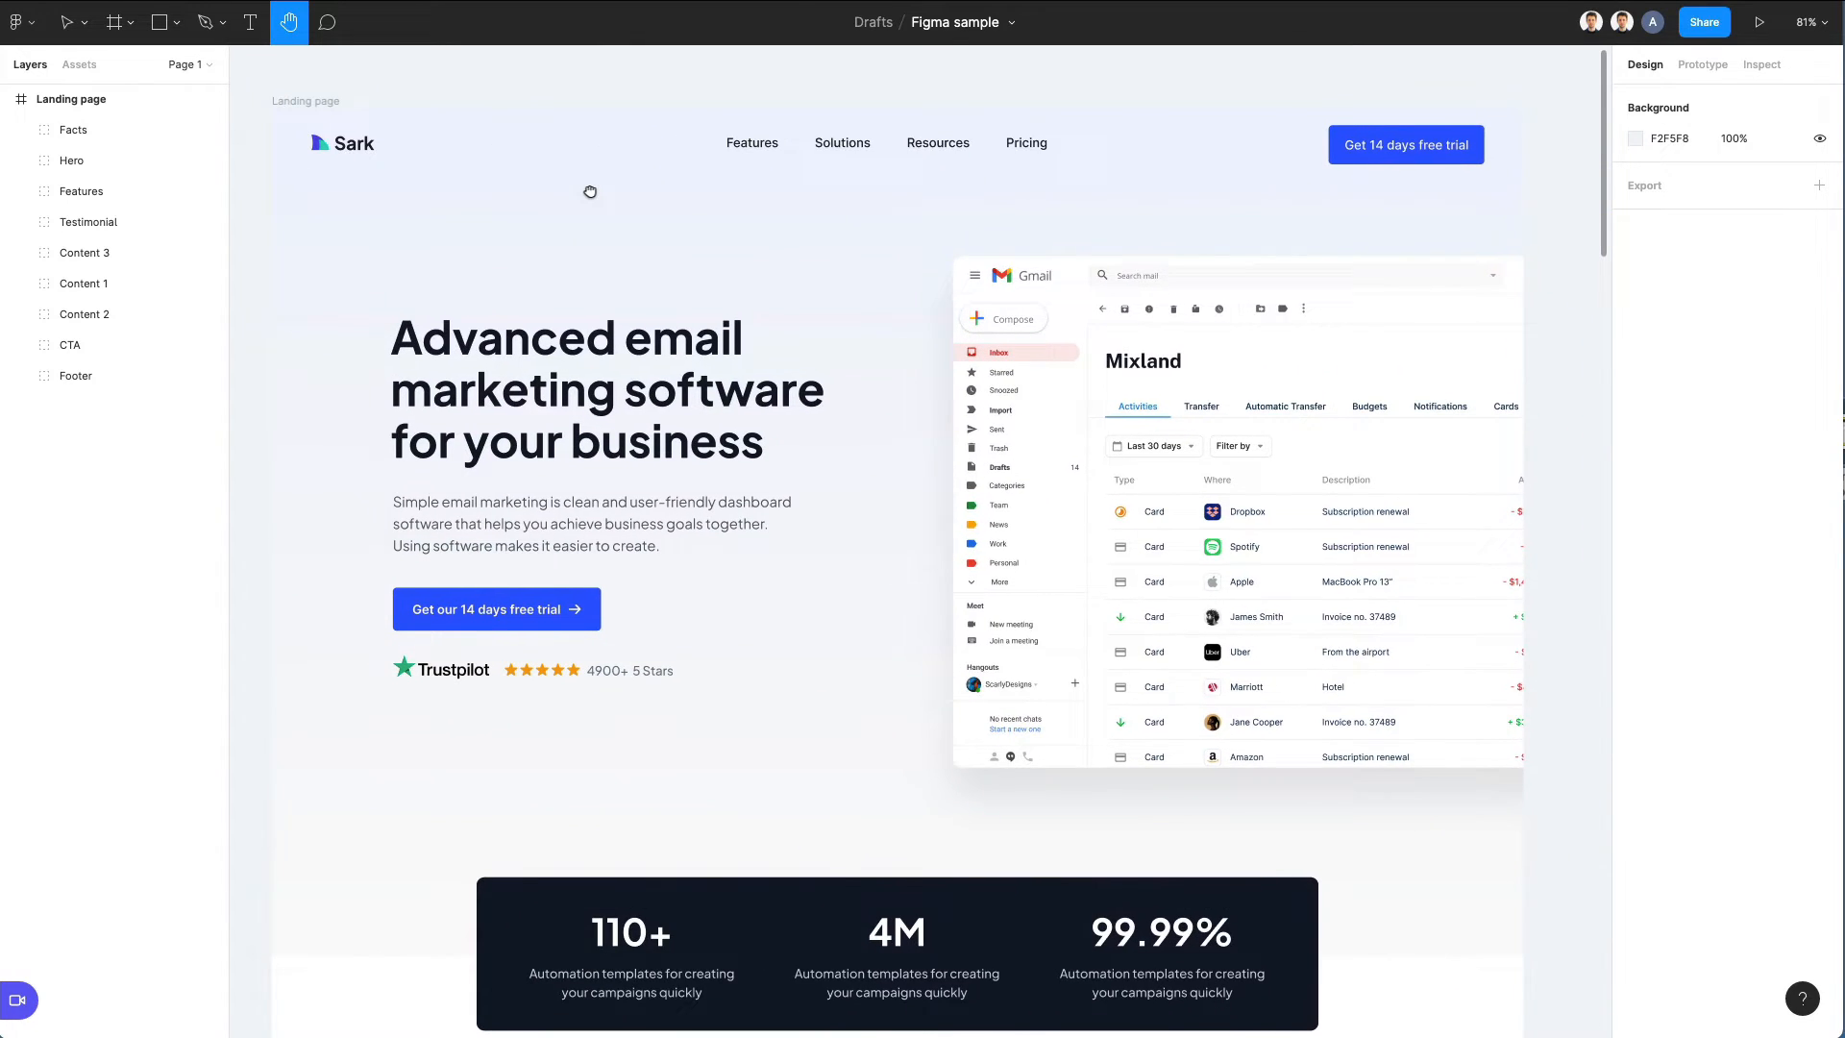
scroll("down", 3)
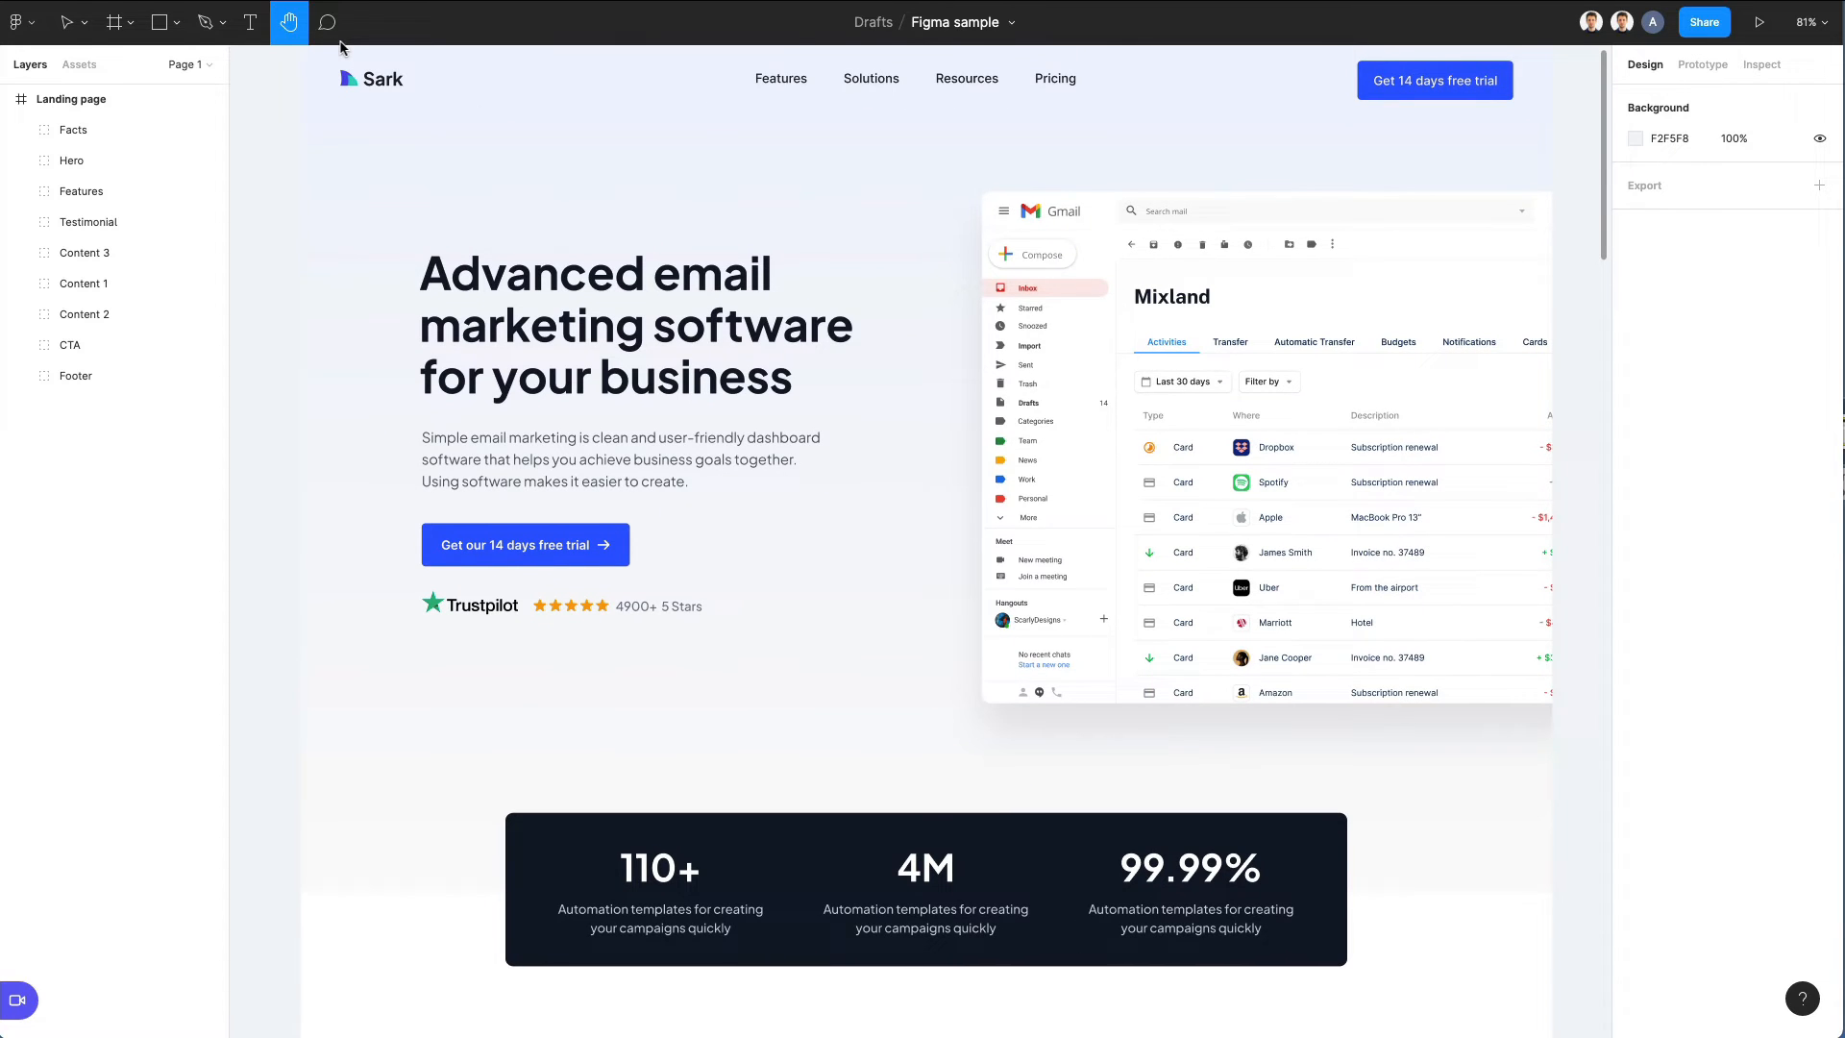
mouse_move(326, 22)
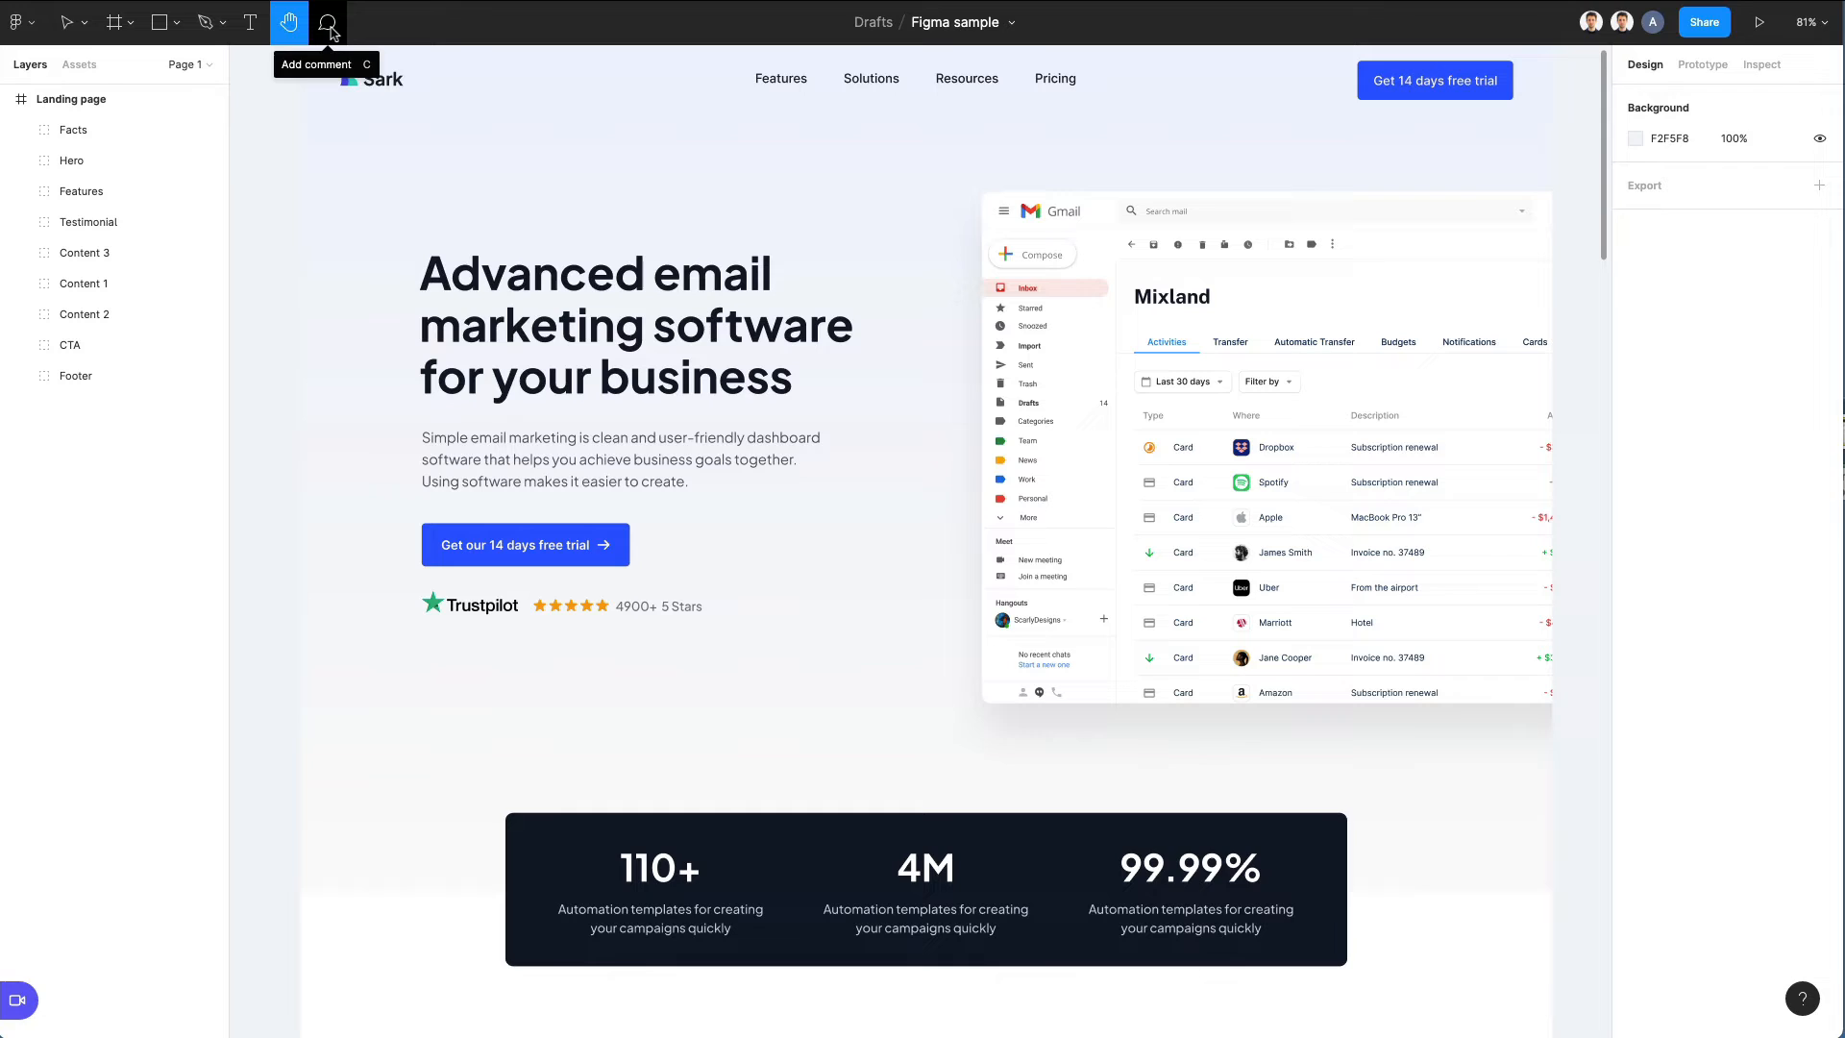
- Pin the comment 'change this button to orange' on the 14 days free trial button
key("c")
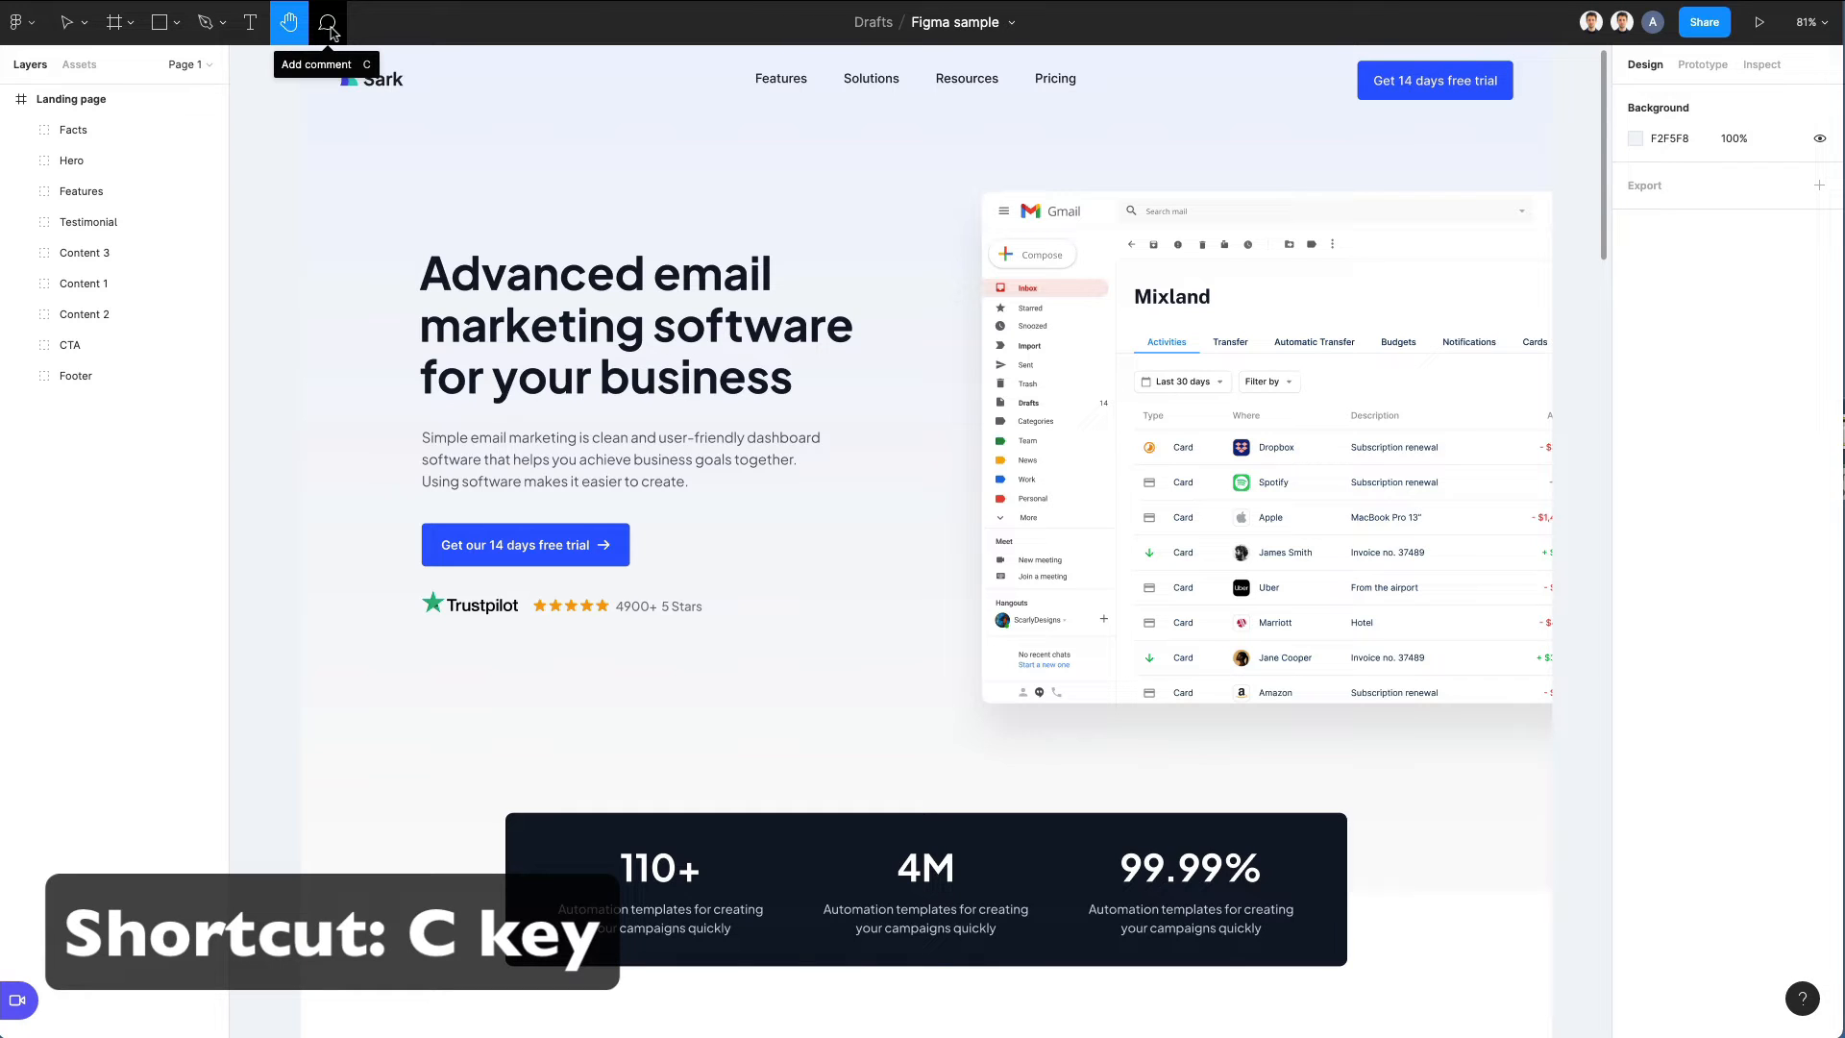
left_click(327, 21)
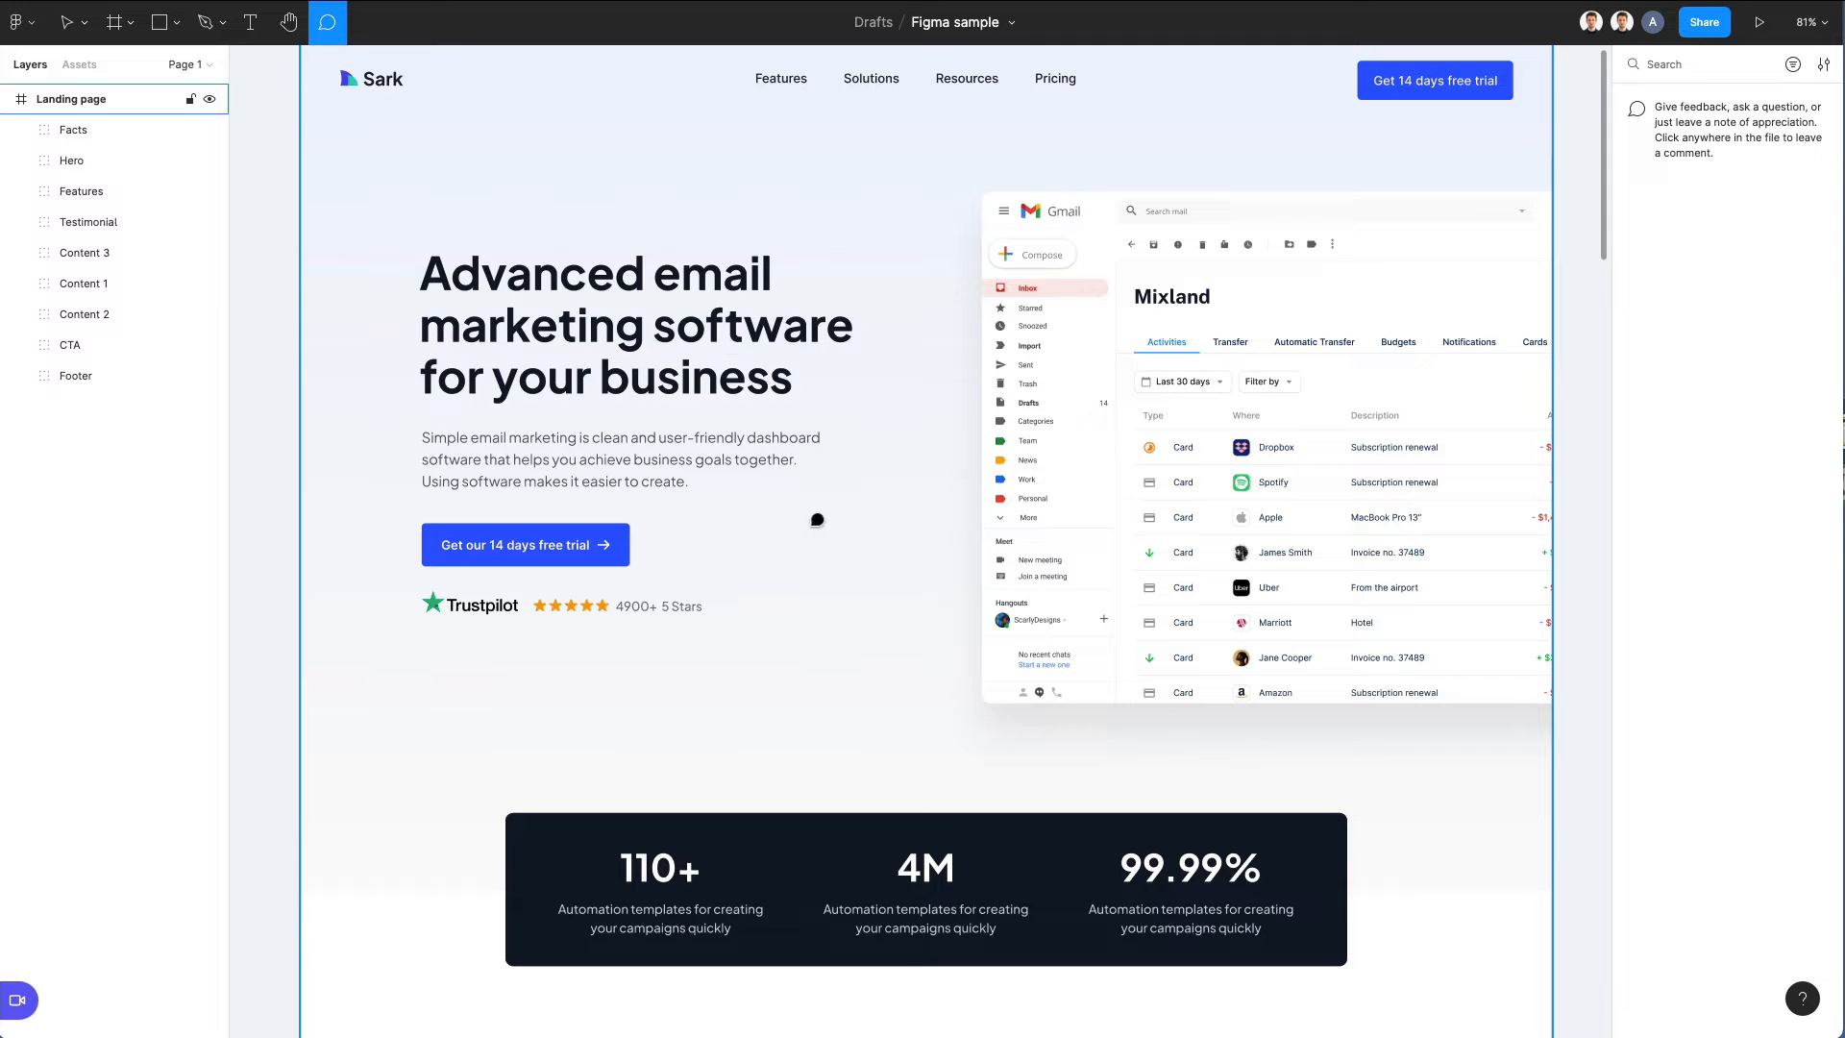
mouse_move(700, 454)
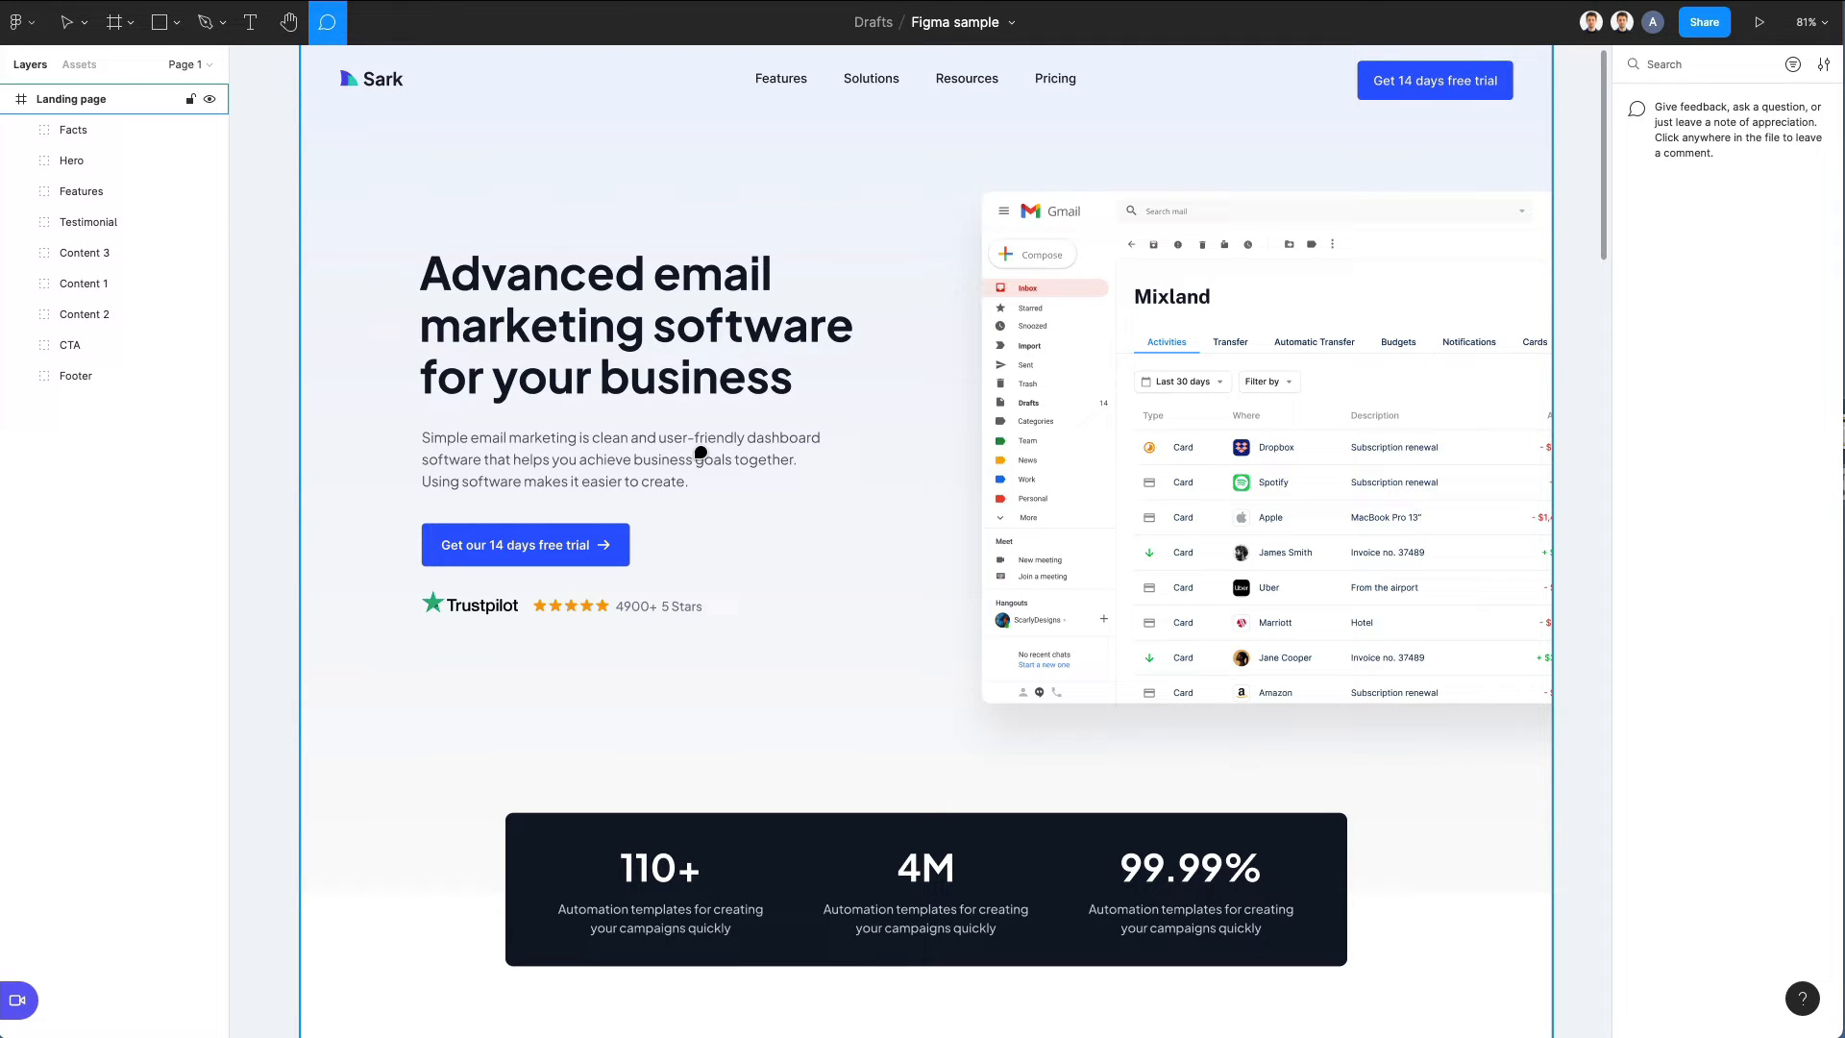
mouse_move(744, 475)
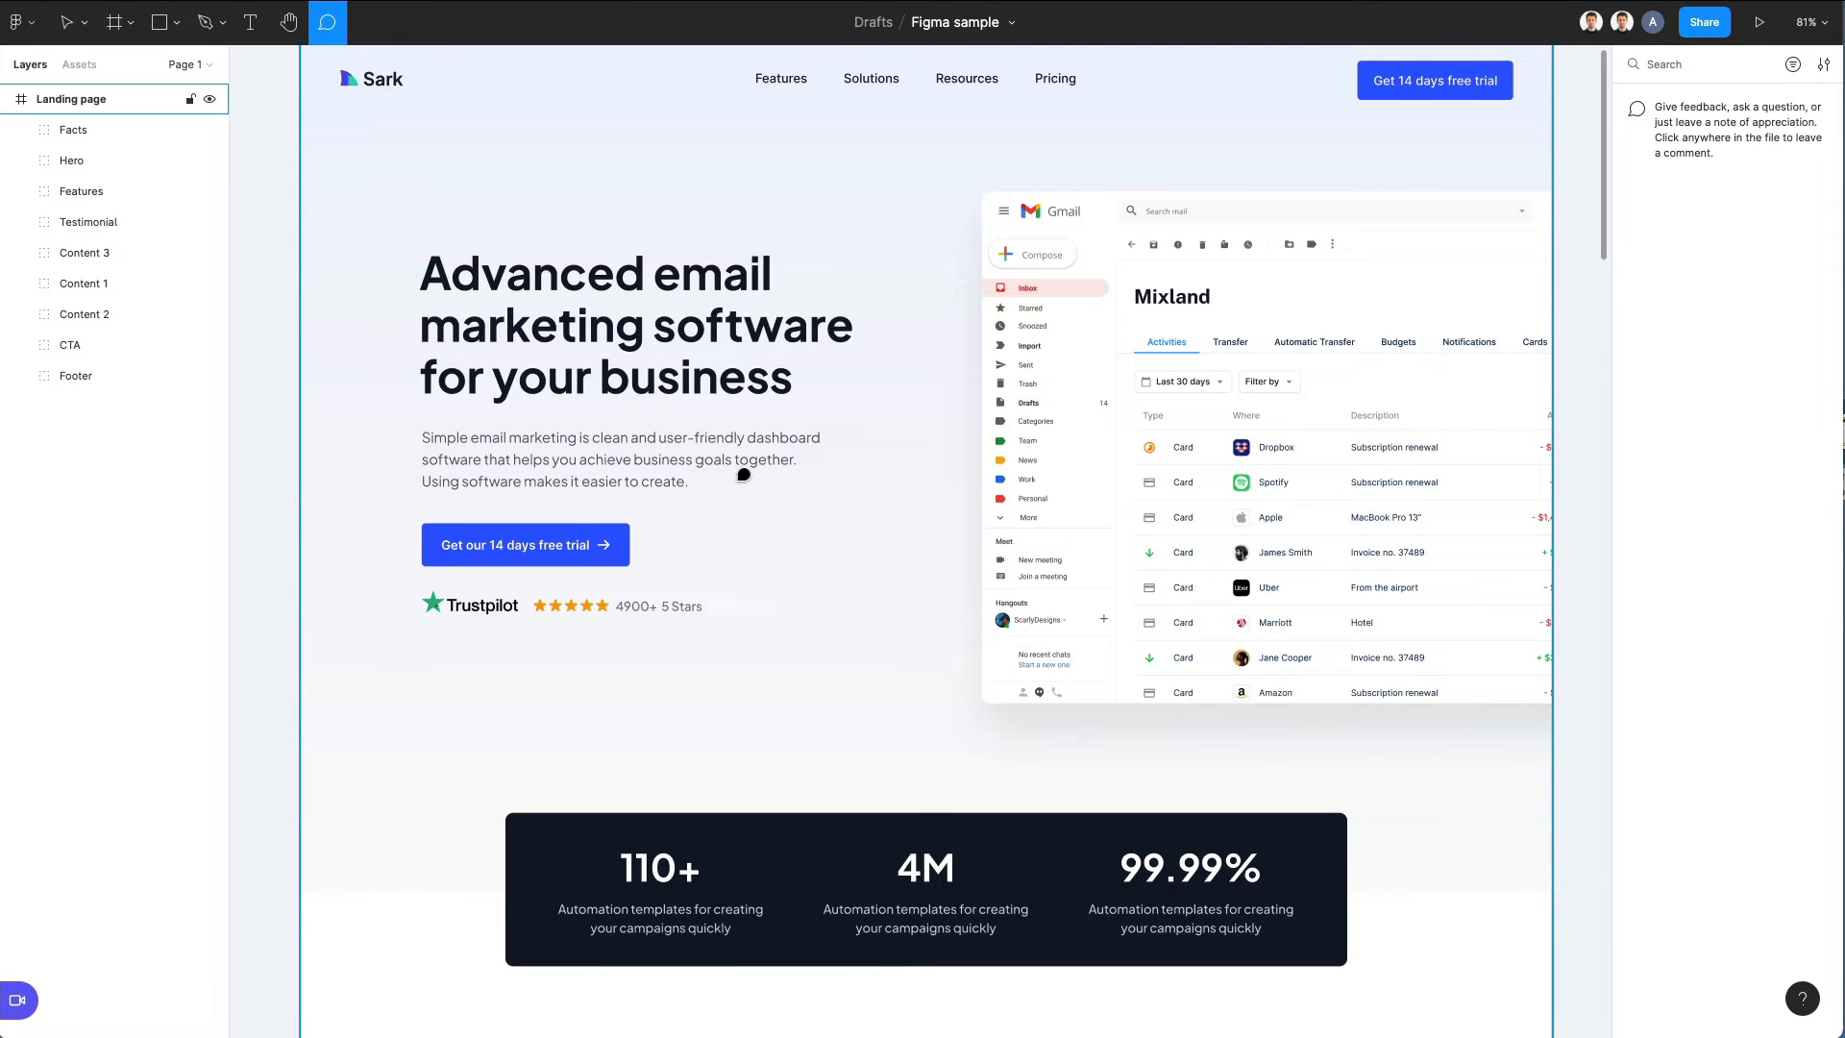
mouse_move(701, 480)
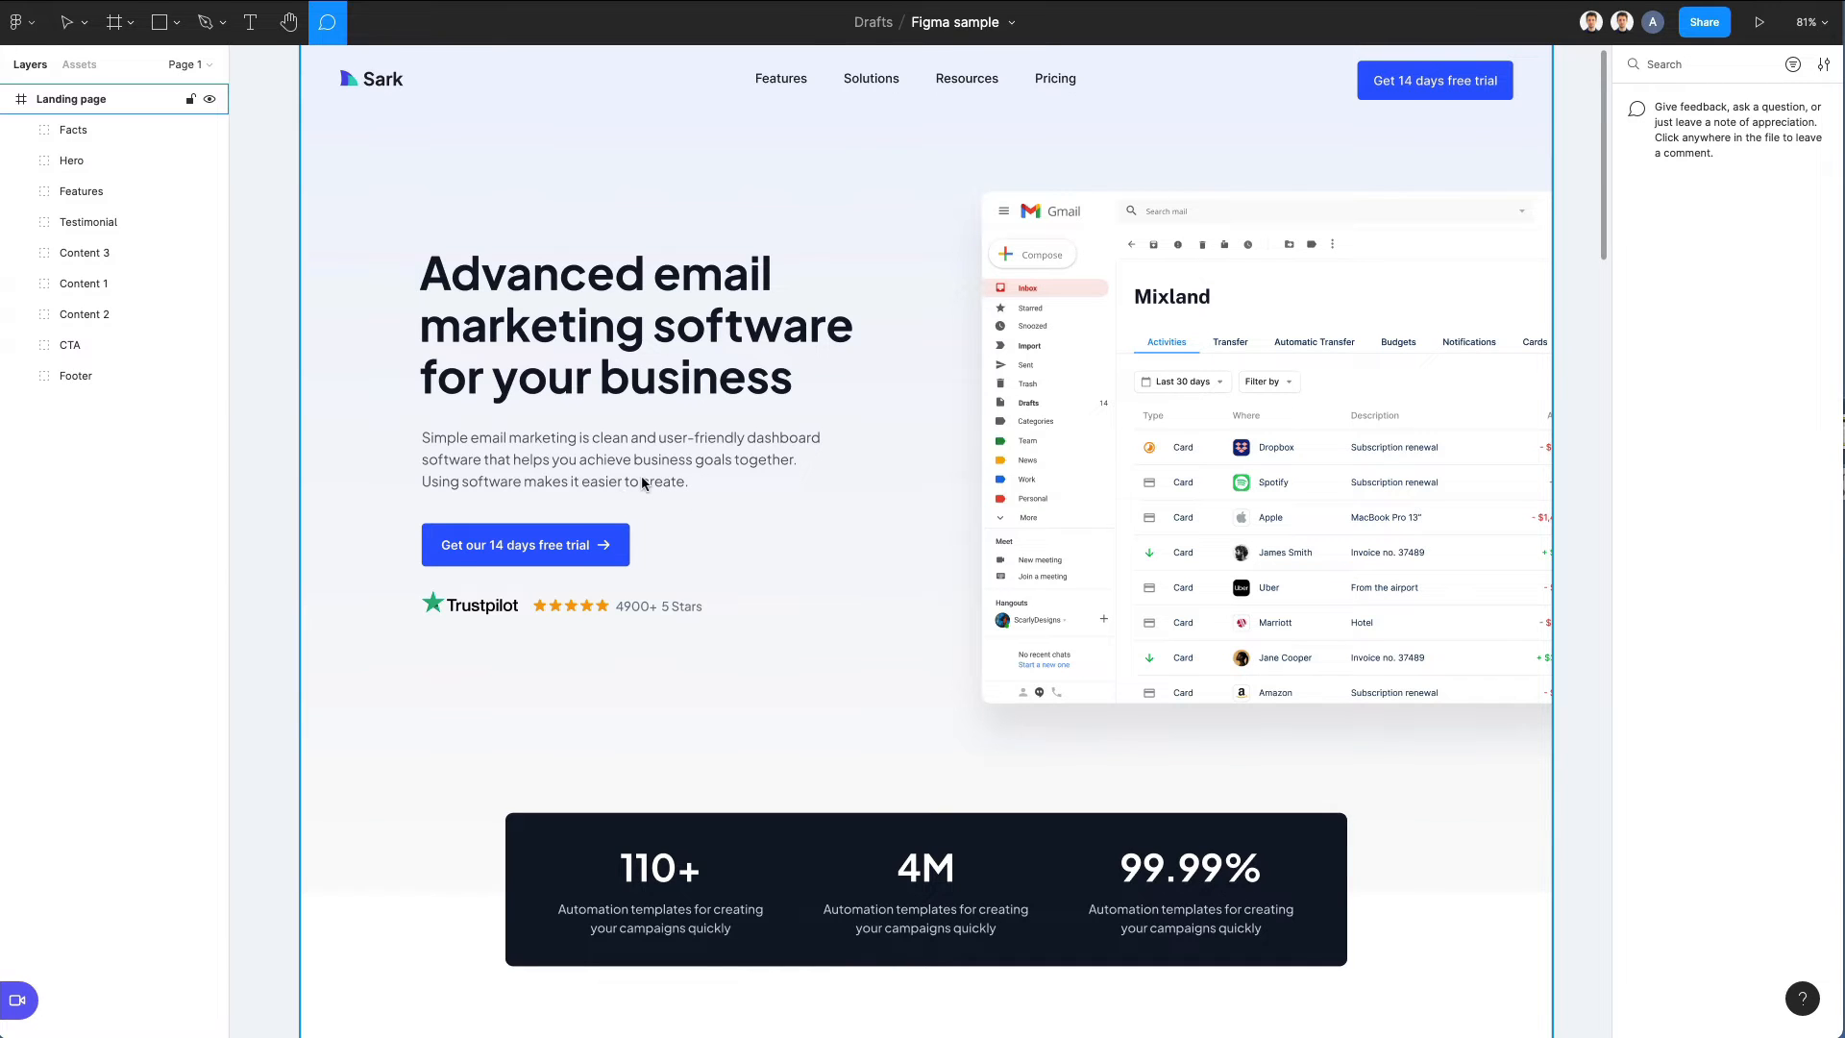
left_click(604, 515)
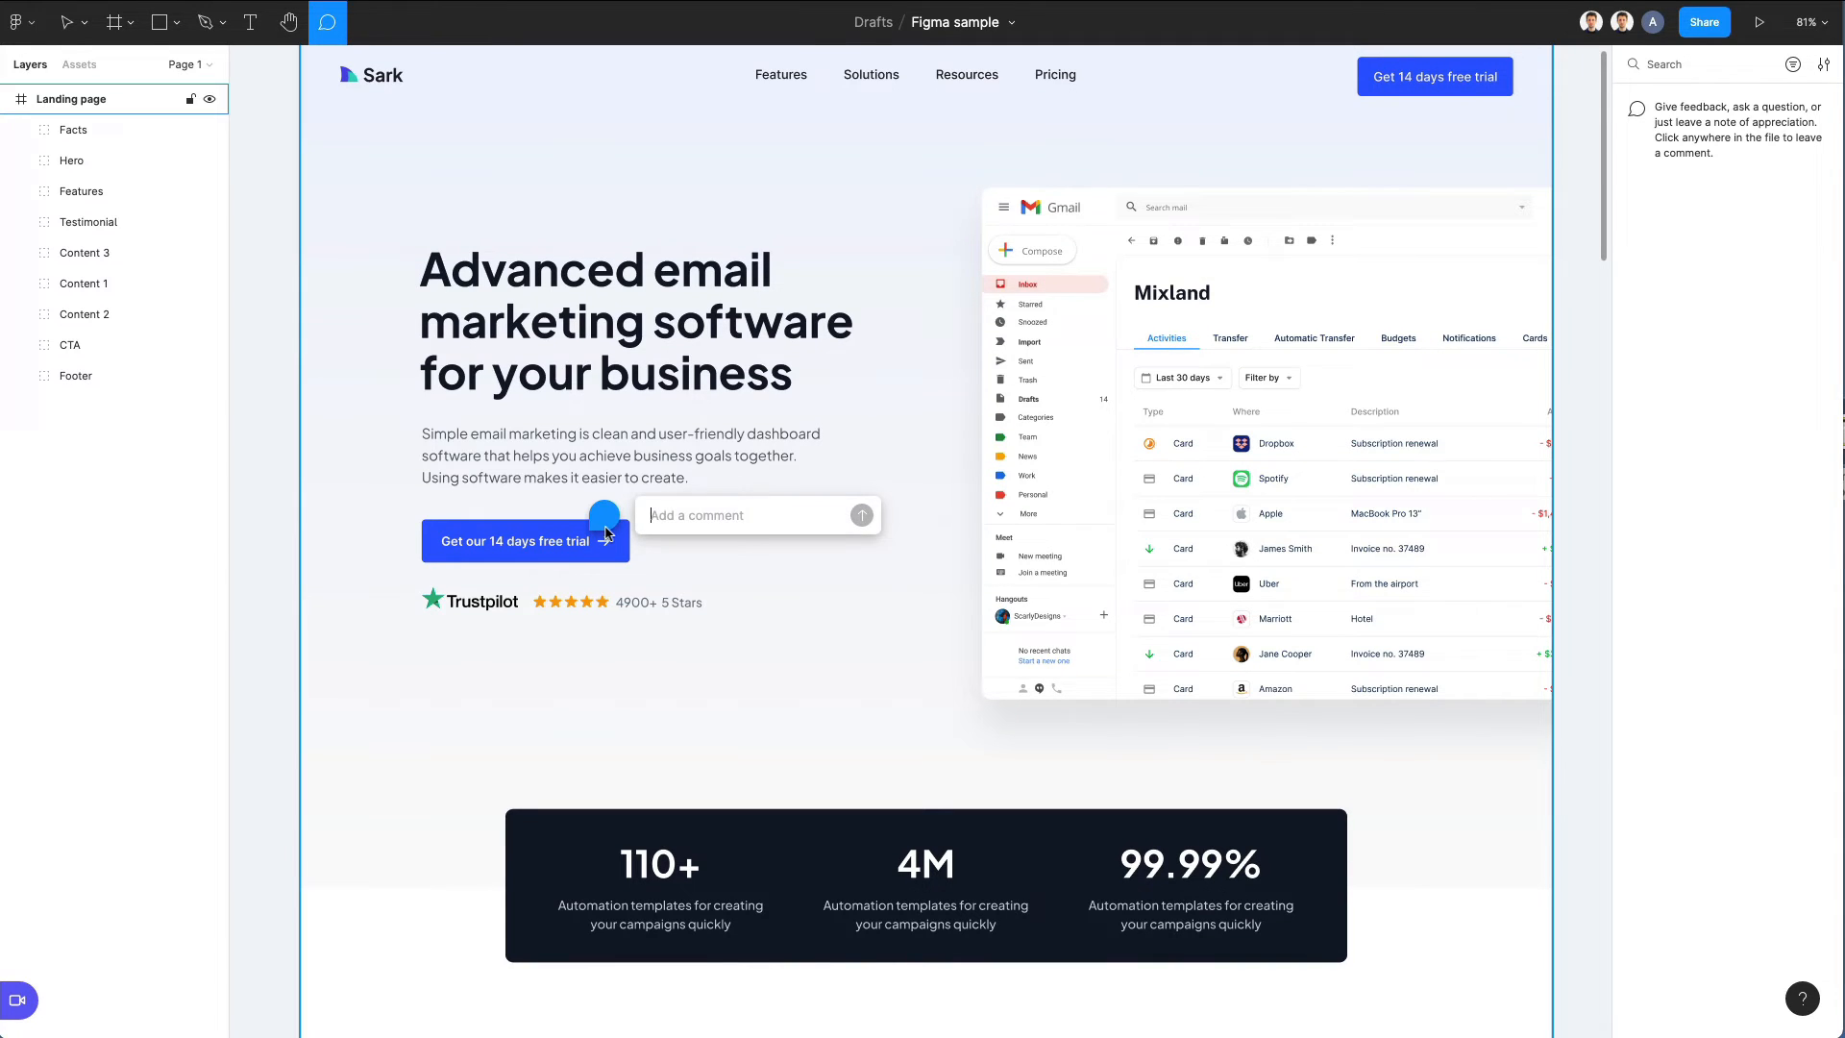
type("change this button")
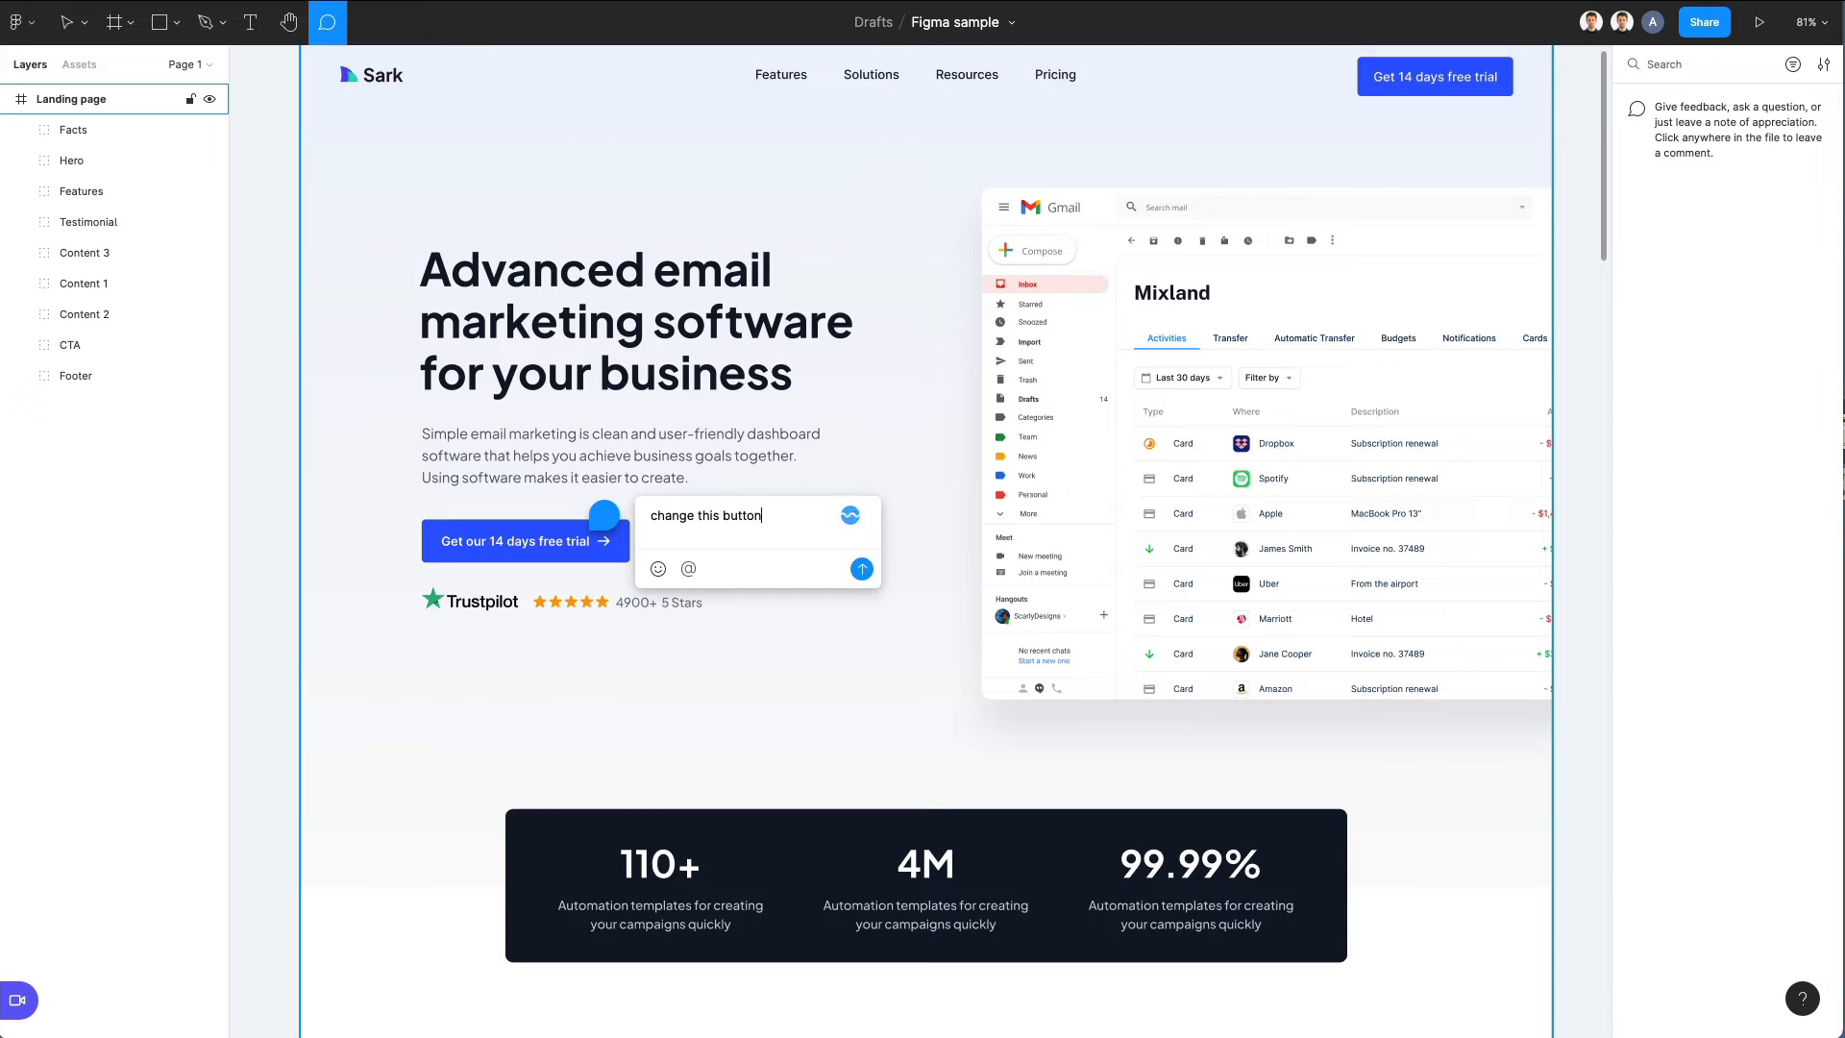
type("to orange@")
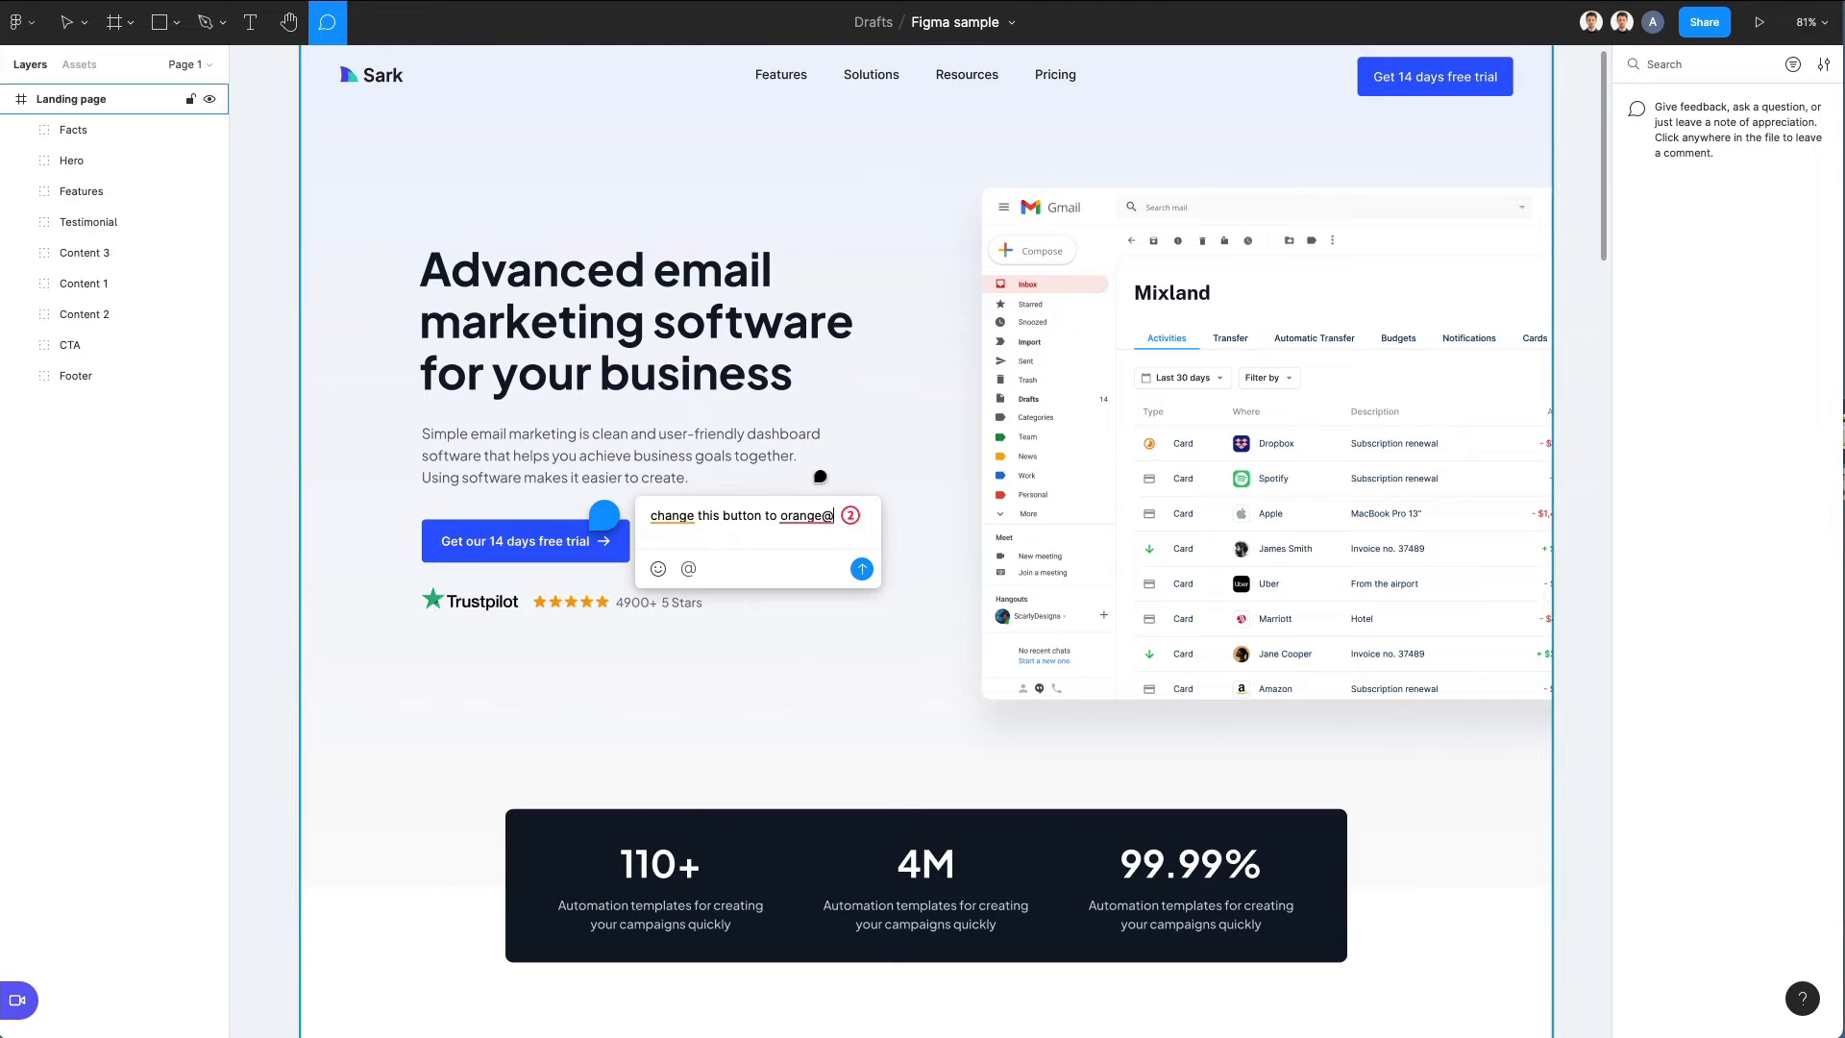
left_click(861, 569)
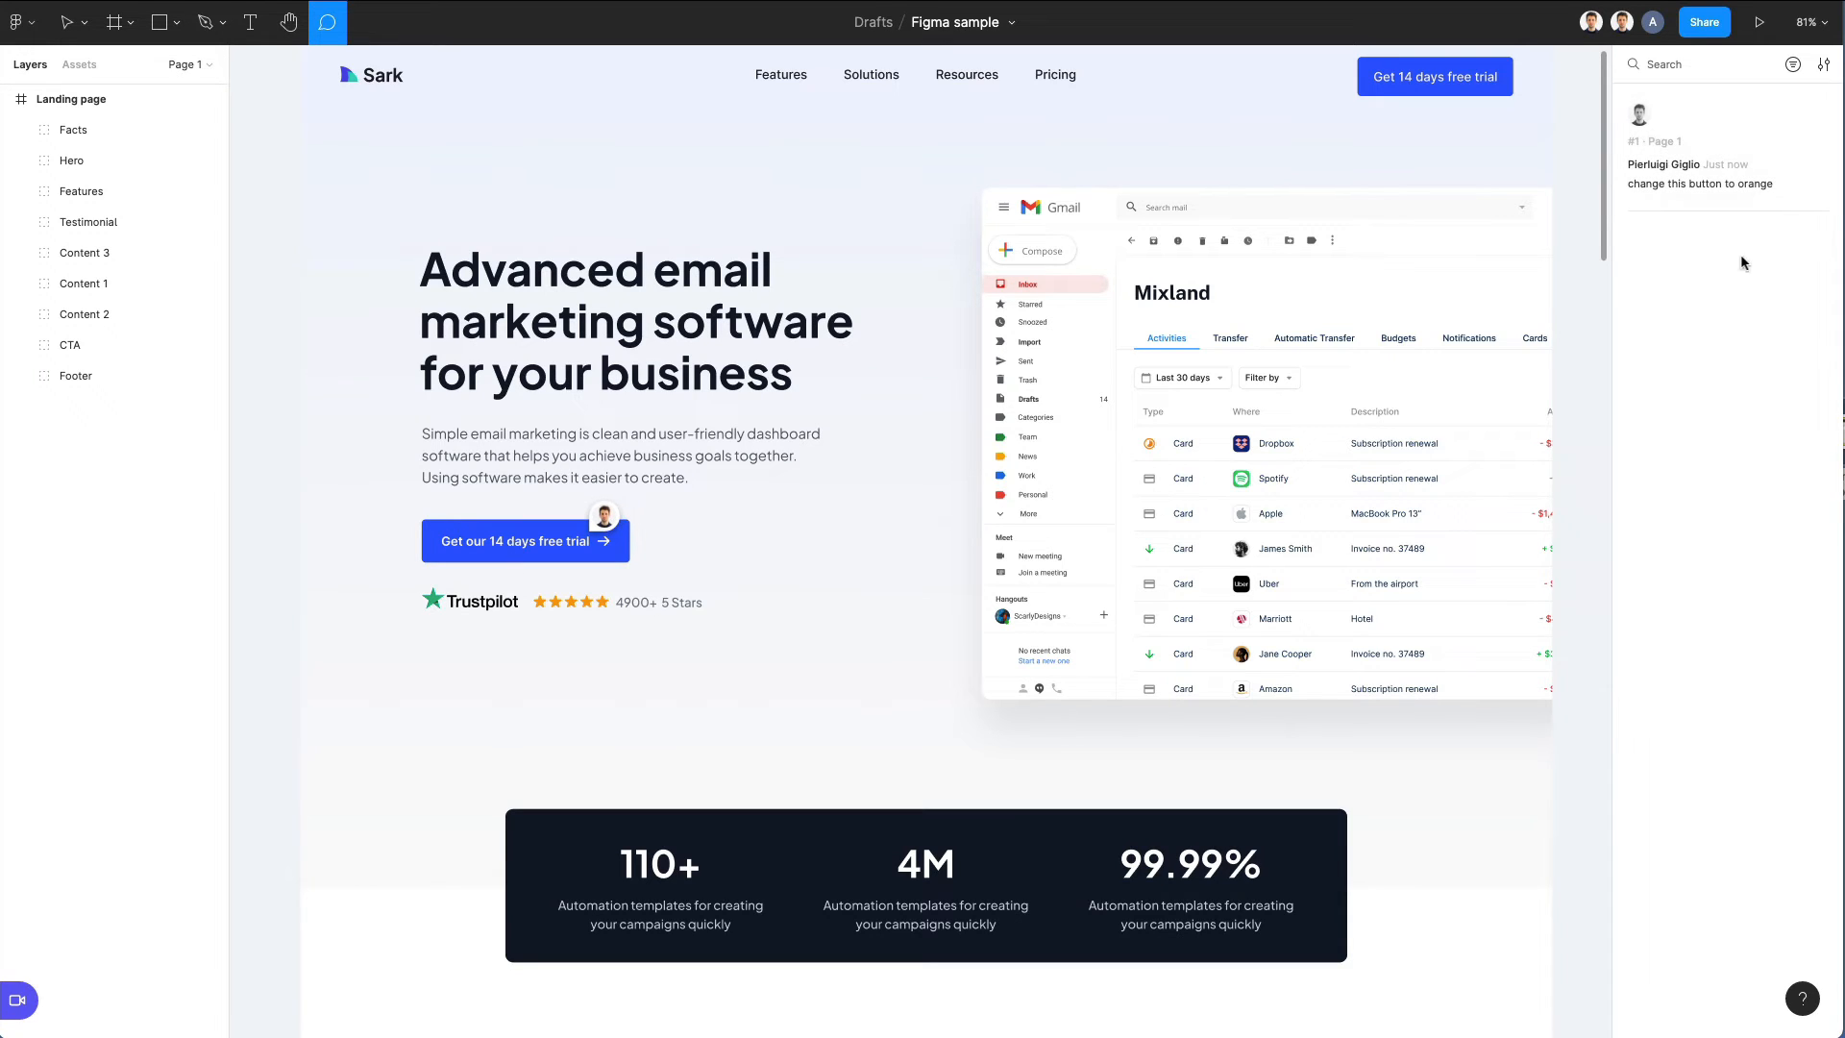
mouse_move(1703, 498)
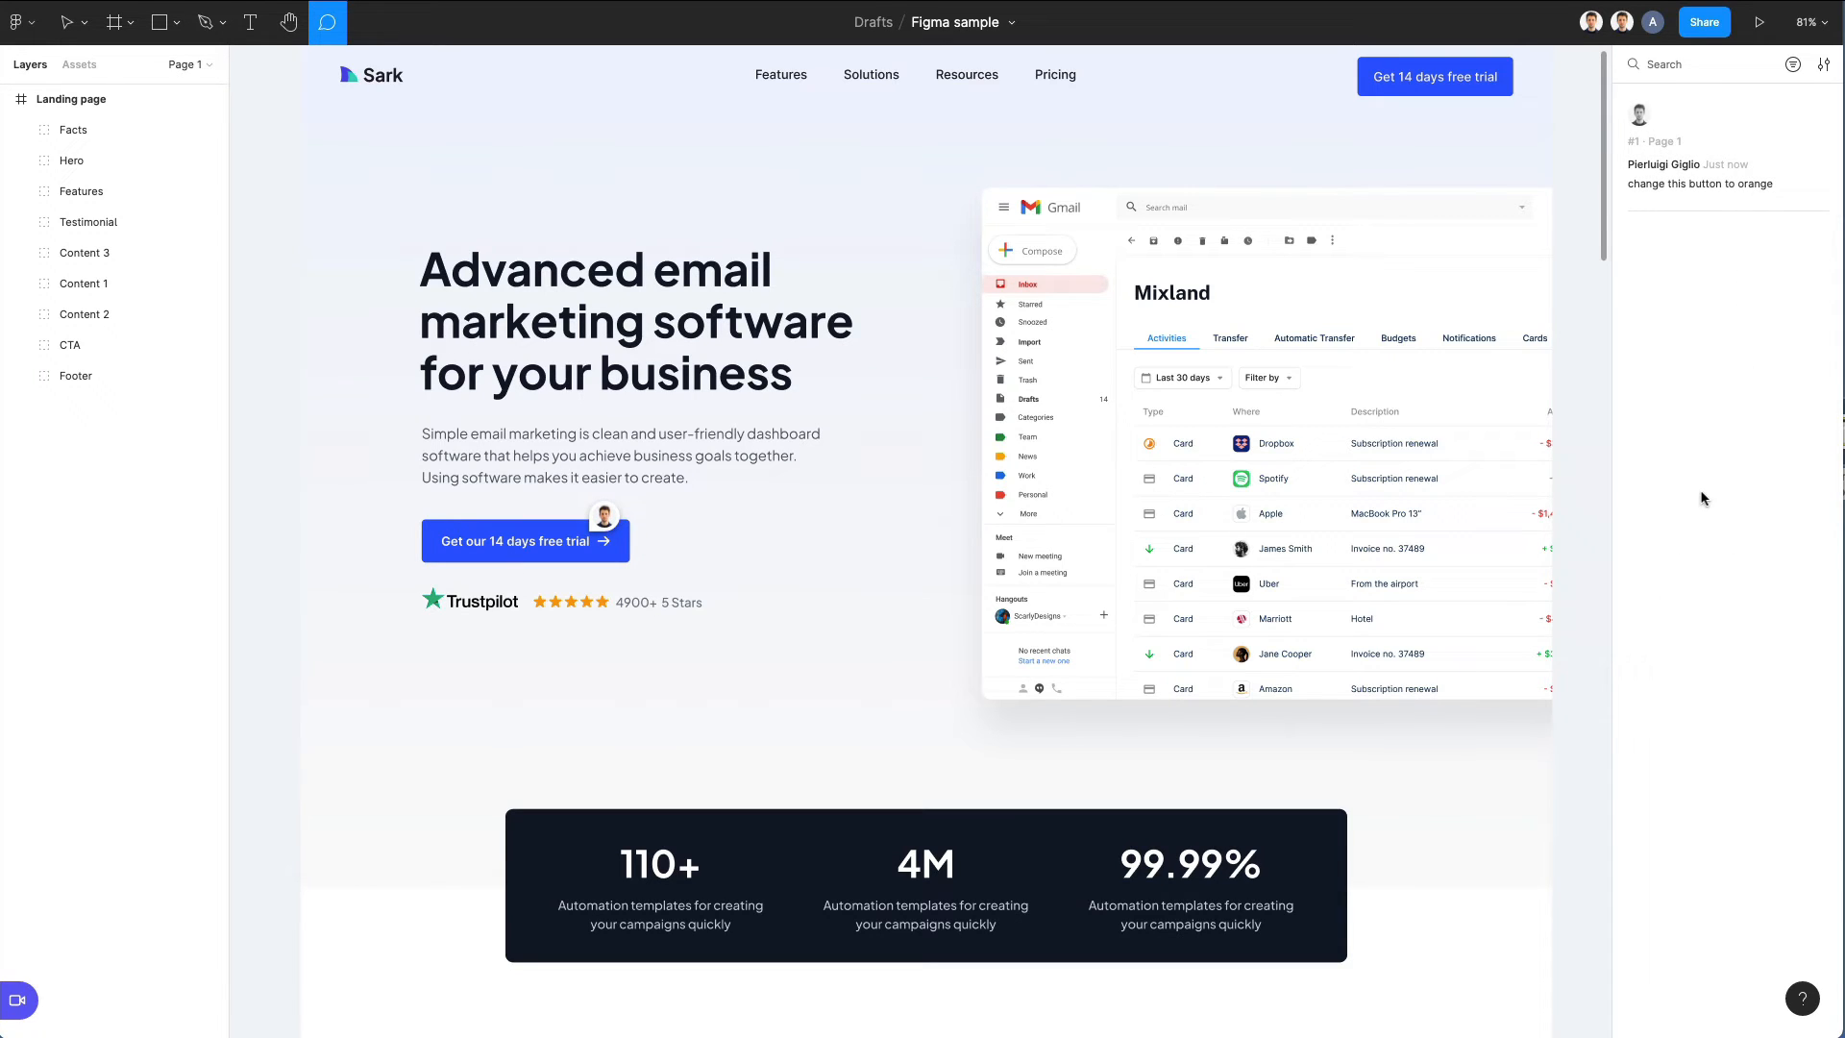
mouse_move(1709, 501)
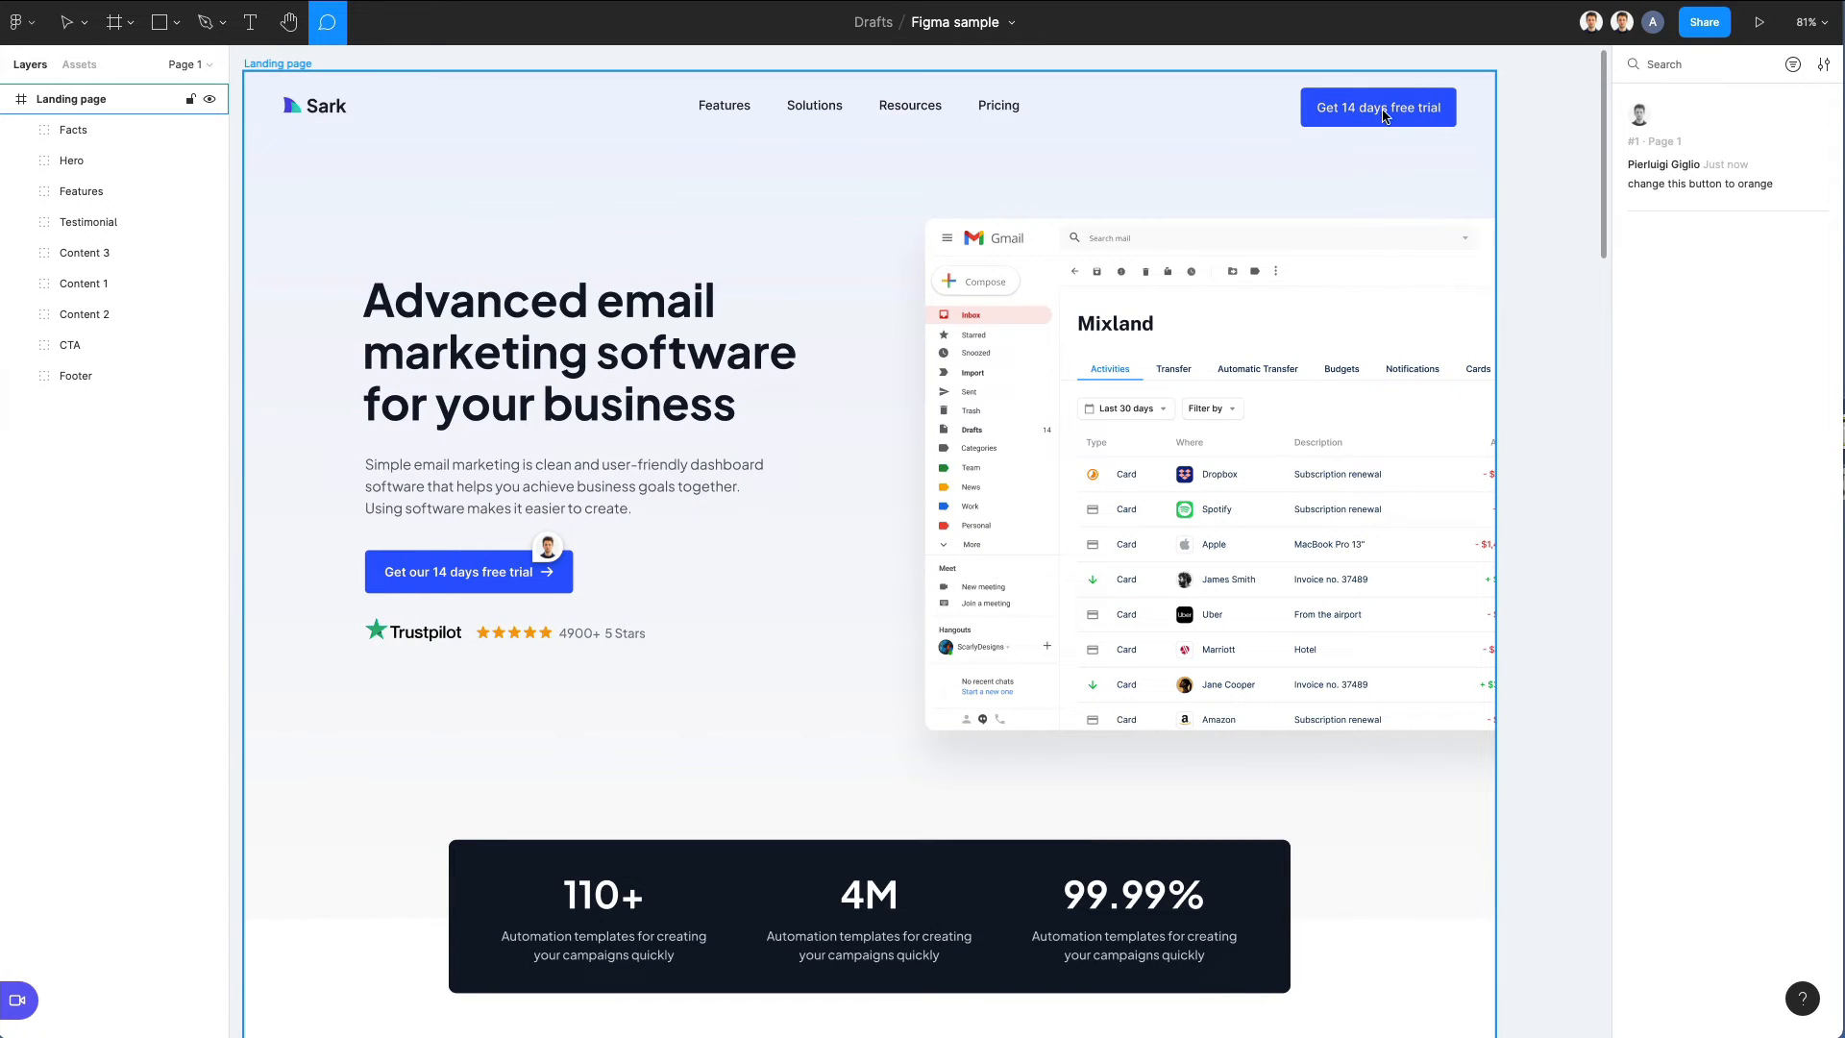
- Inspect the 'Advanced email marketing software' heading's size, typography, colour and CSS
left_click(67, 21)
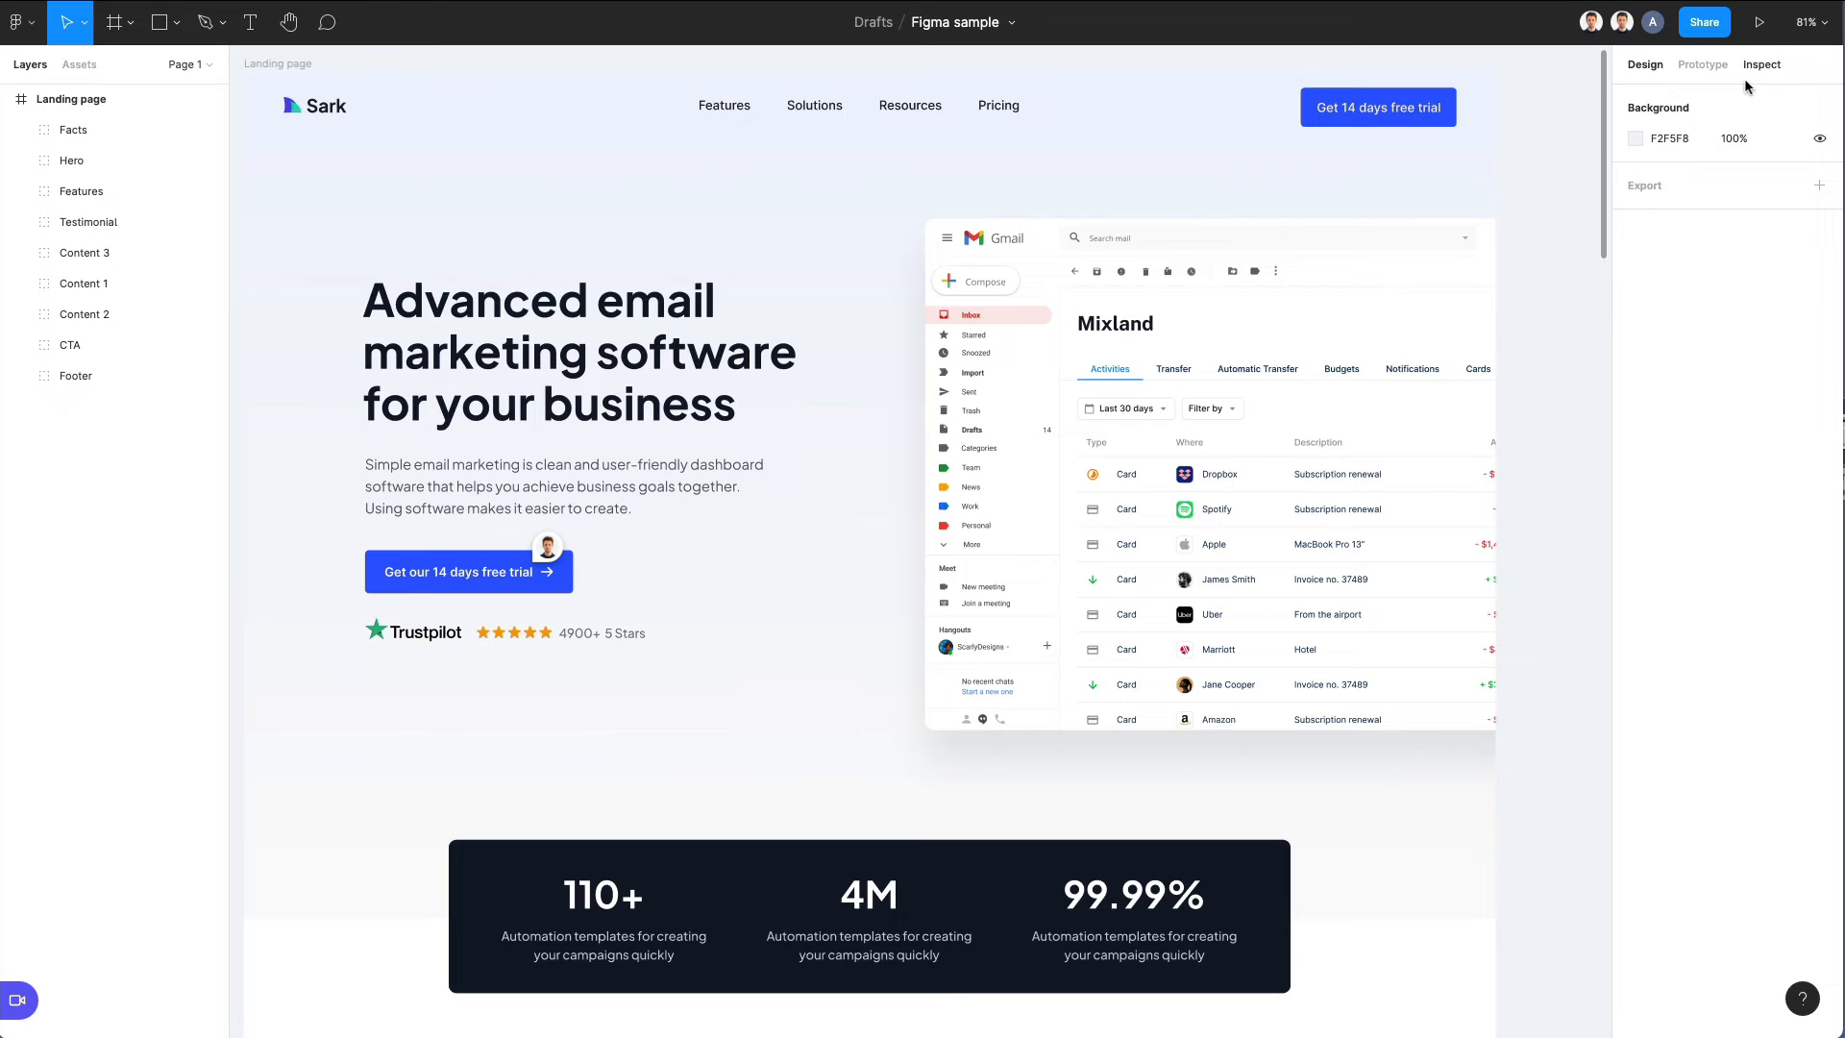
mouse_move(1763, 65)
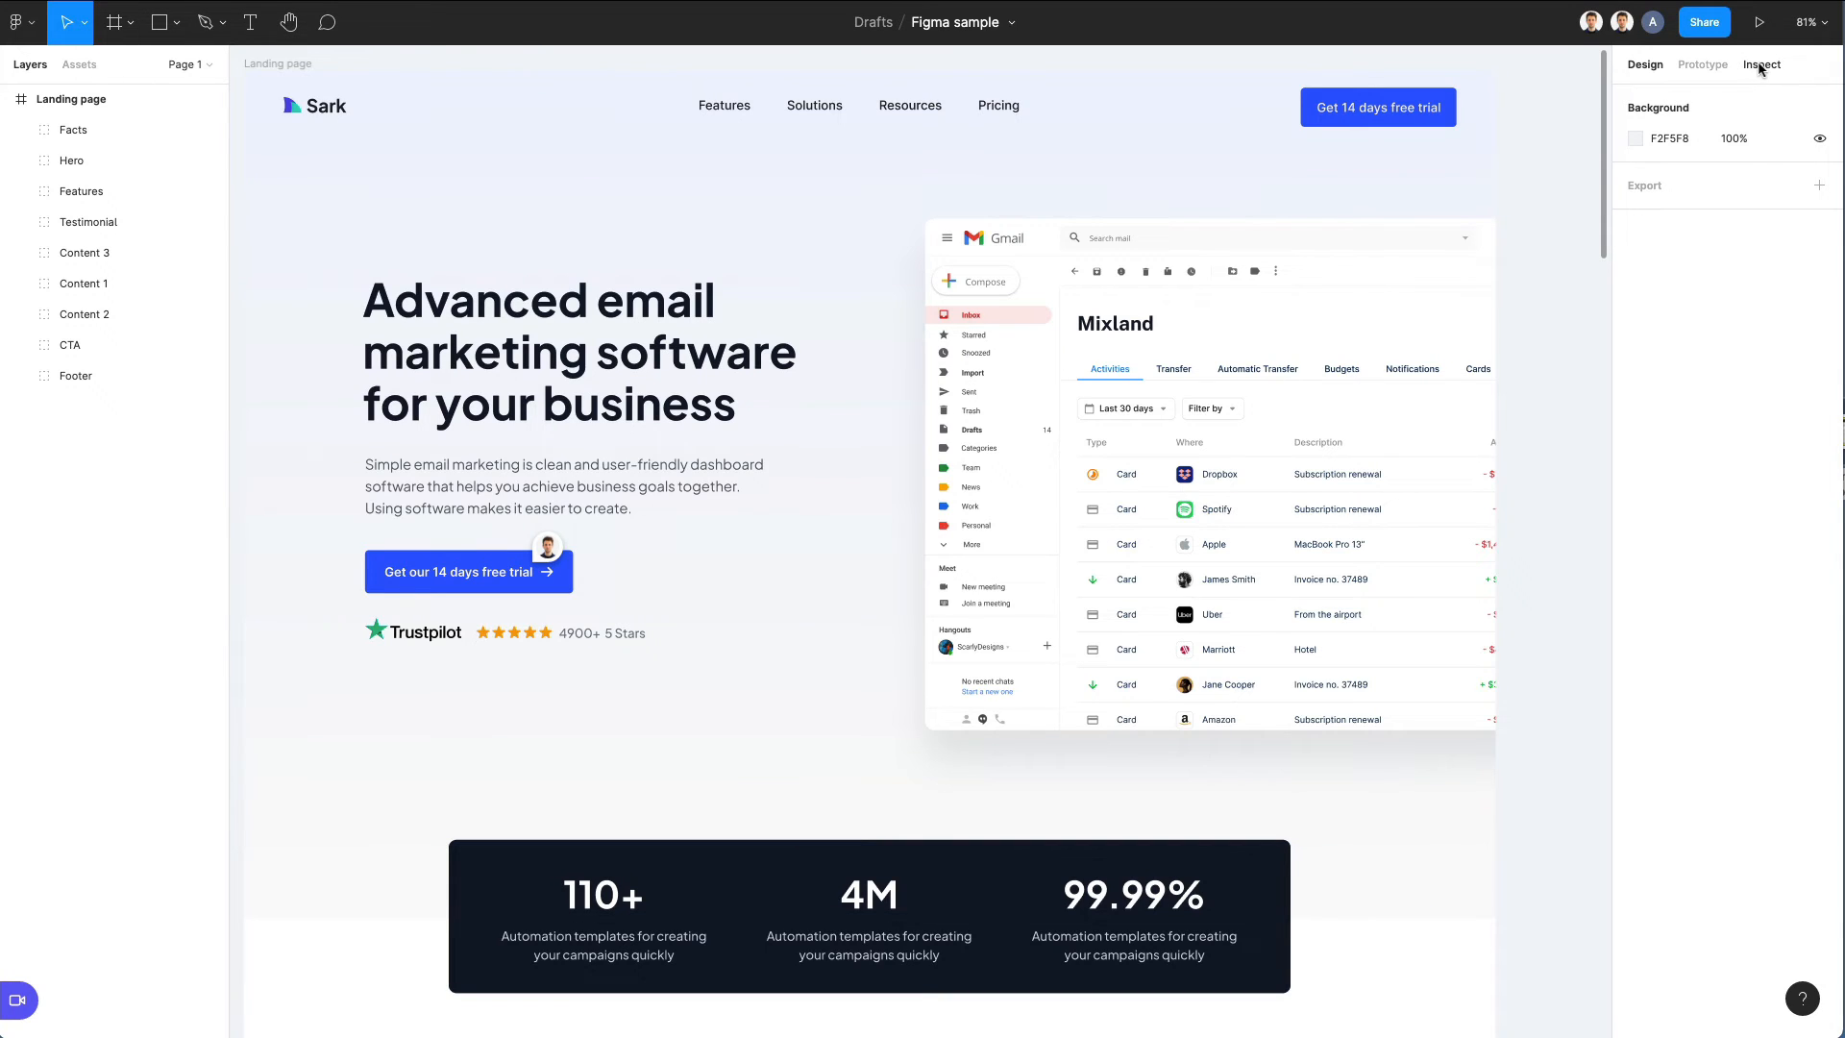
left_click(1762, 65)
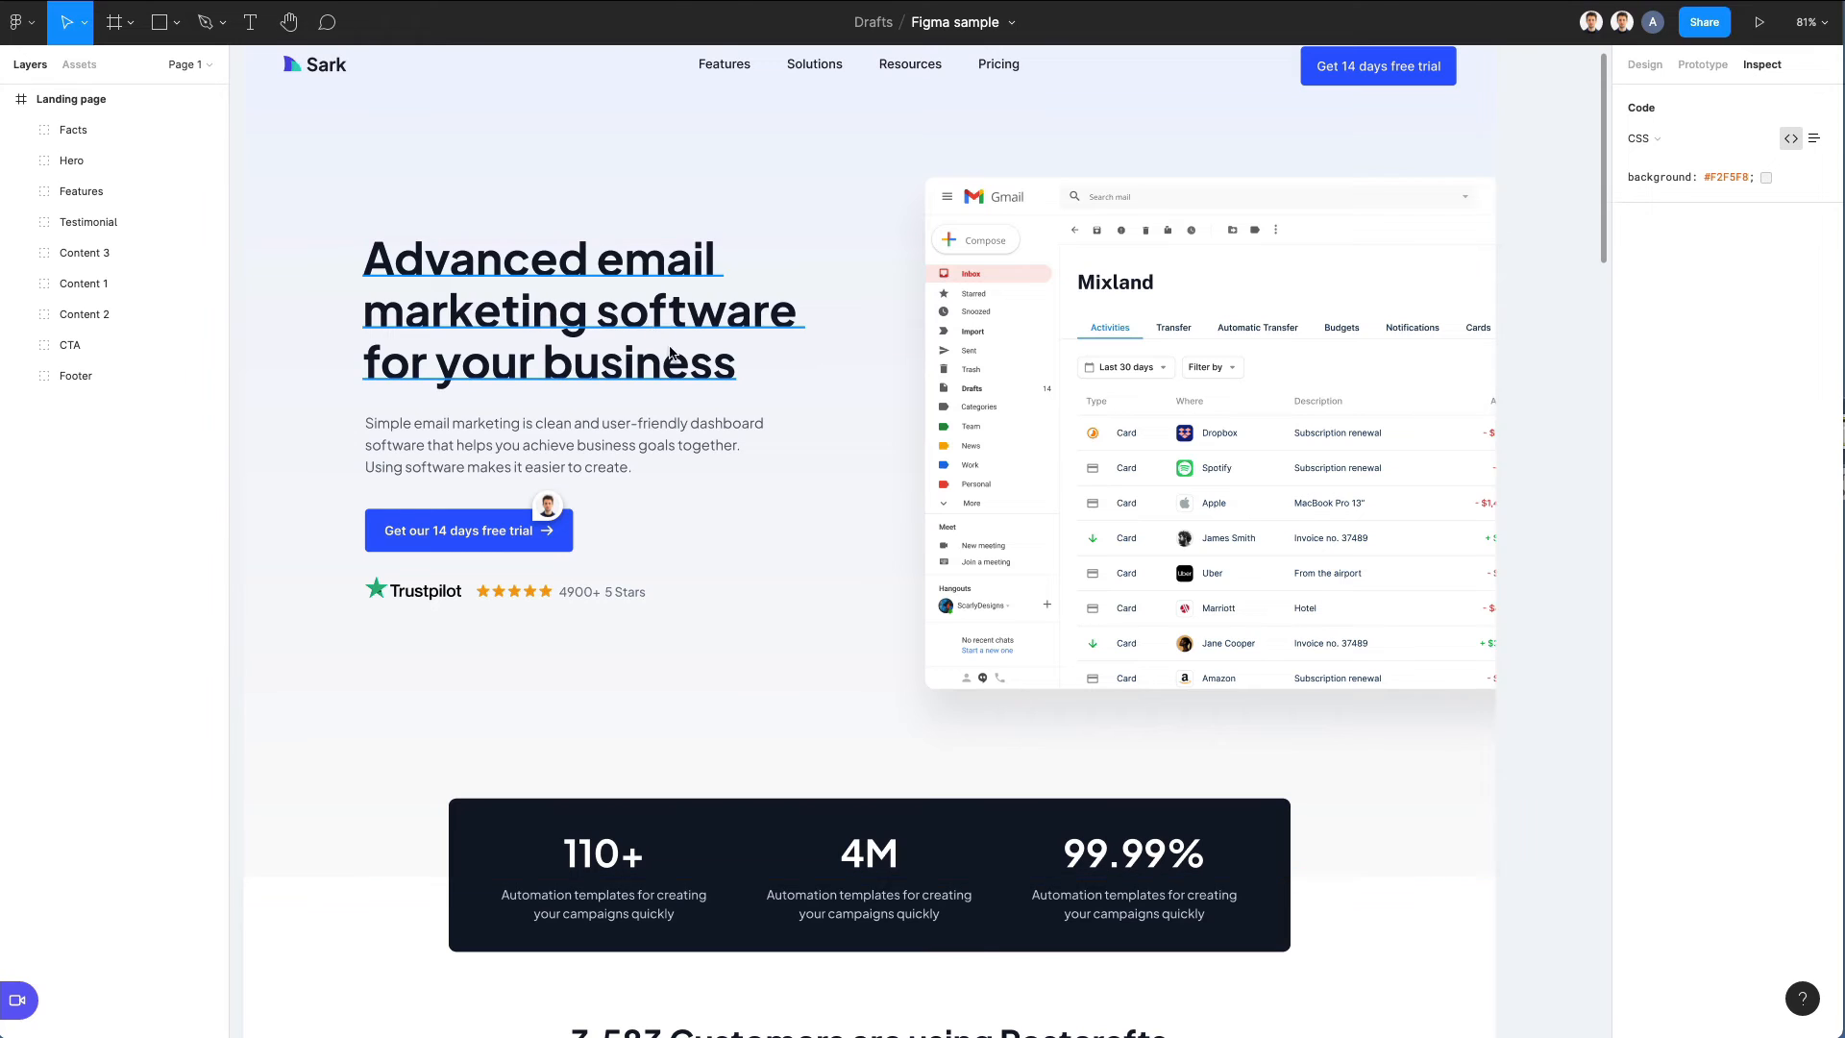
left_click(72, 160)
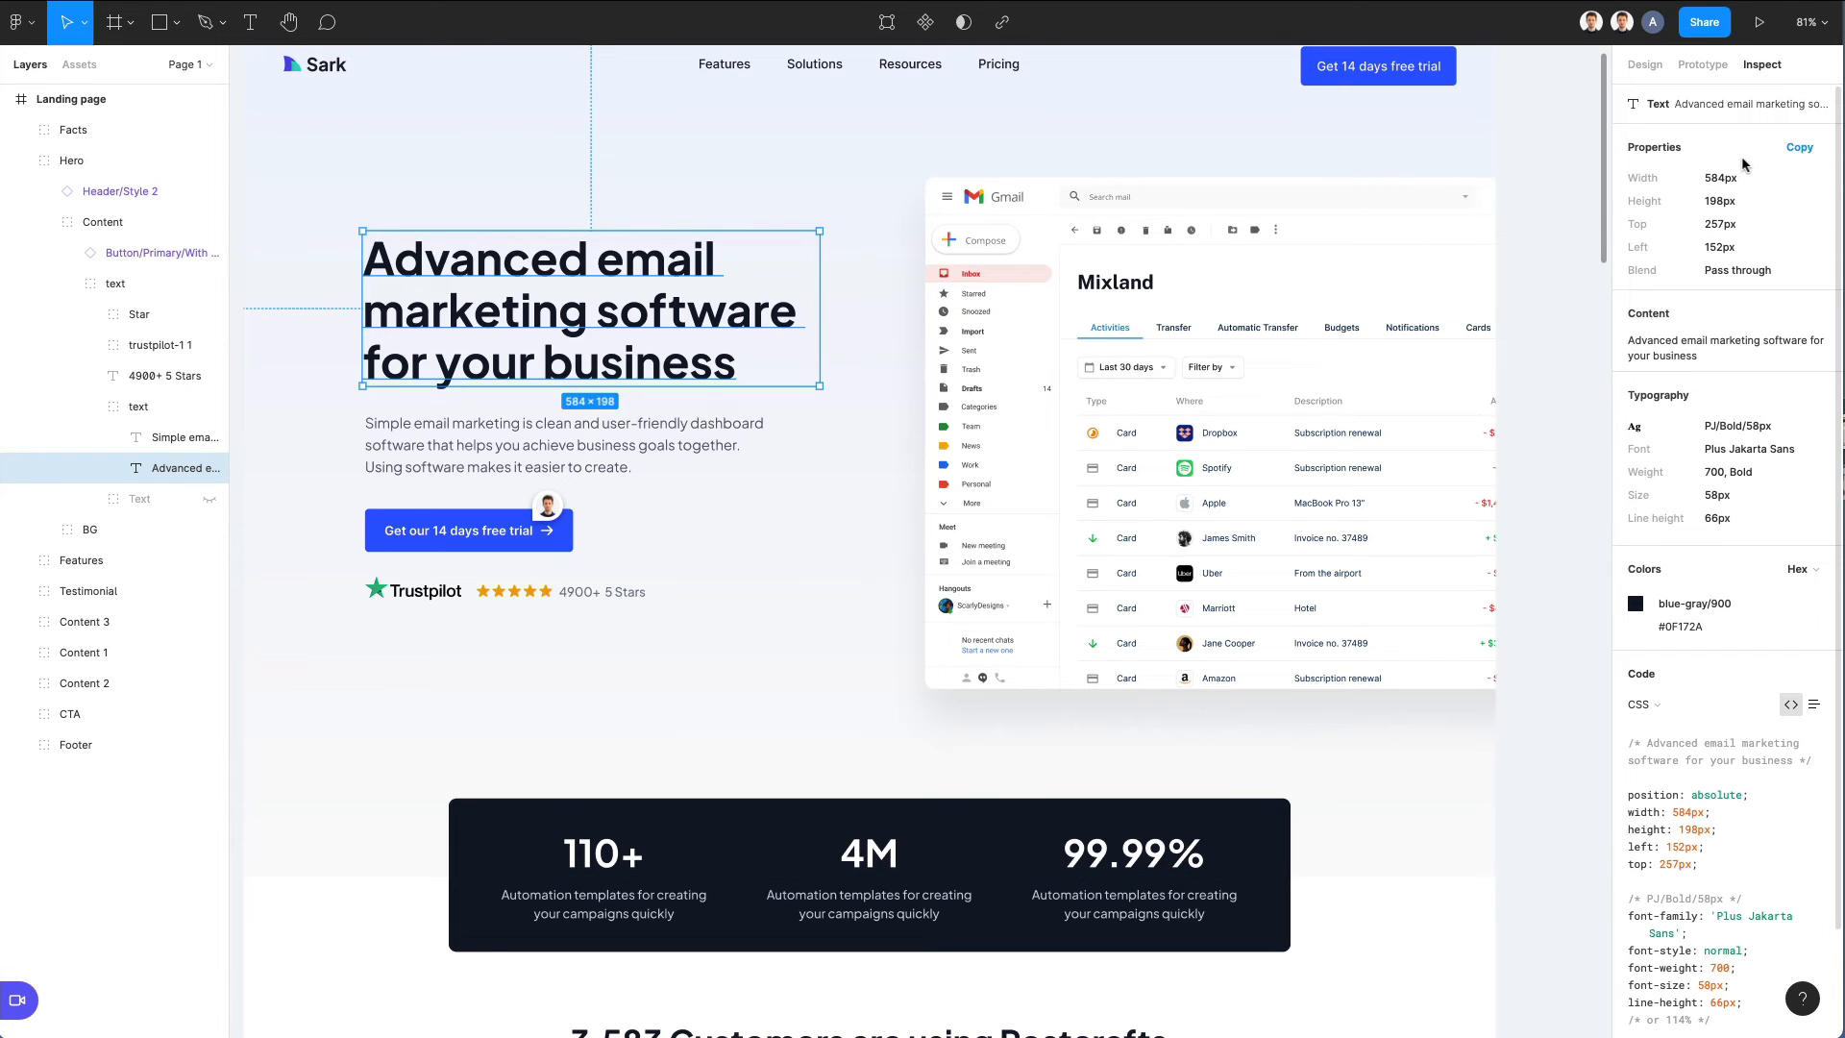
mouse_move(1687, 413)
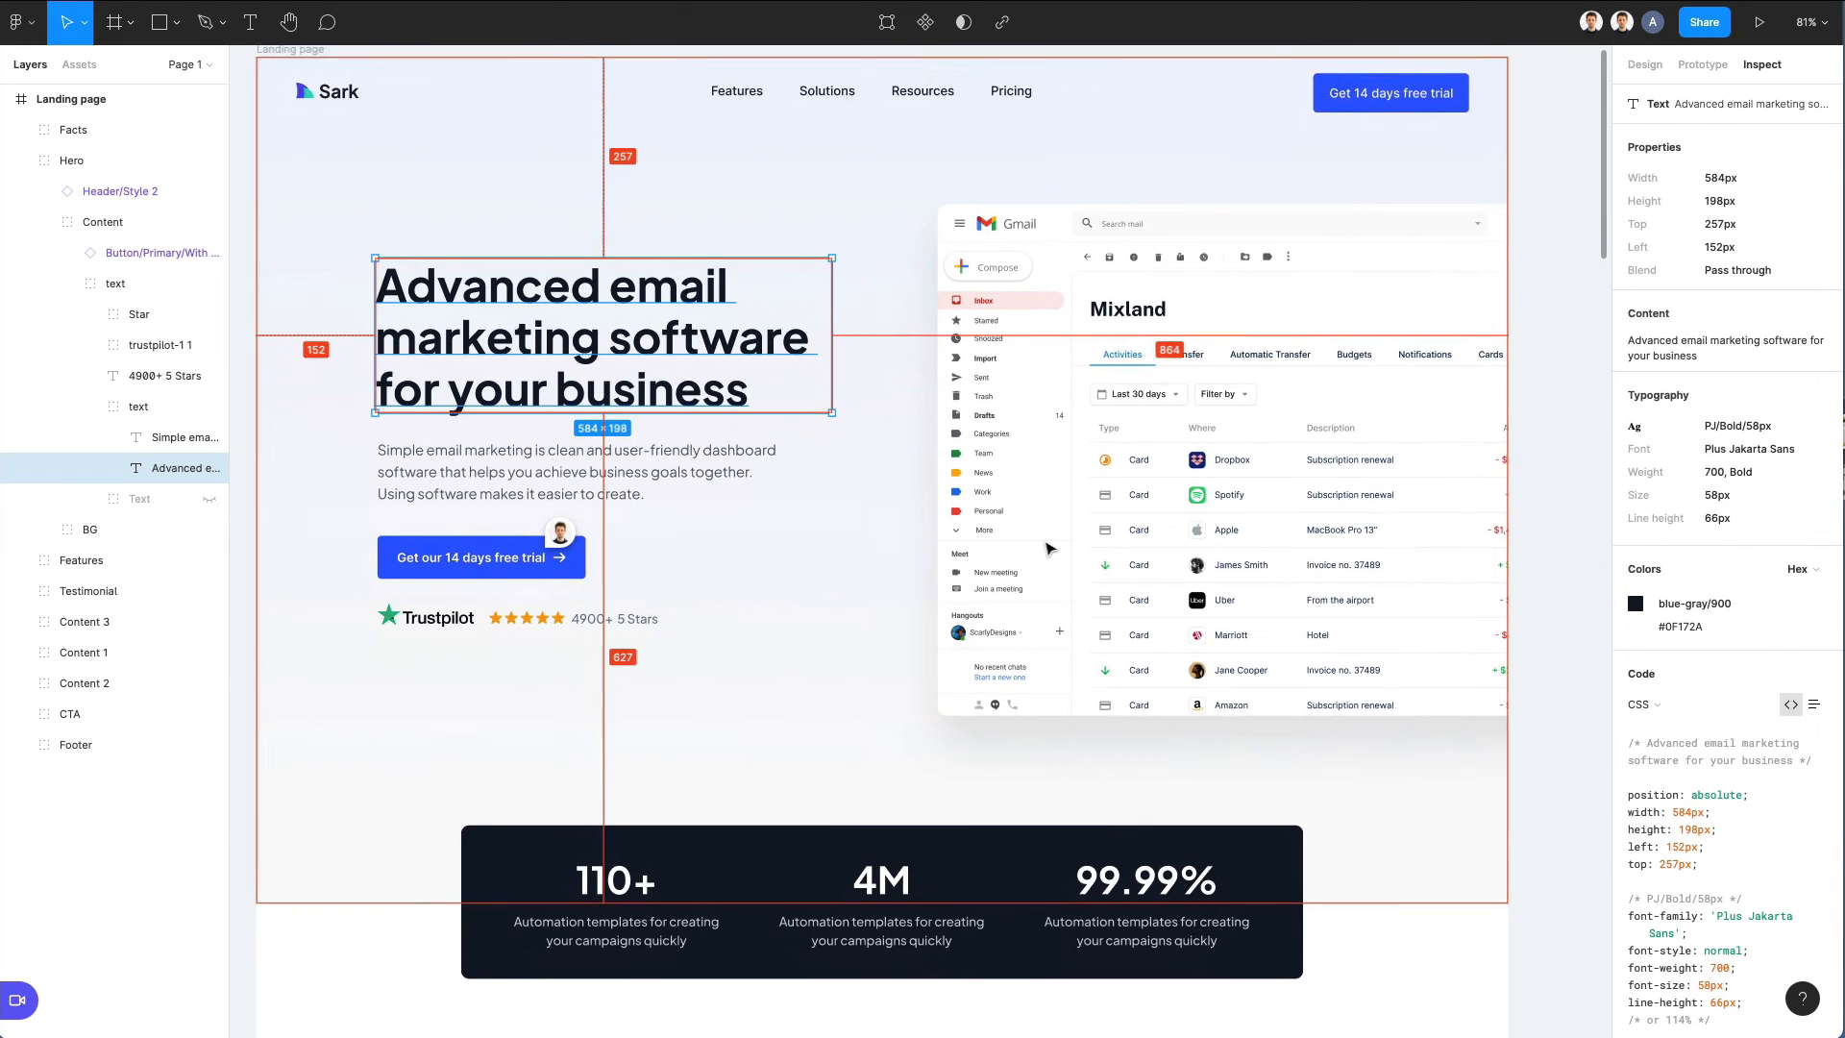
scroll("down", 3)
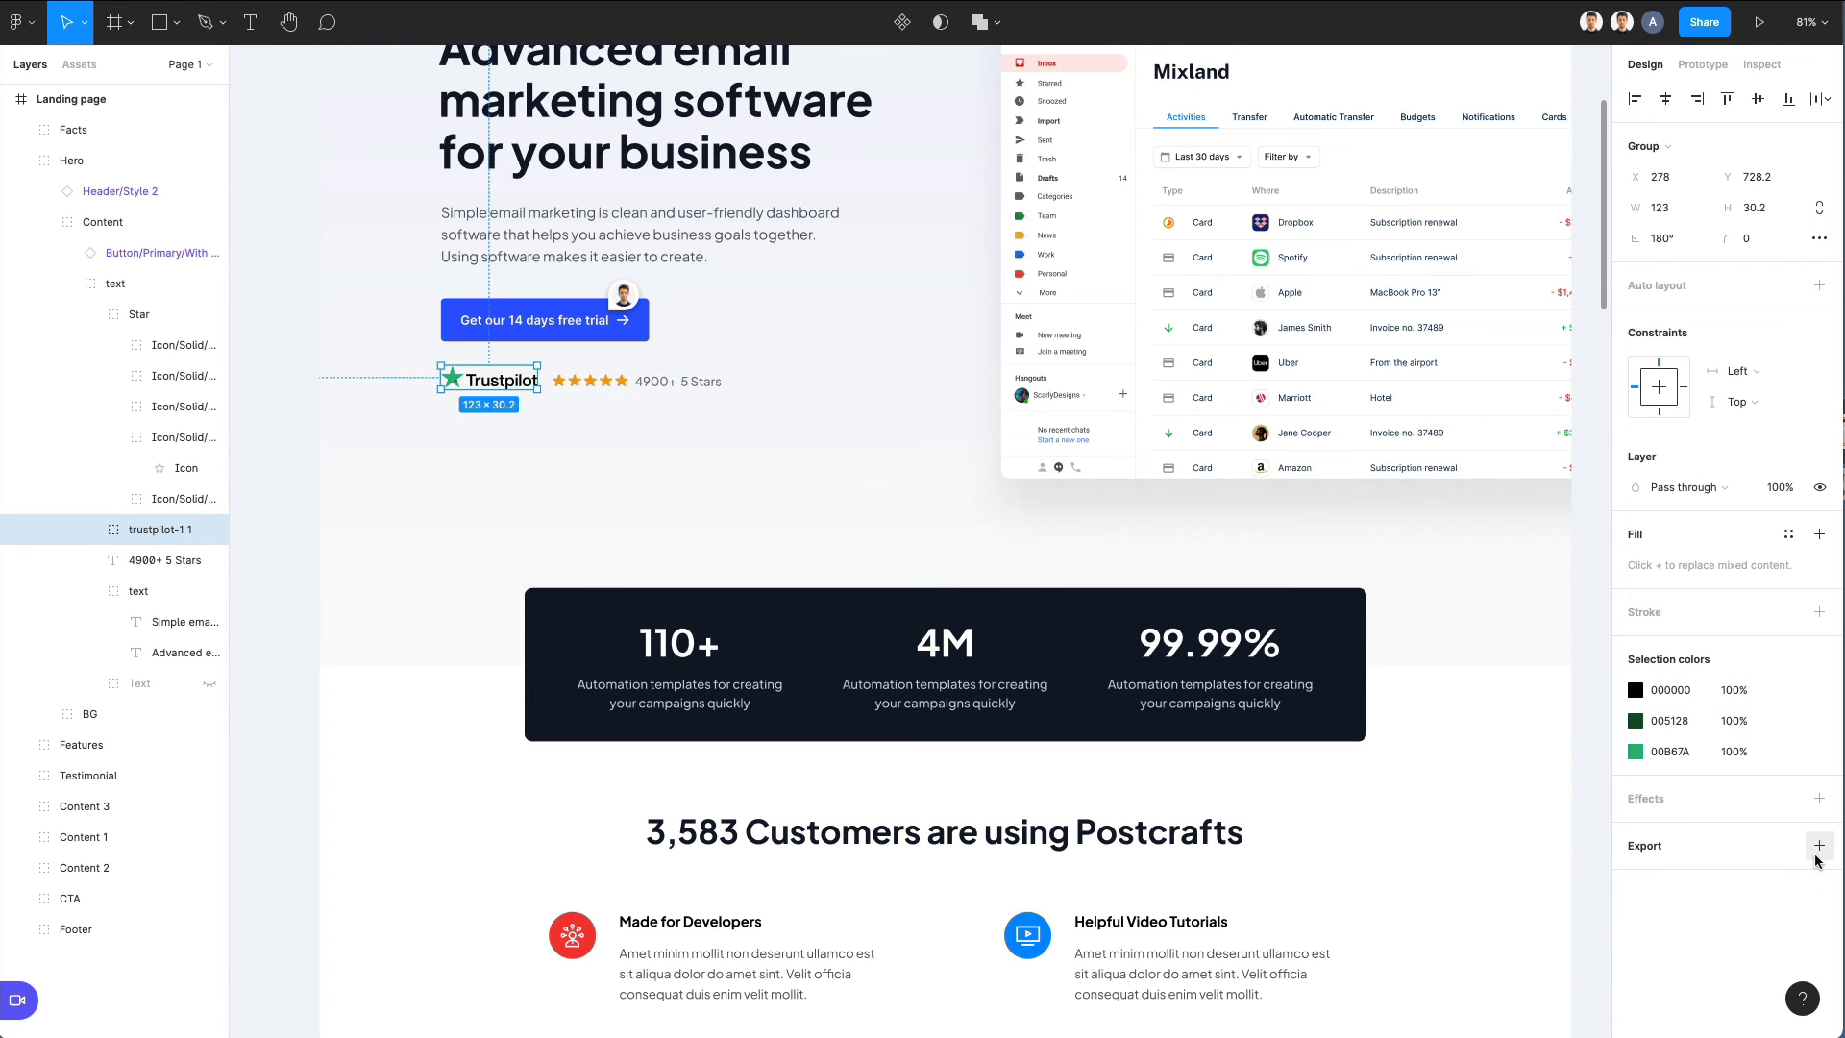
- Add a PNG export setting and export the trustpilot-1 1 layer
left_click(1820, 846)
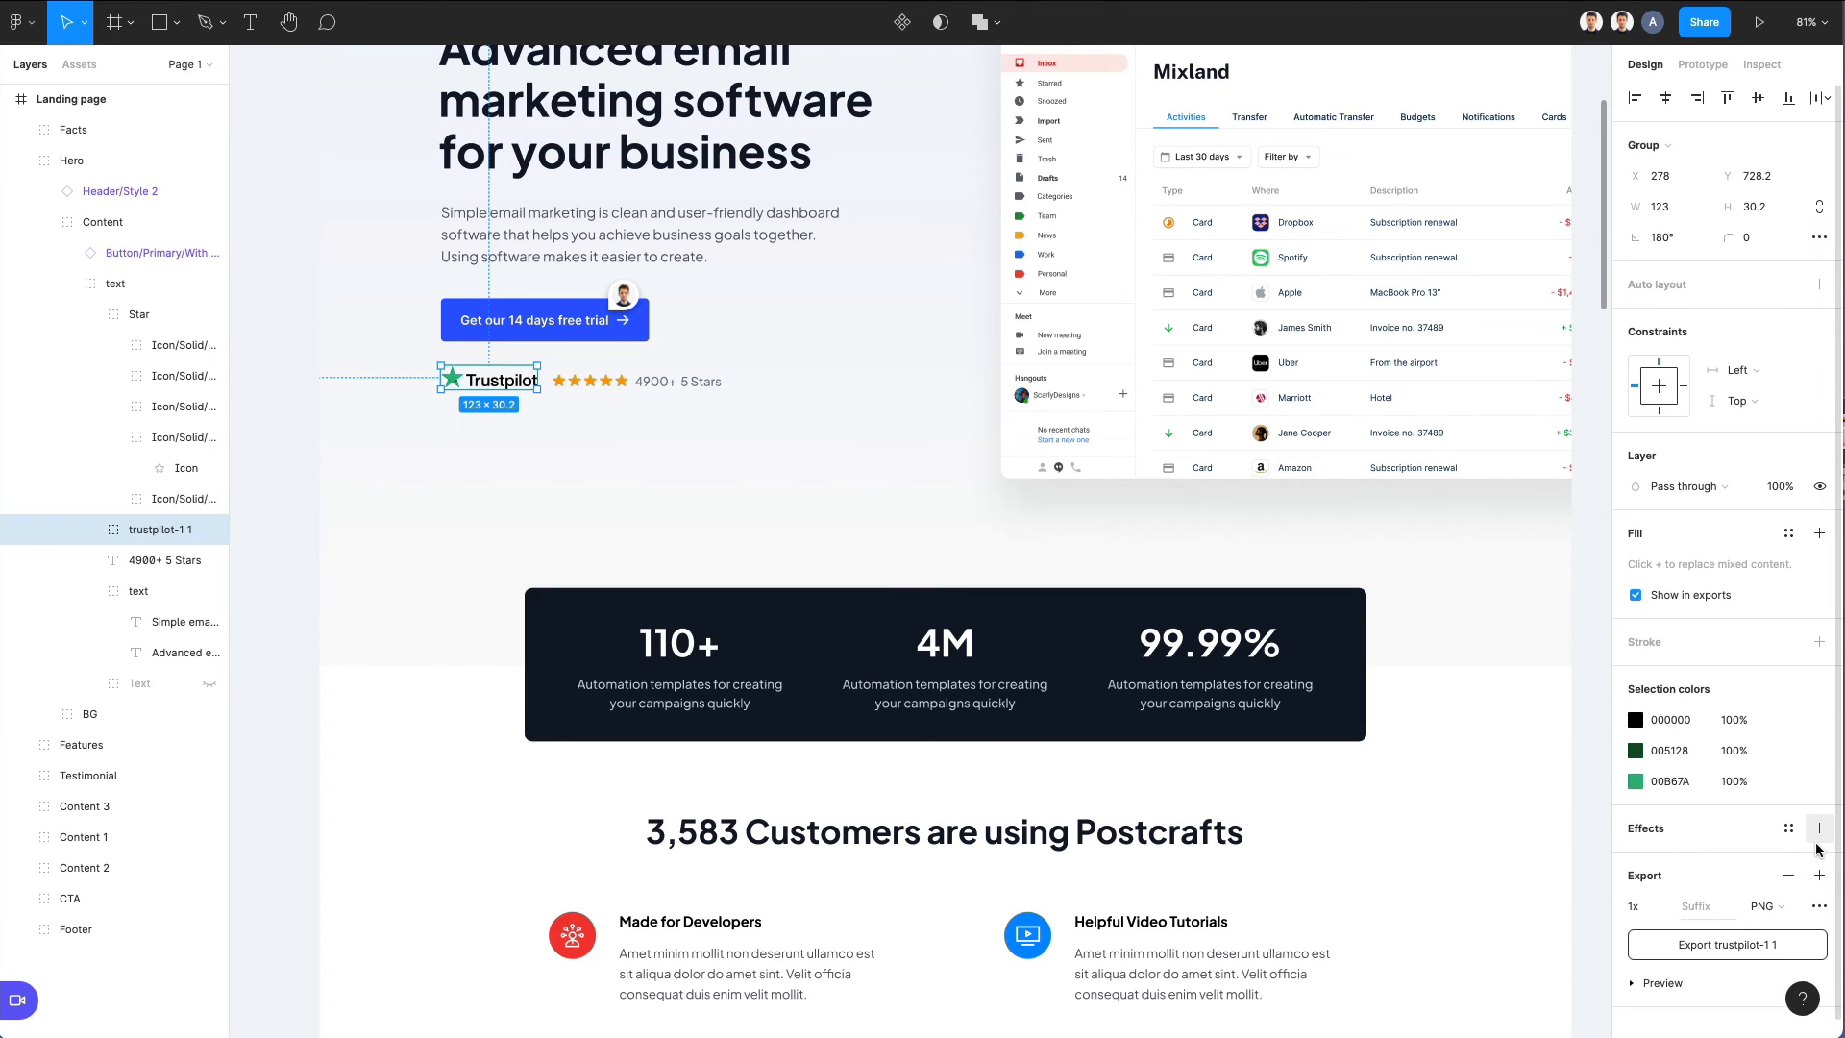
left_click(1769, 905)
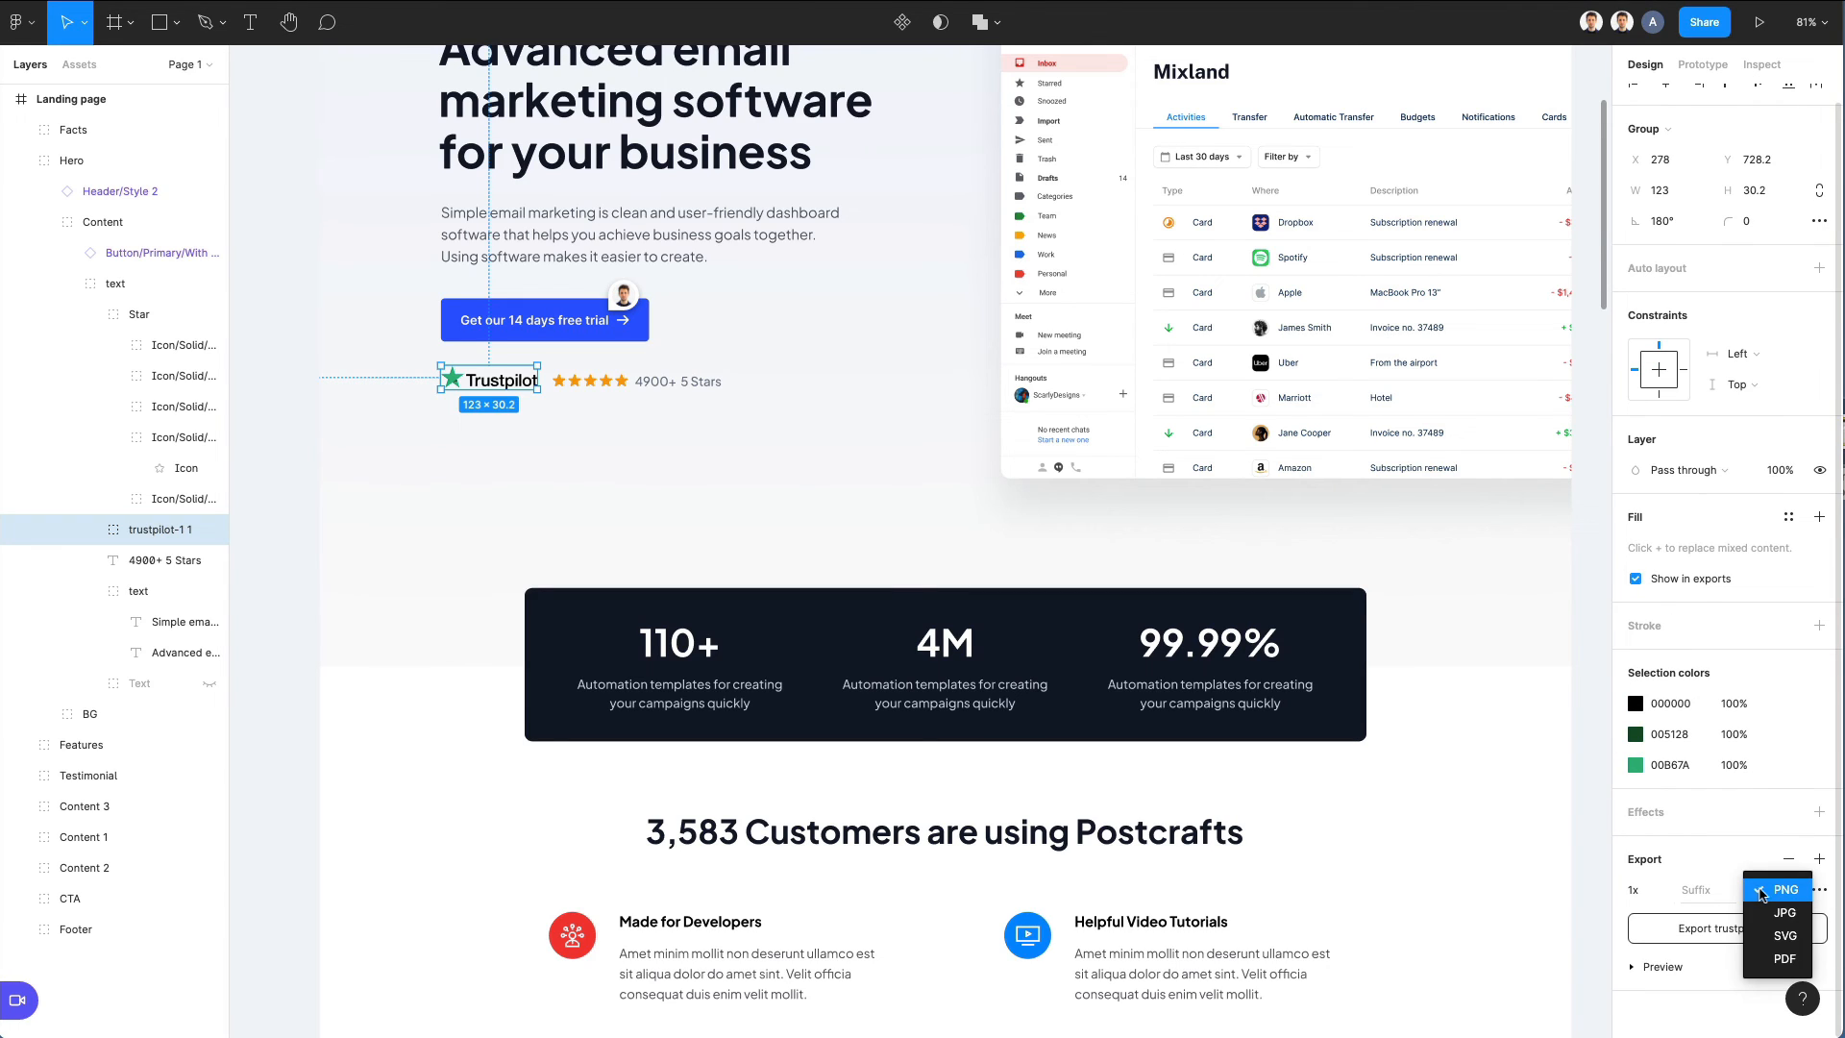
left_click(1786, 890)
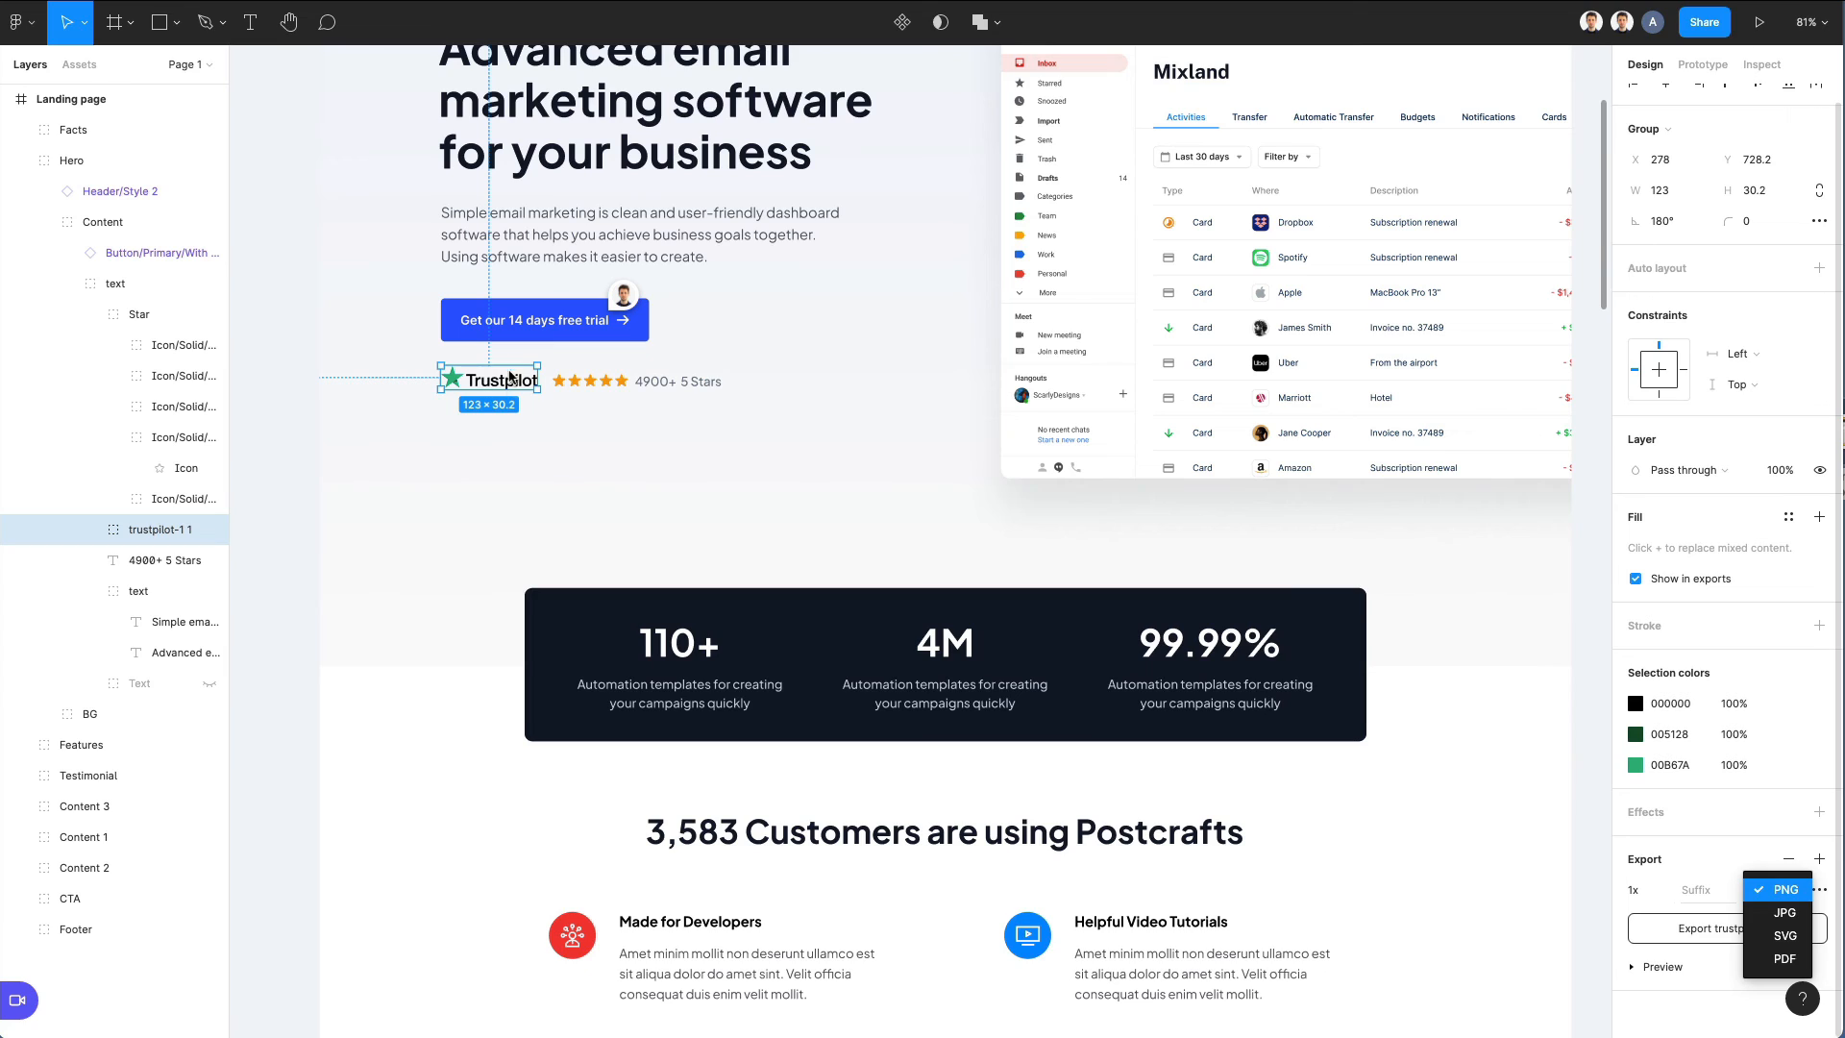
mouse_move(1476, 663)
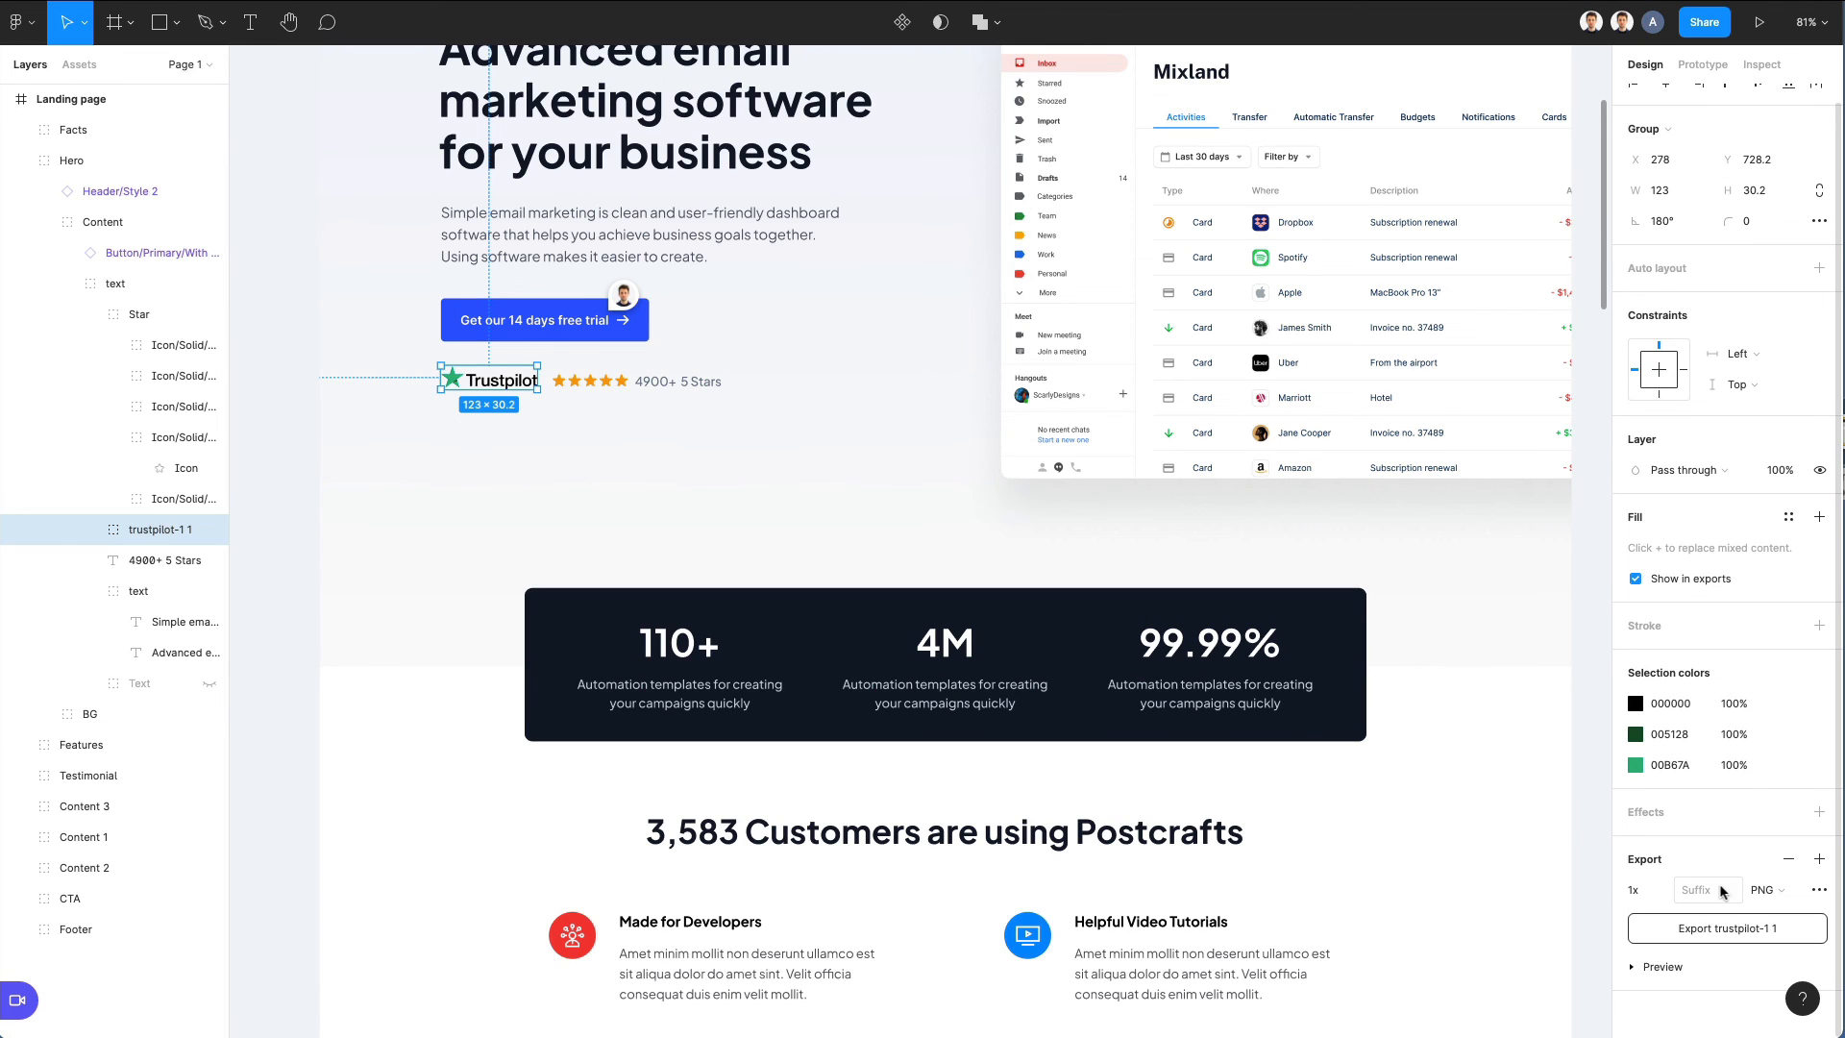
left_click(1726, 929)
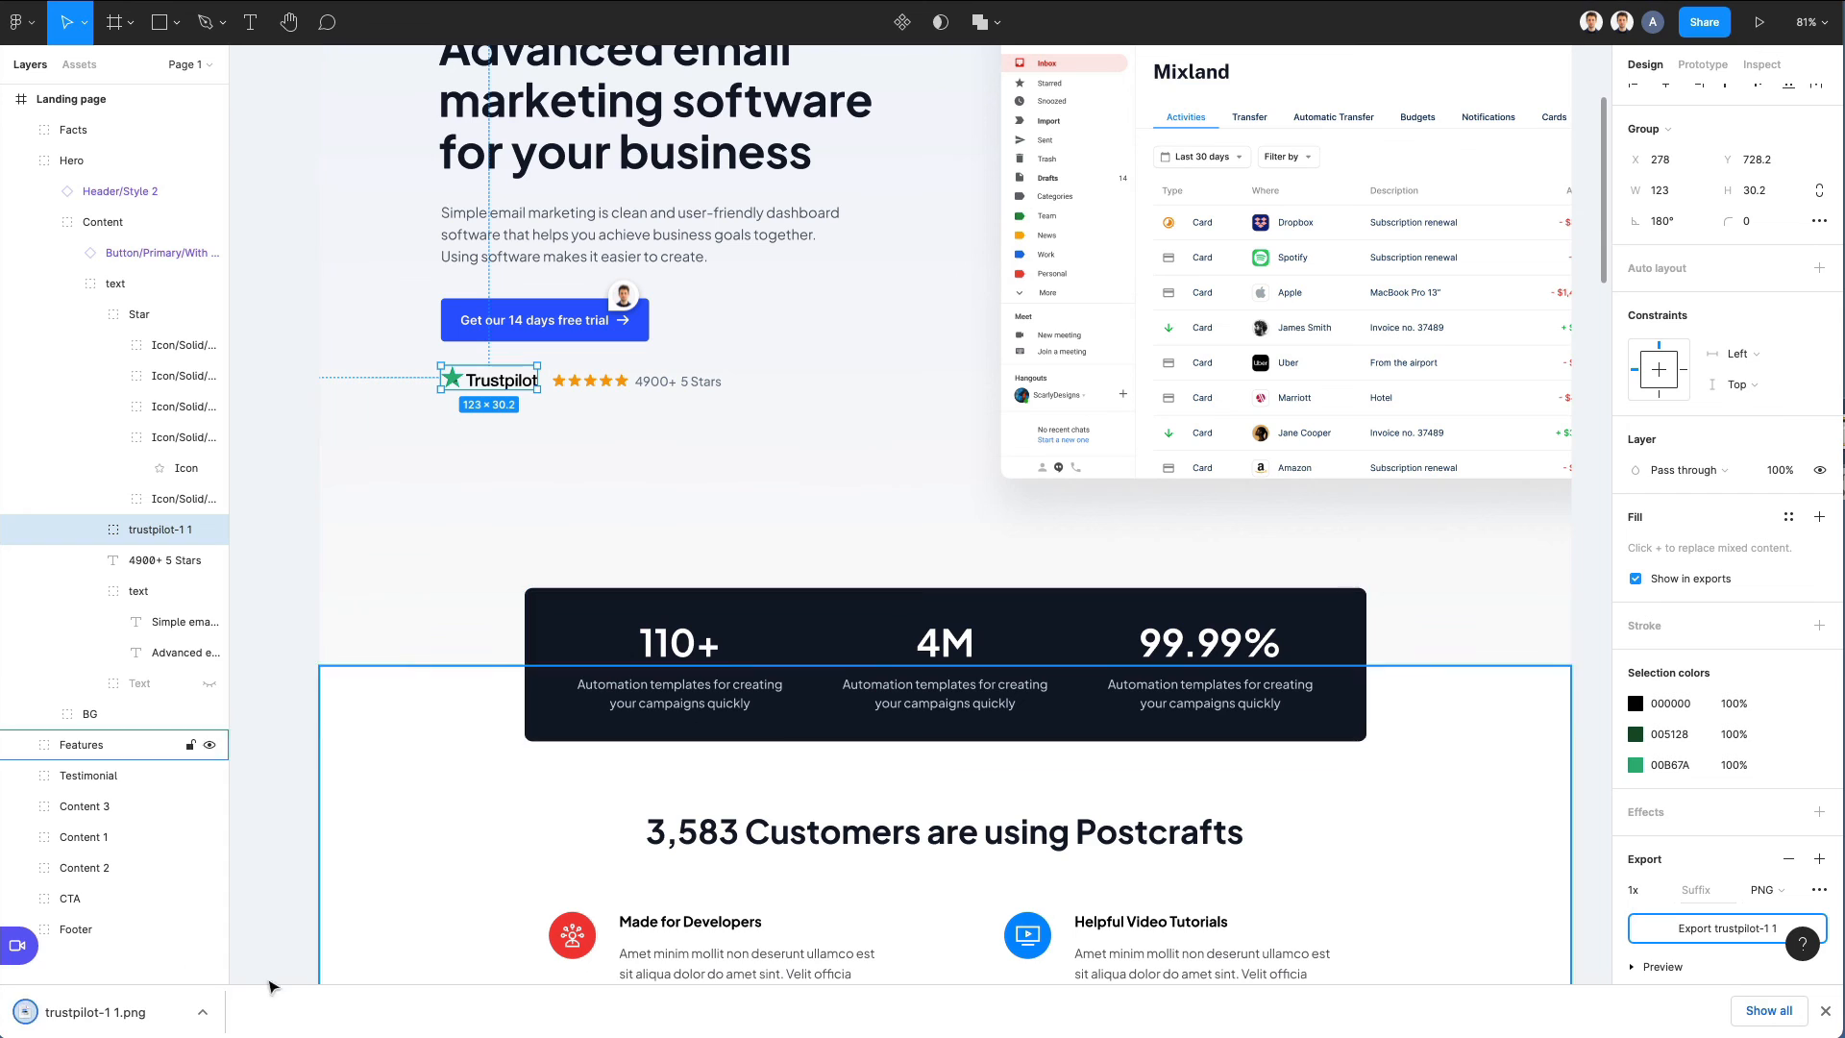